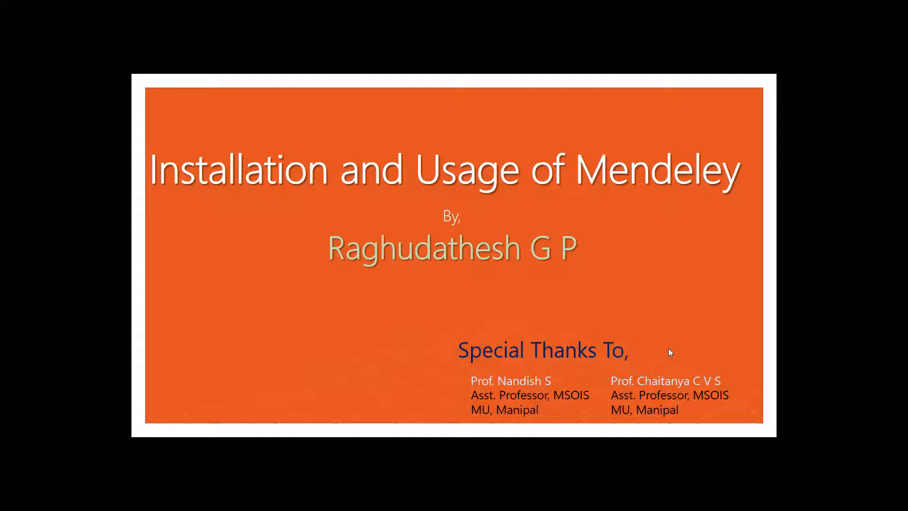
Advance the slideshow from the Mendeley title slide to the Contents slide.
key("Right")
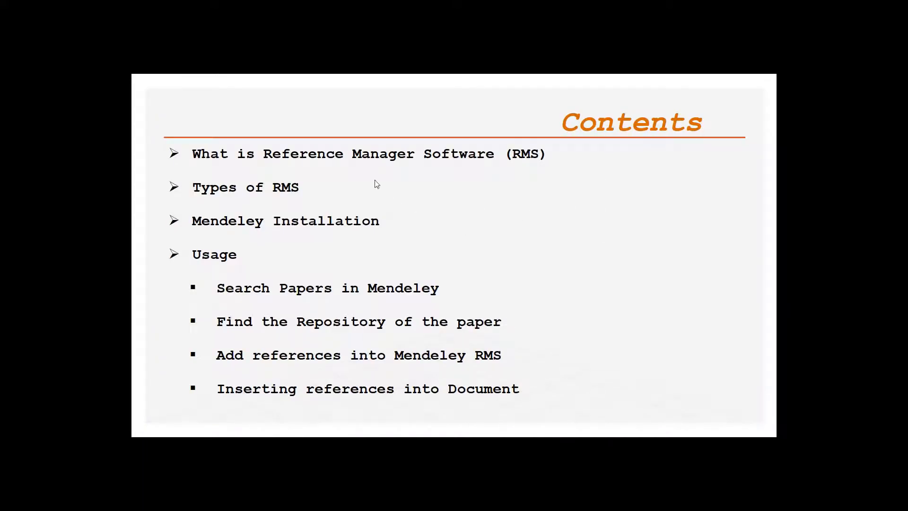
mouse_move(443, 167)
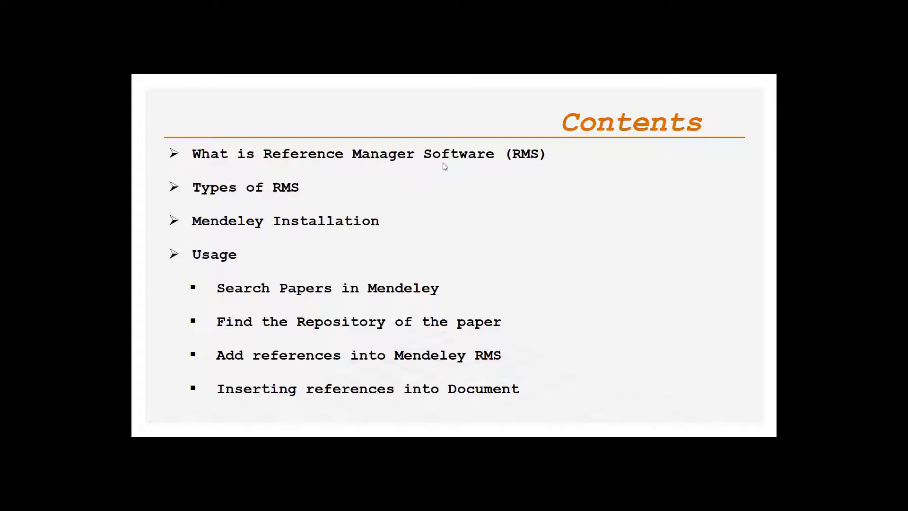
mouse_move(313, 206)
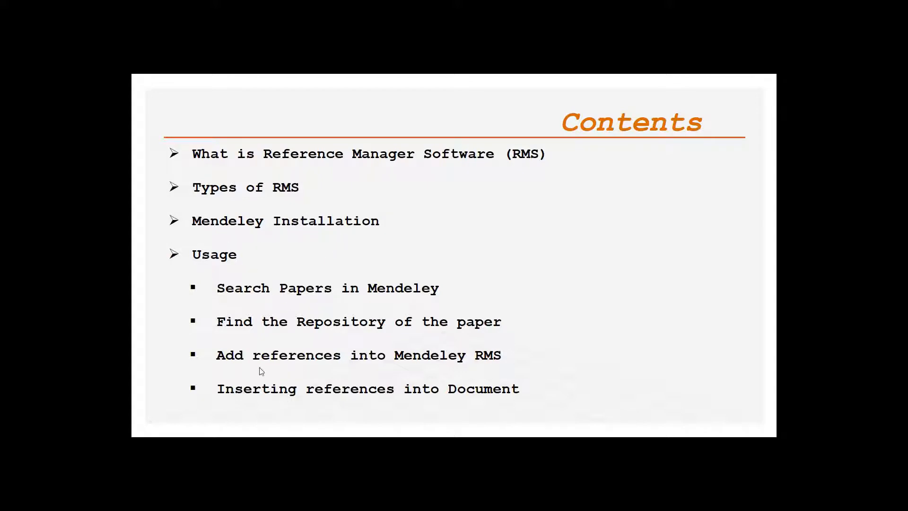
mouse_move(341, 302)
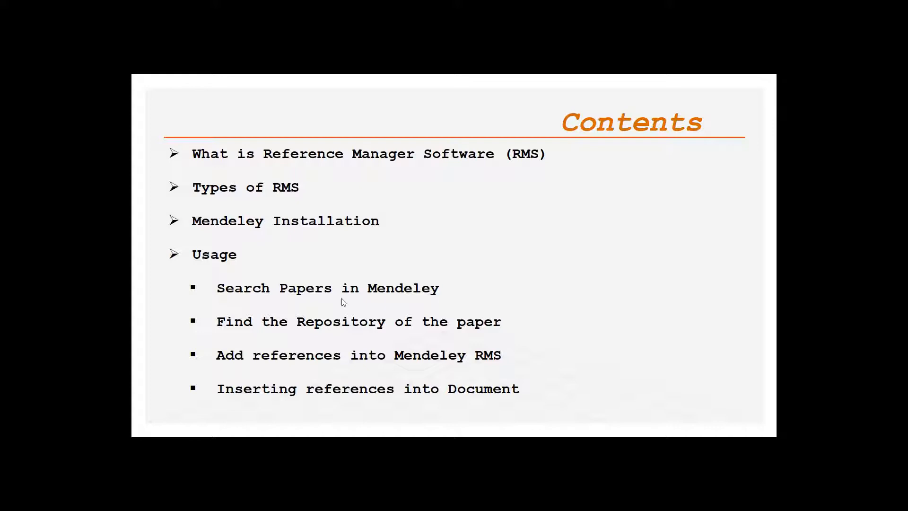
mouse_move(493, 373)
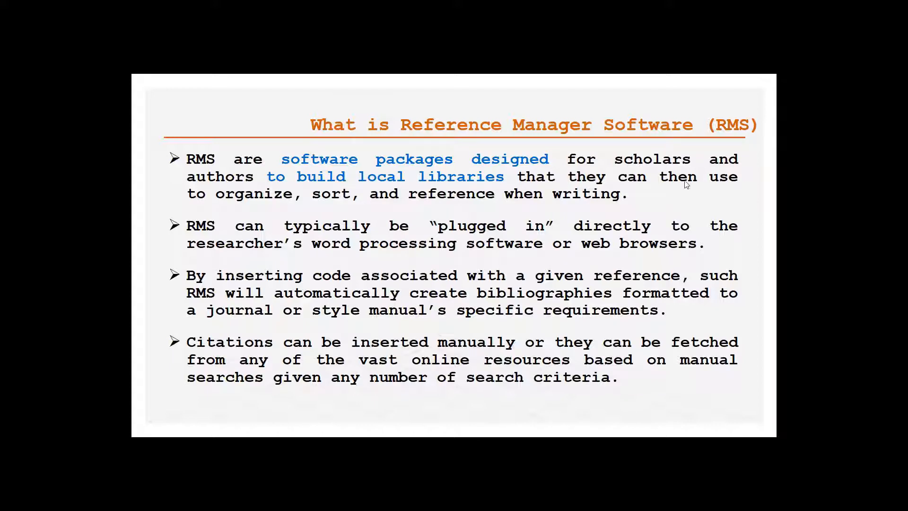
mouse_move(321, 204)
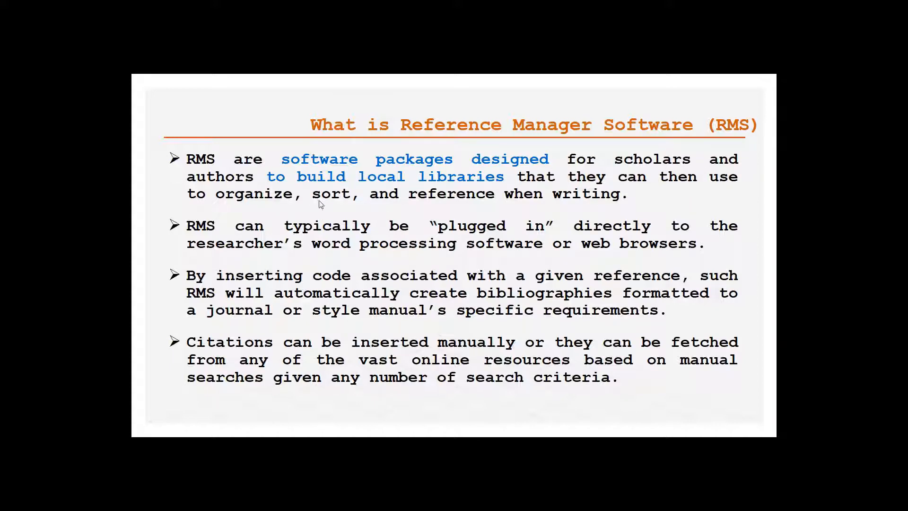
mouse_move(531, 207)
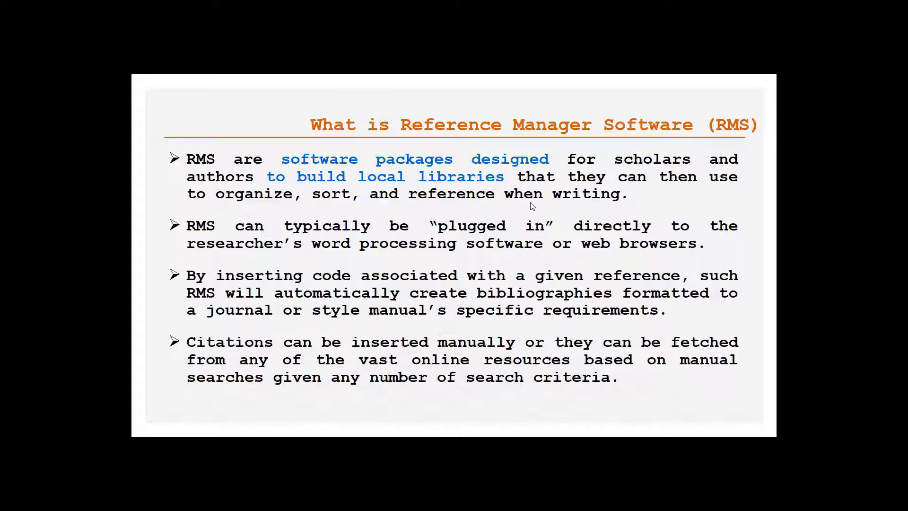
mouse_move(560, 239)
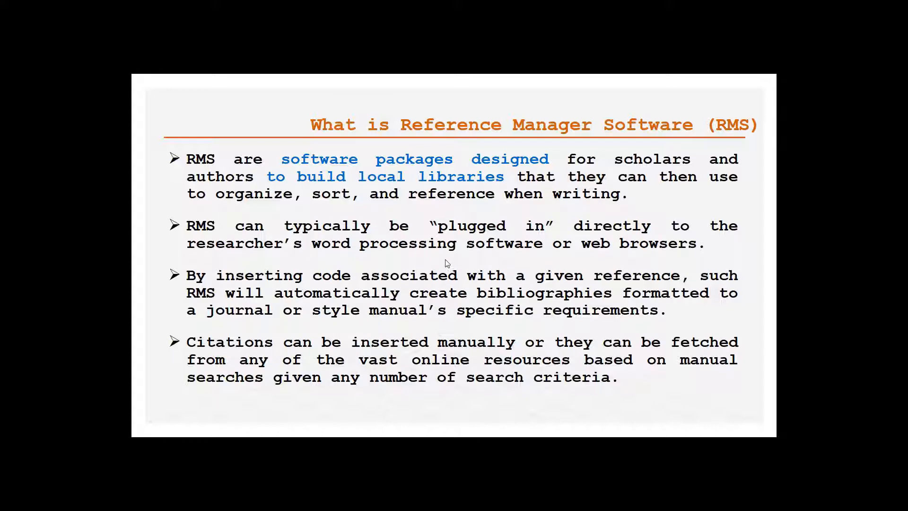
mouse_move(636, 283)
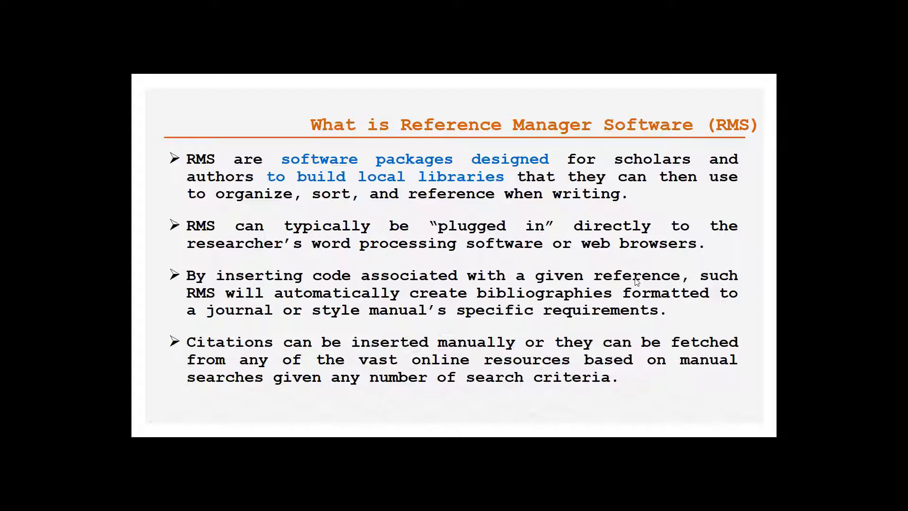
mouse_move(339, 287)
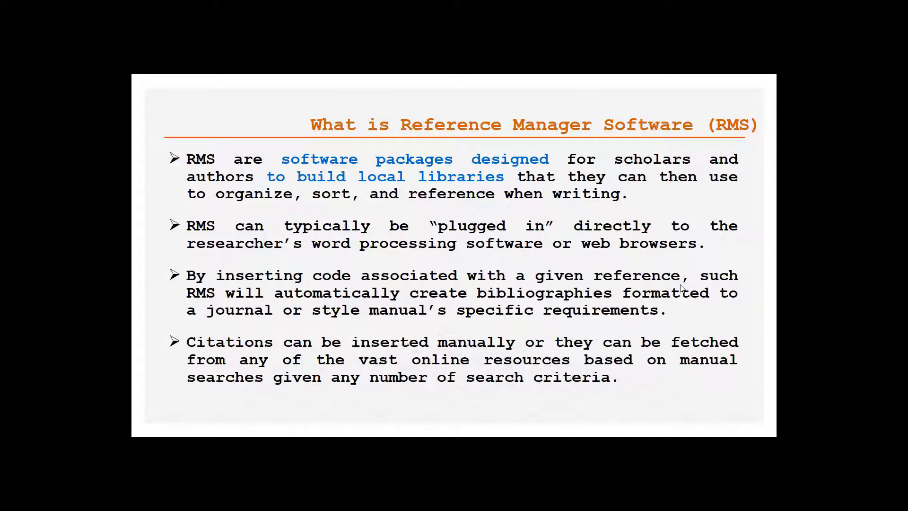
mouse_move(276, 308)
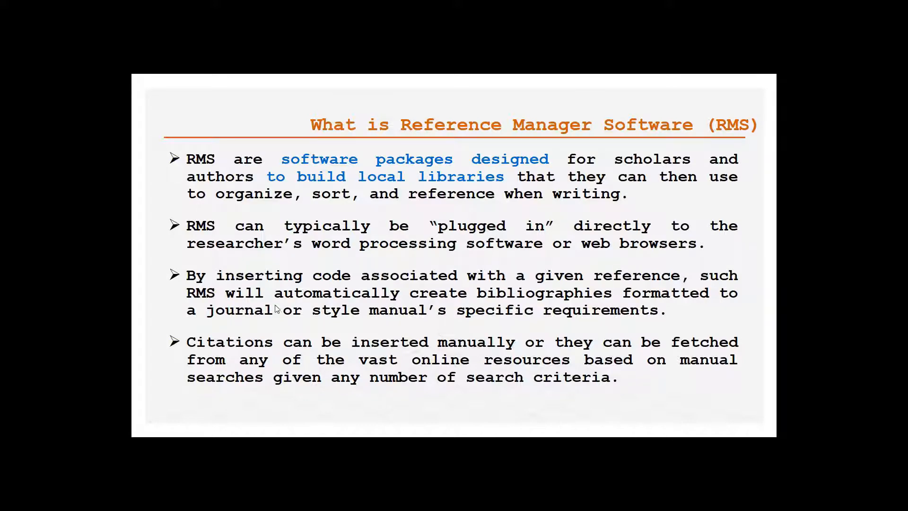
mouse_move(717, 305)
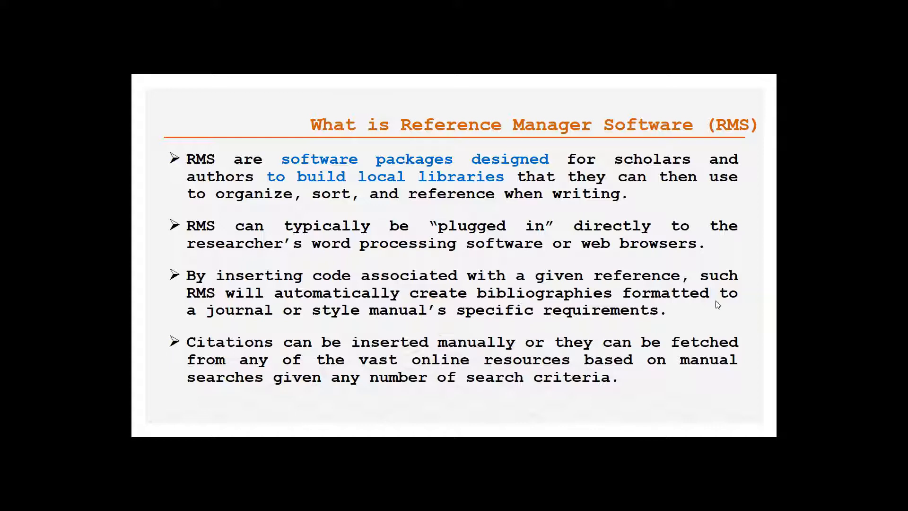
mouse_move(356, 324)
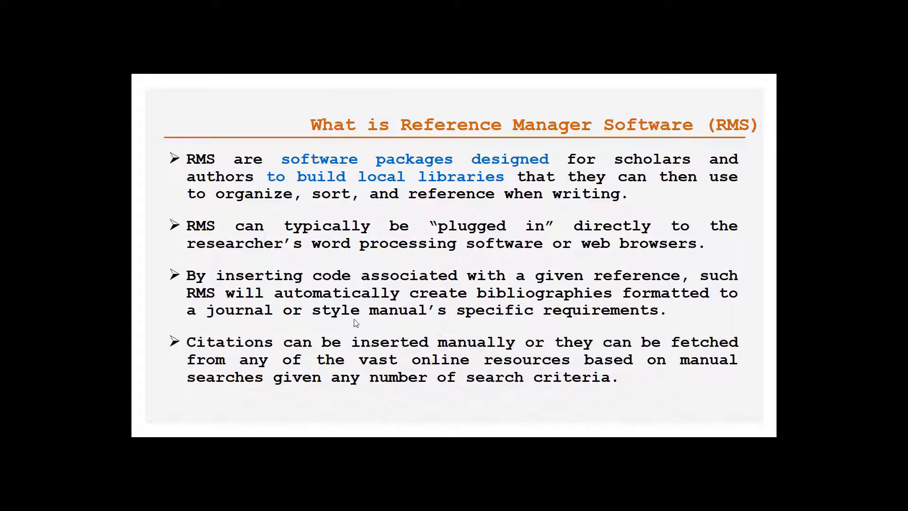
mouse_move(592, 323)
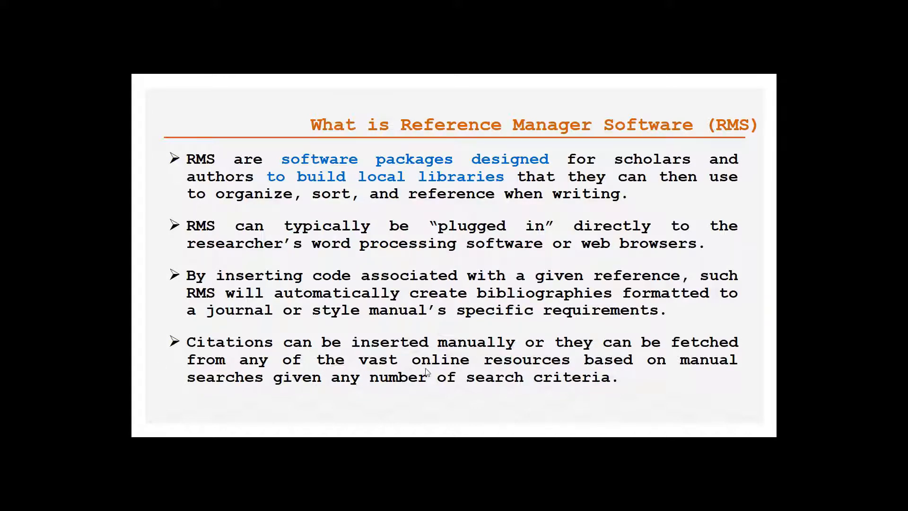
mouse_move(235, 384)
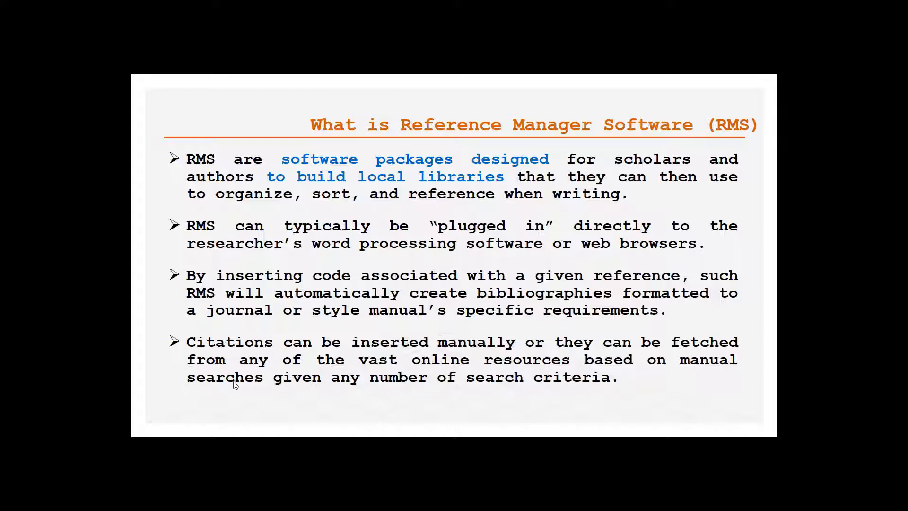
mouse_move(502, 406)
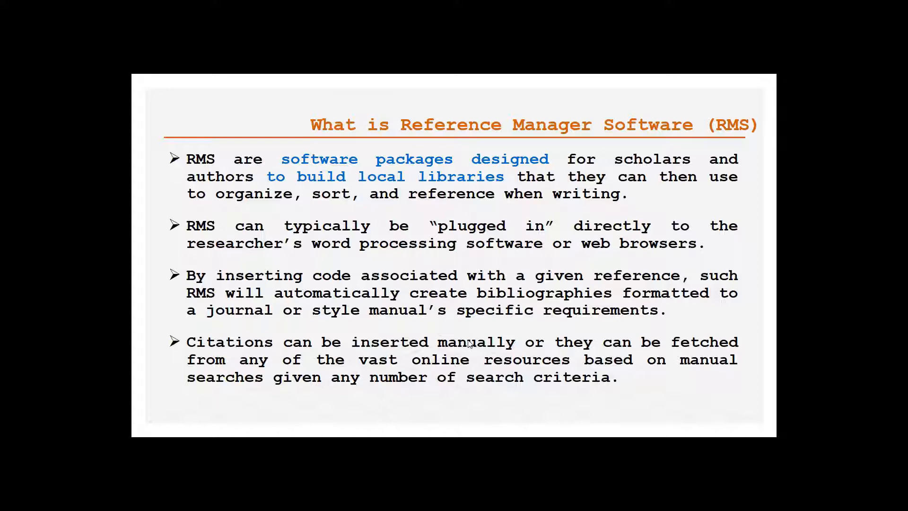
mouse_move(339, 249)
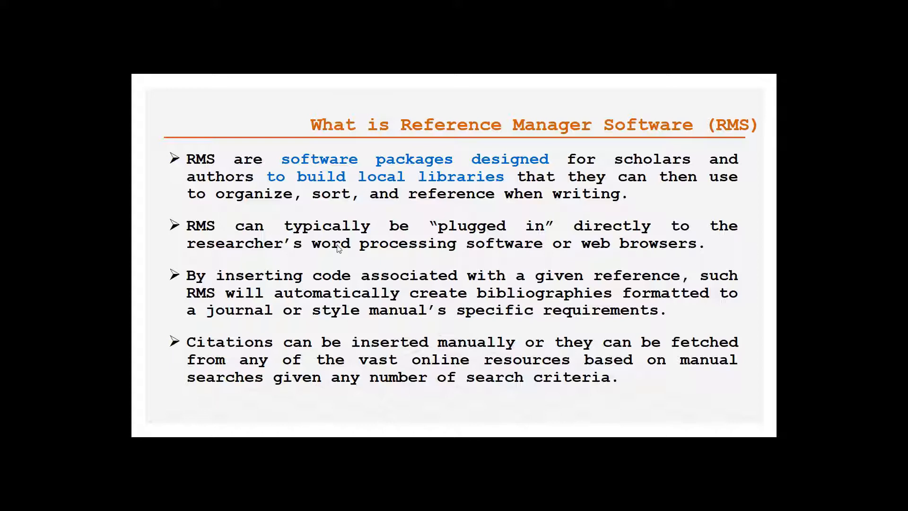
mouse_move(534, 291)
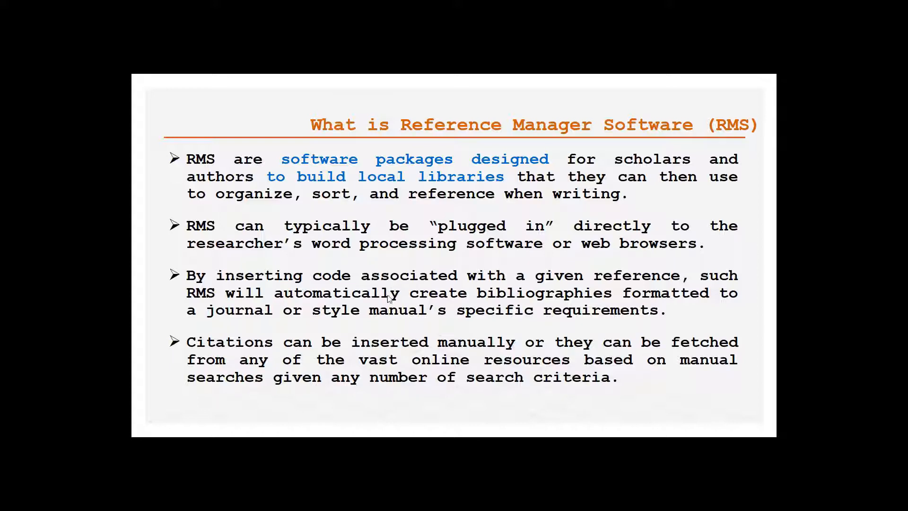
mouse_move(369, 287)
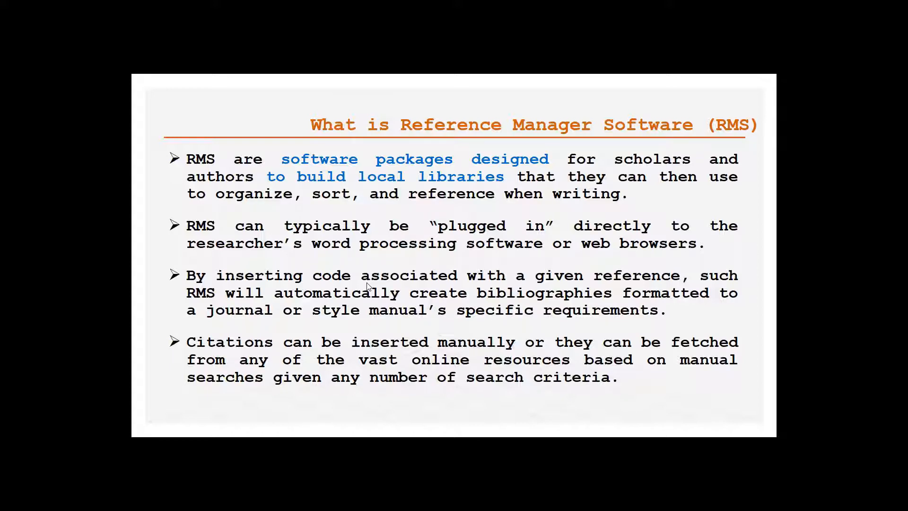
Advance the slideshow to the Advantages of RMS slide.
key("right")
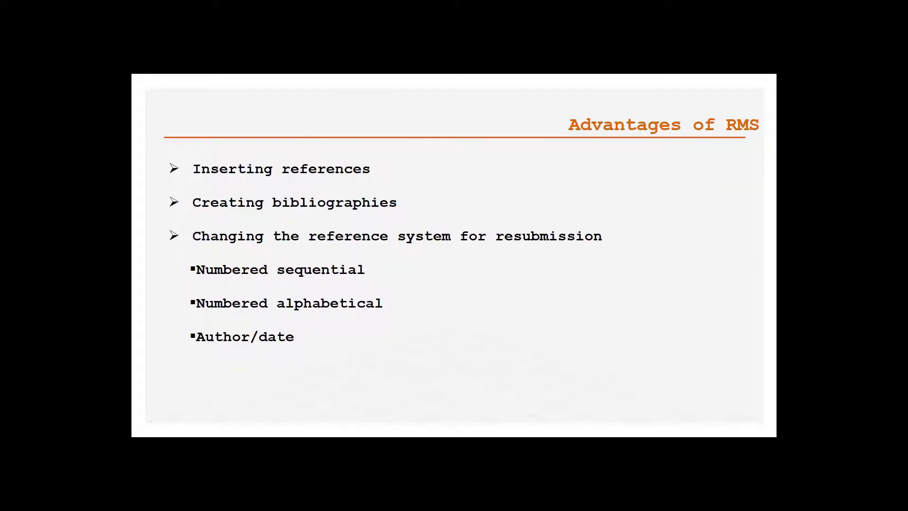
mouse_move(330, 279)
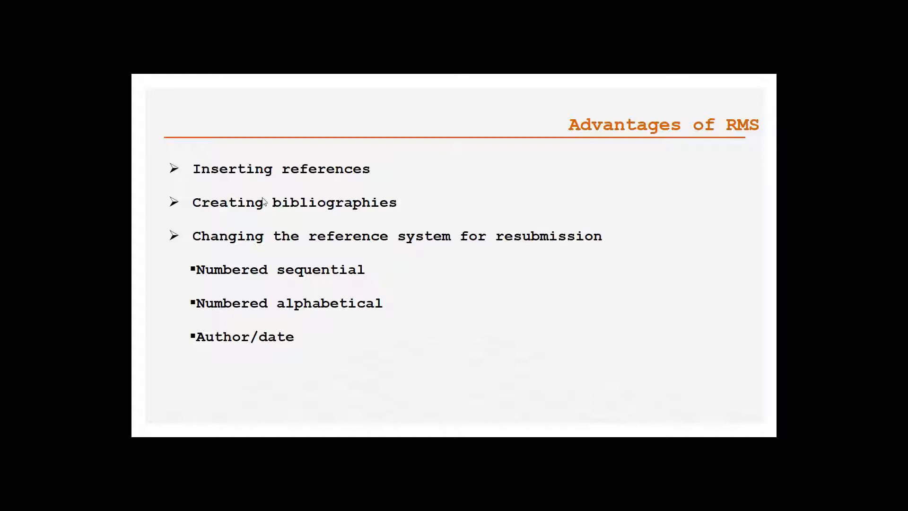
mouse_move(341, 190)
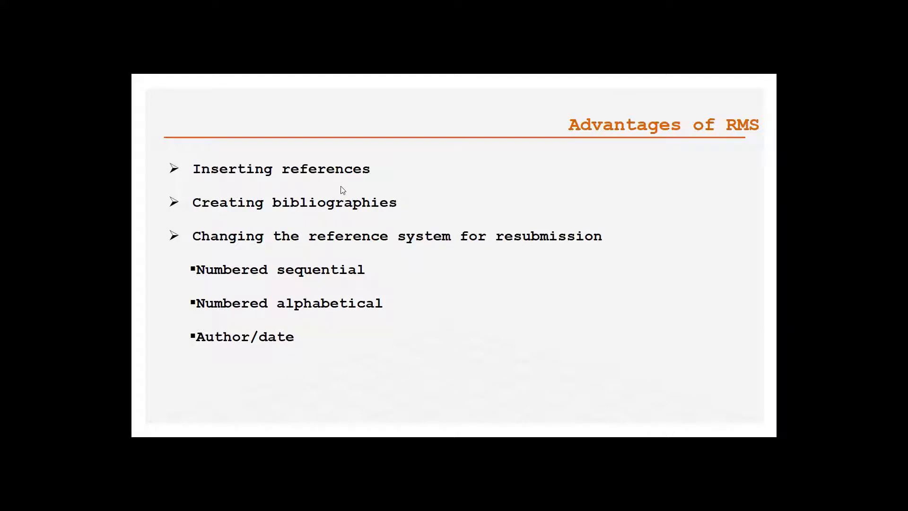
mouse_move(258, 220)
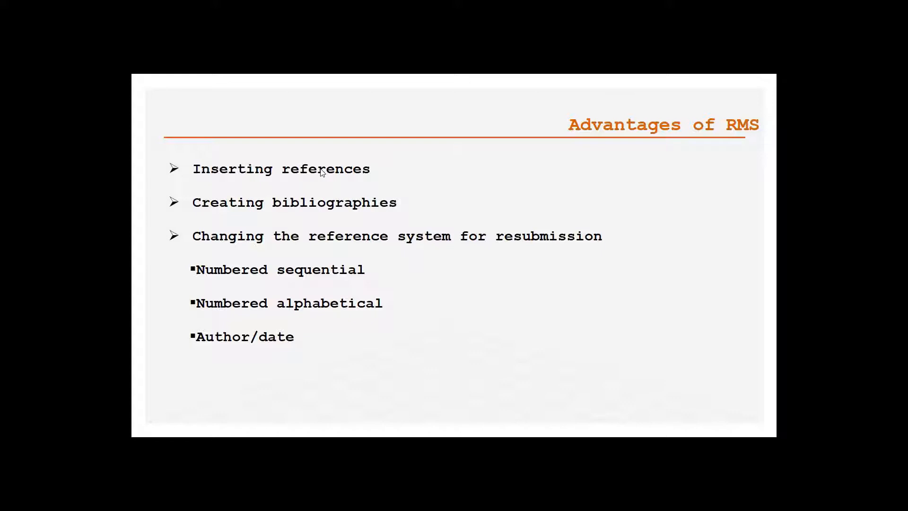
mouse_move(276, 267)
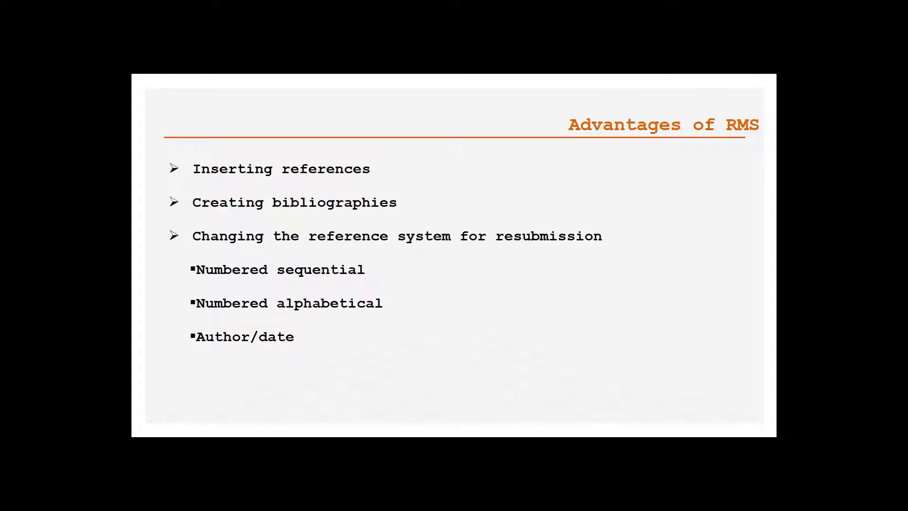
mouse_move(316, 295)
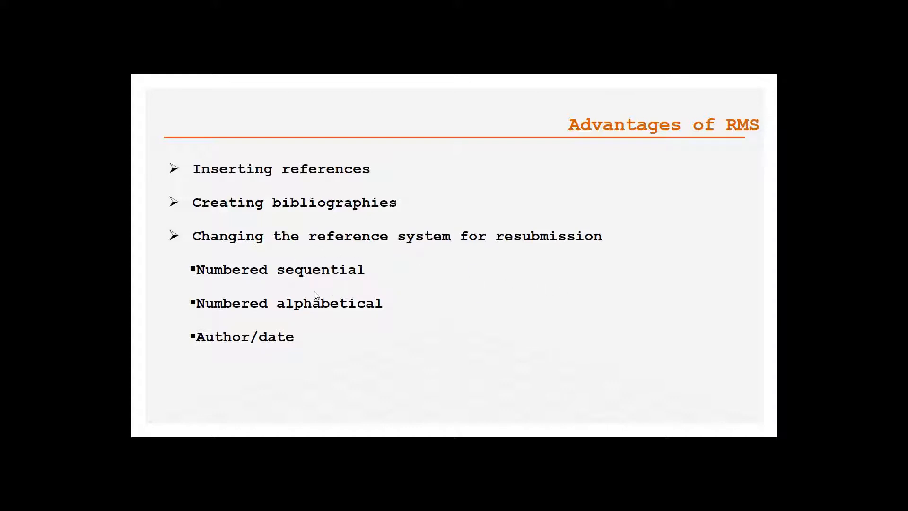
mouse_move(284, 271)
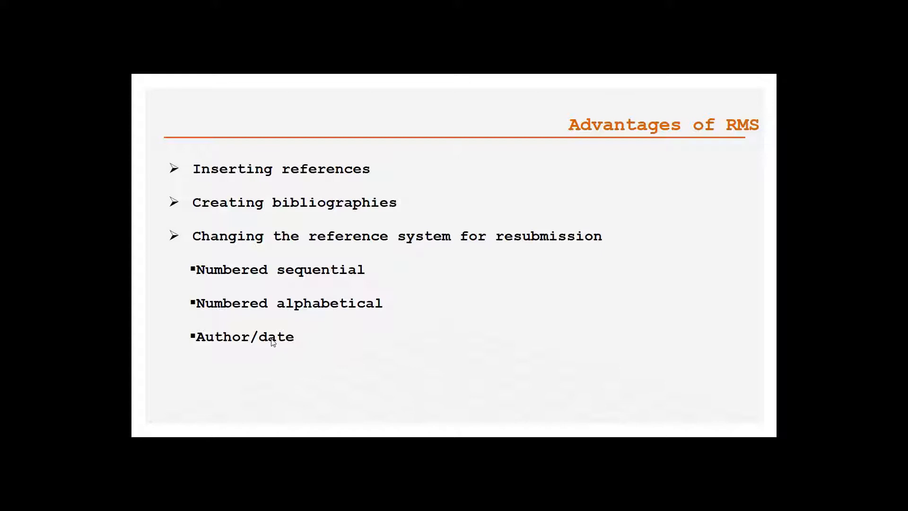
mouse_move(268, 292)
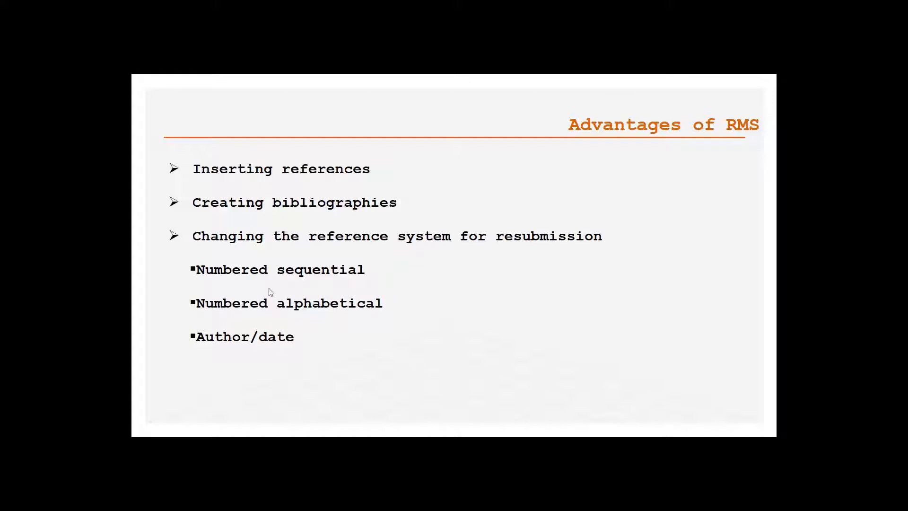
mouse_move(319, 313)
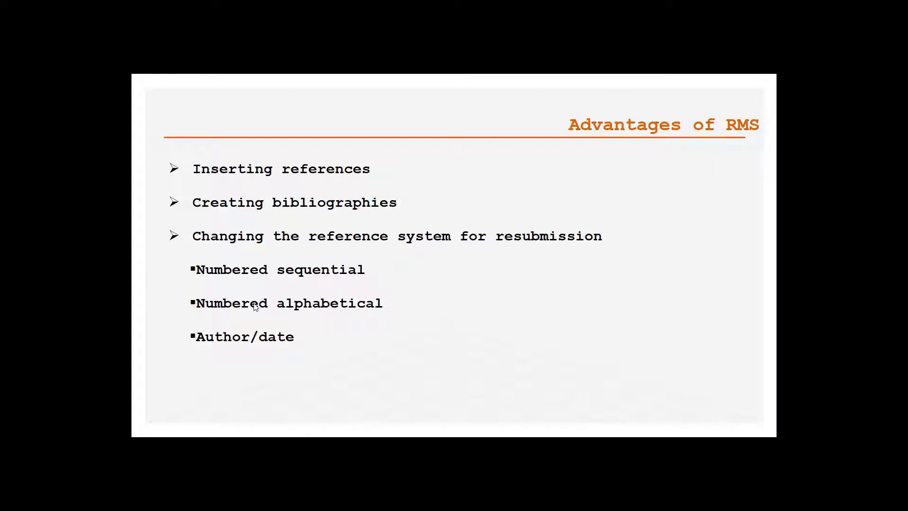
mouse_move(245, 325)
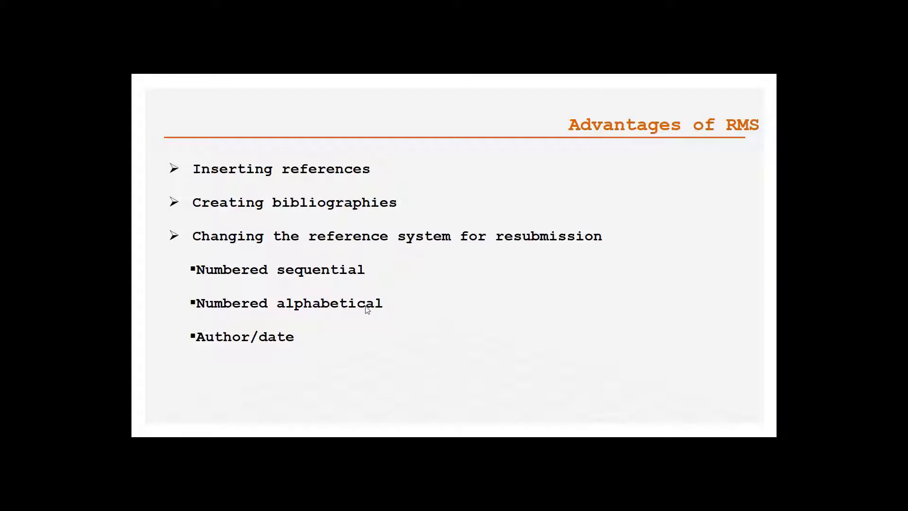
mouse_move(387, 261)
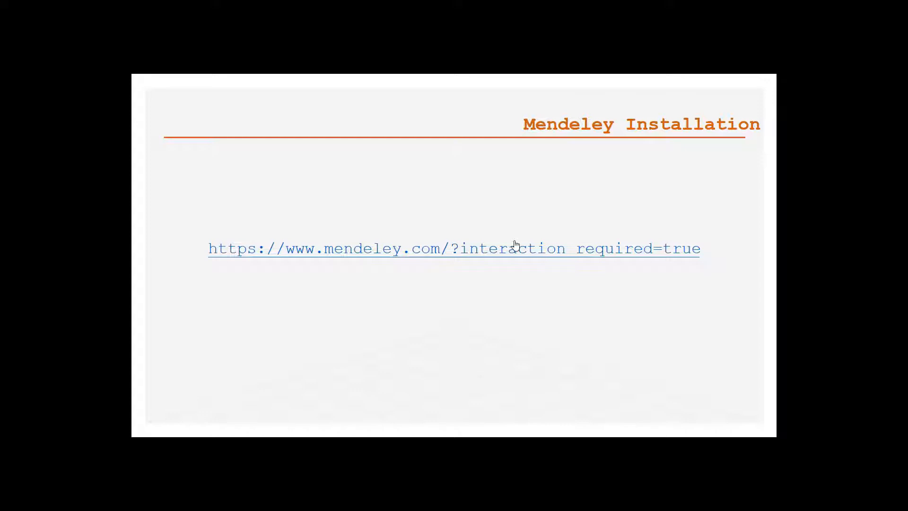
mouse_move(517, 223)
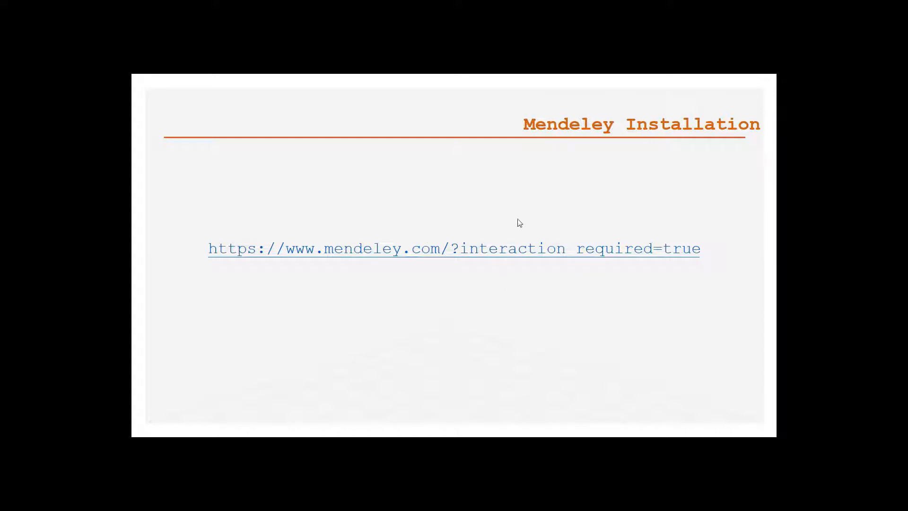
From mendeley.com's Download page, start downloading the Mendeley Desktop installer for Windows.
left_click(143, 428)
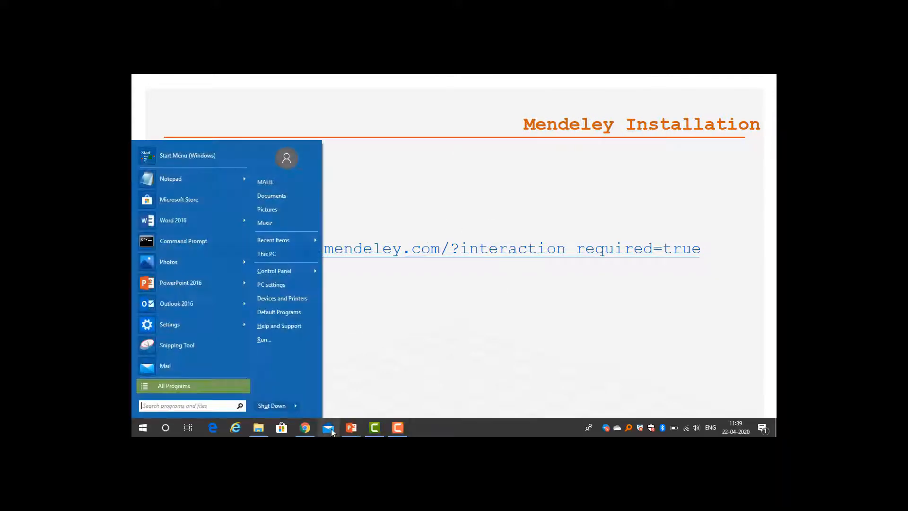
left_click(304, 427)
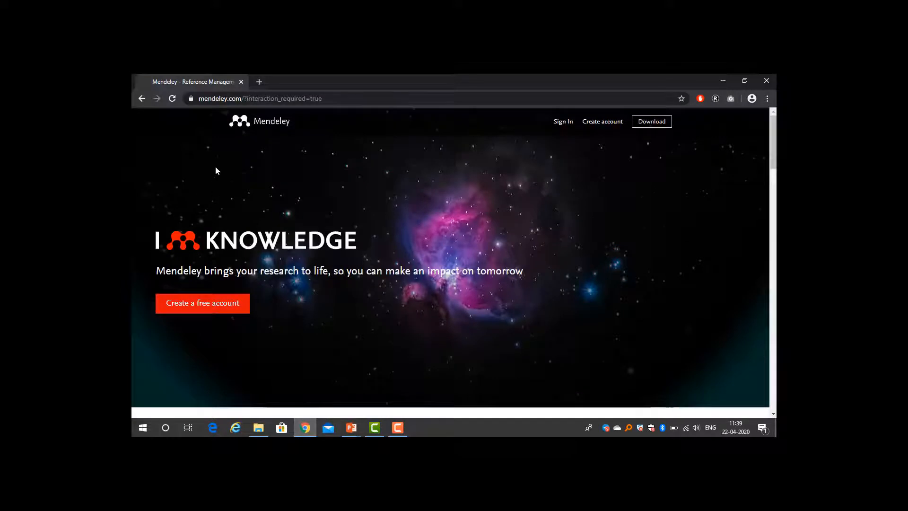
mouse_move(219, 109)
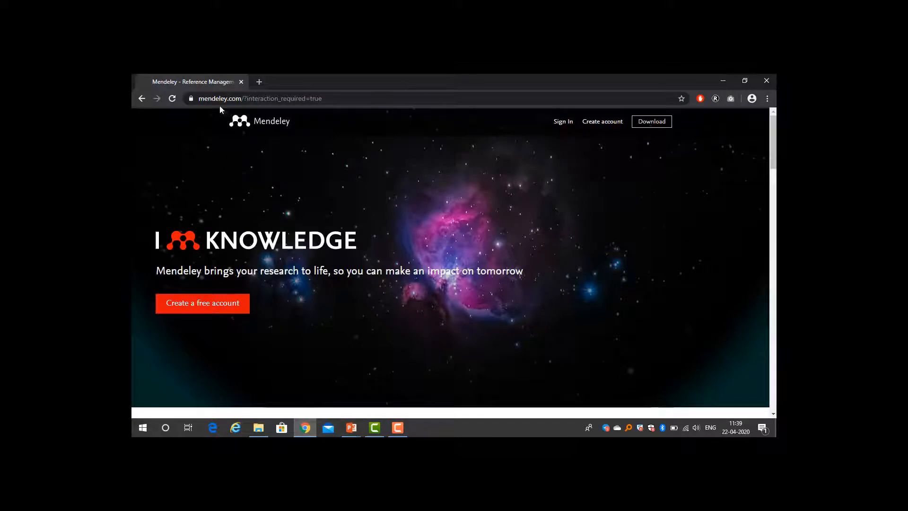
mouse_move(654, 134)
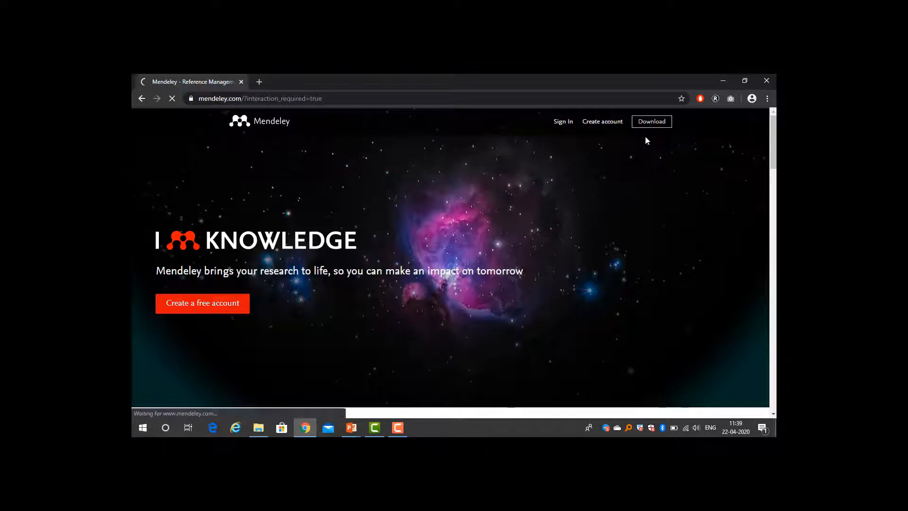
left_click(650, 121)
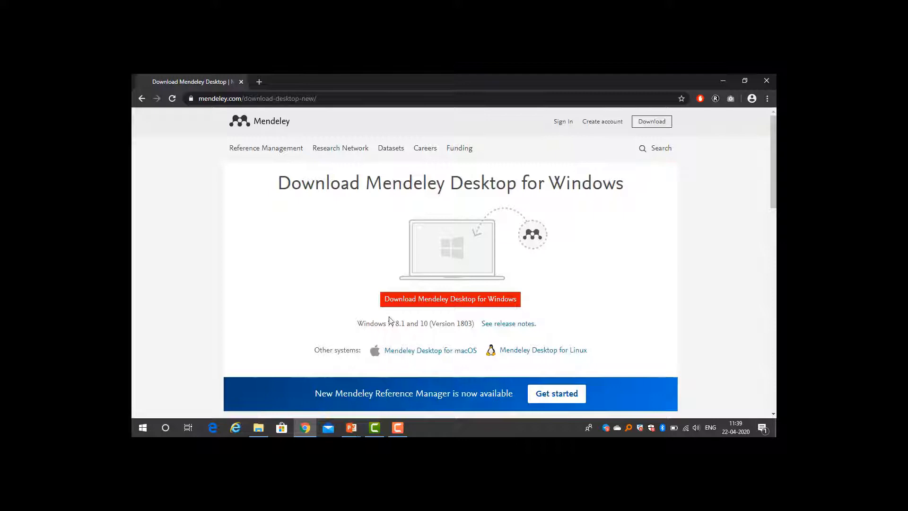
scroll("down", 3)
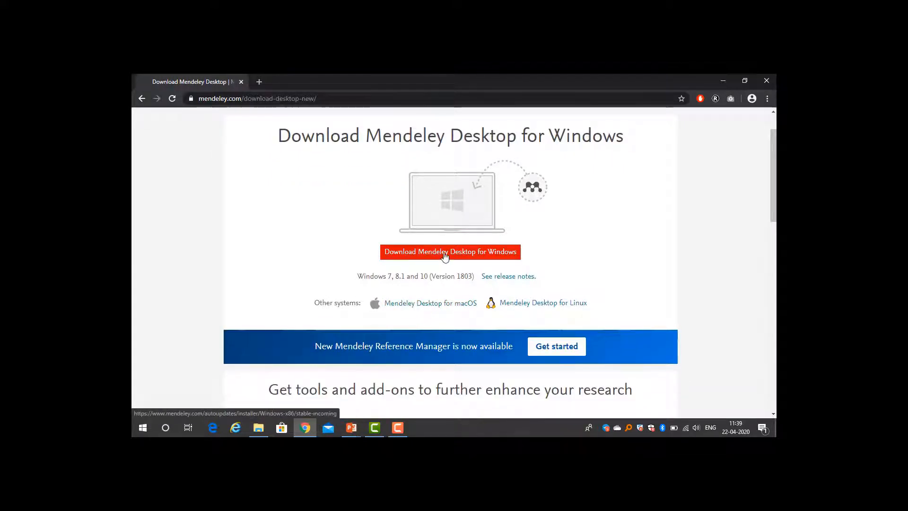
left_click(450, 252)
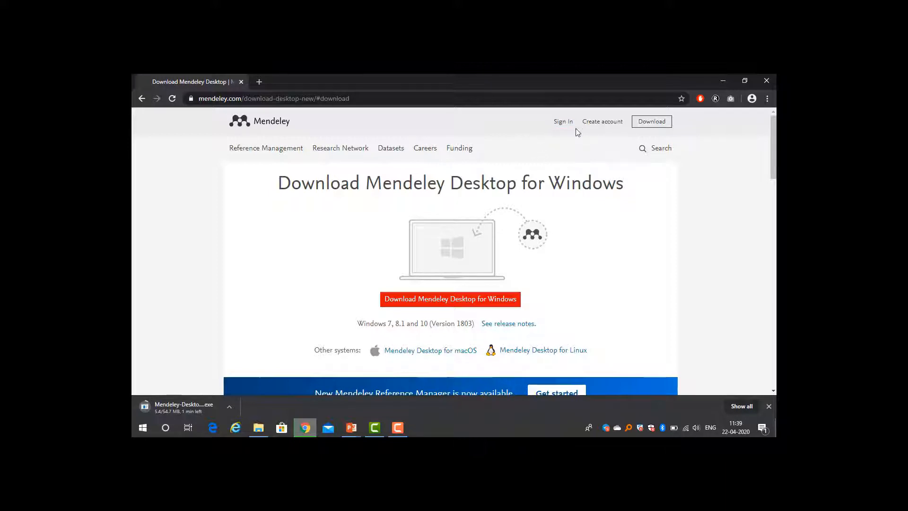
mouse_move(261, 375)
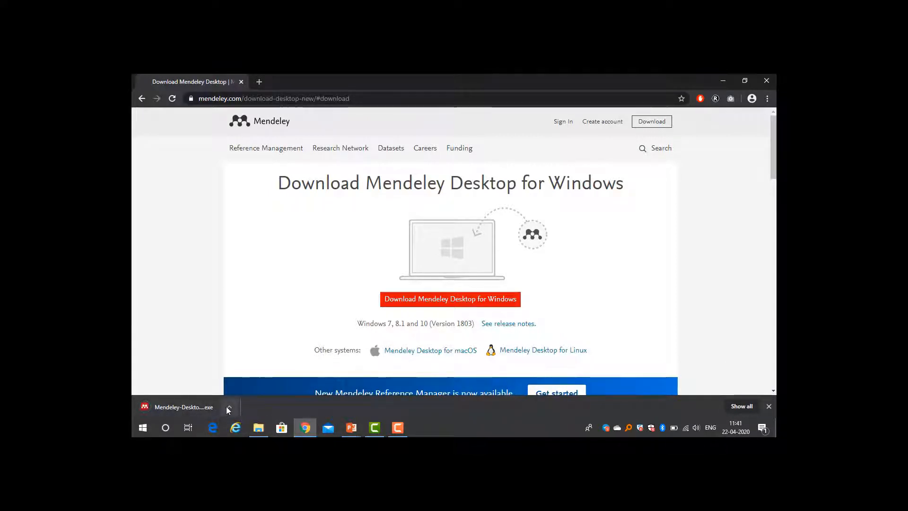
Reveal the downloaded Mendeley Desktop installer in its Downloads folder via 'Show in folder'.
left_click(228, 407)
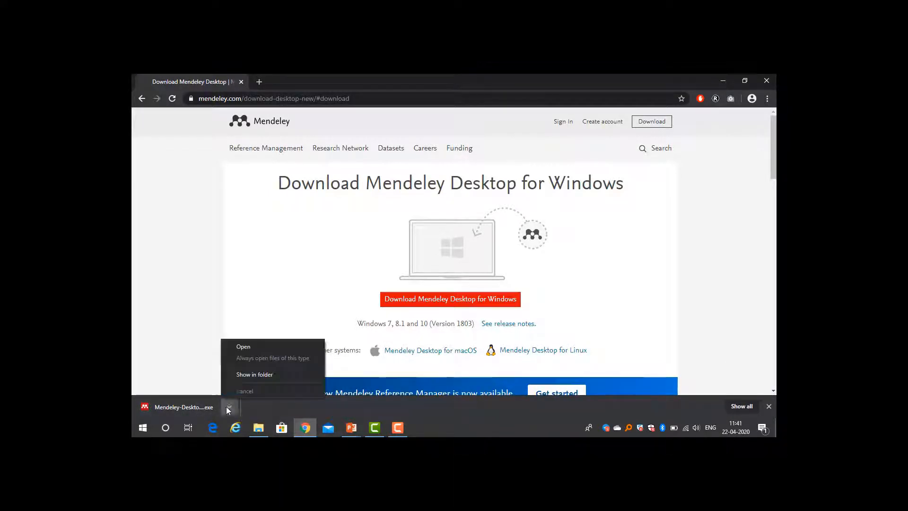
left_click(255, 375)
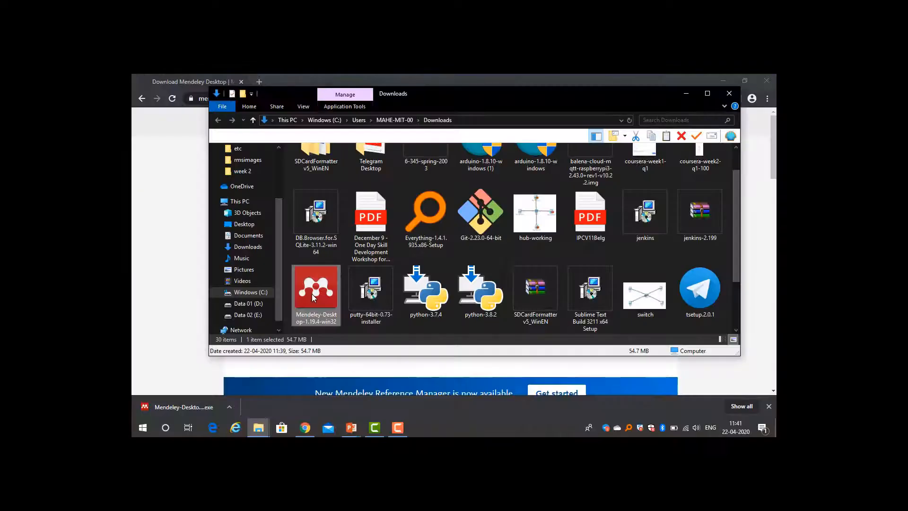
Run the installer, accept the licence, install with defaults and finish with 'Run Mendeley Desktop' checked.
double_click(316, 289)
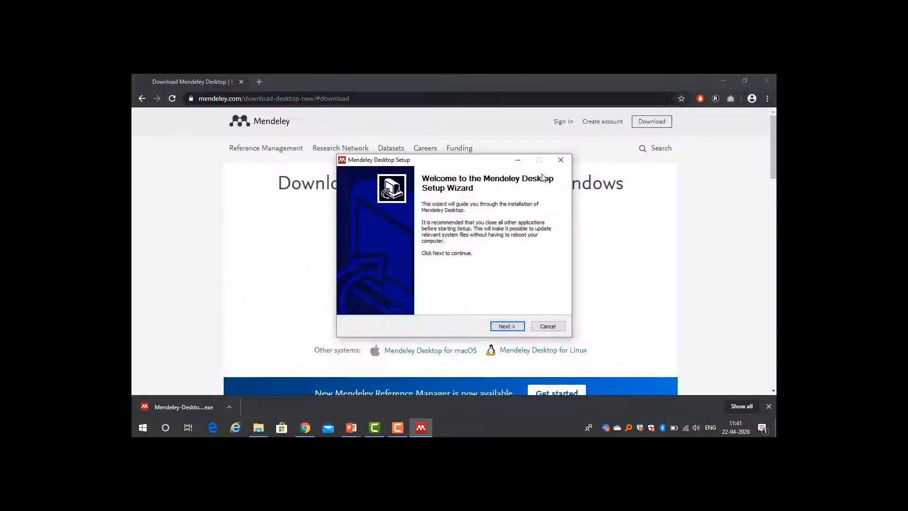
left_click(506, 327)
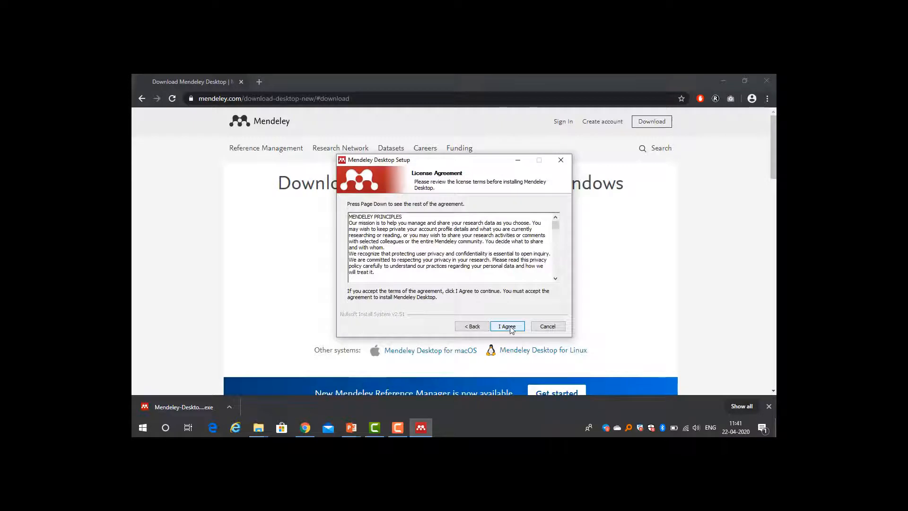
left_click(507, 327)
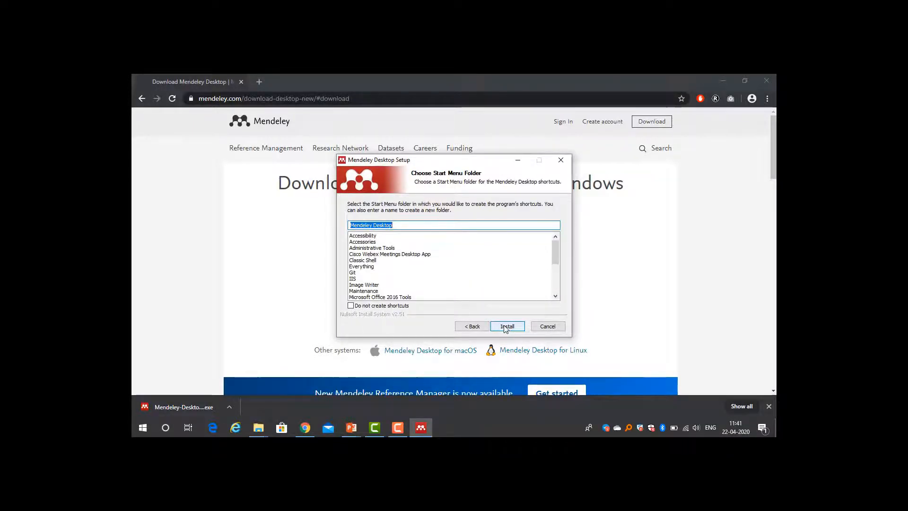
left_click(507, 326)
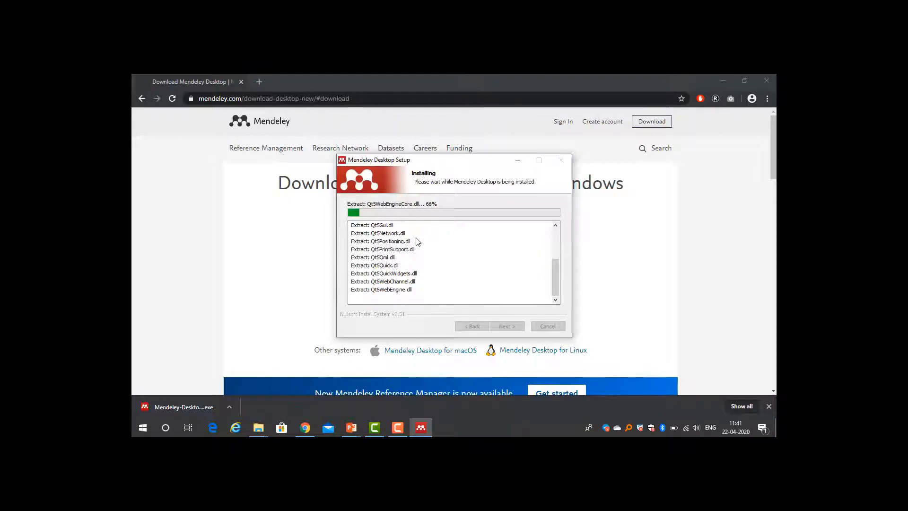
mouse_move(522, 366)
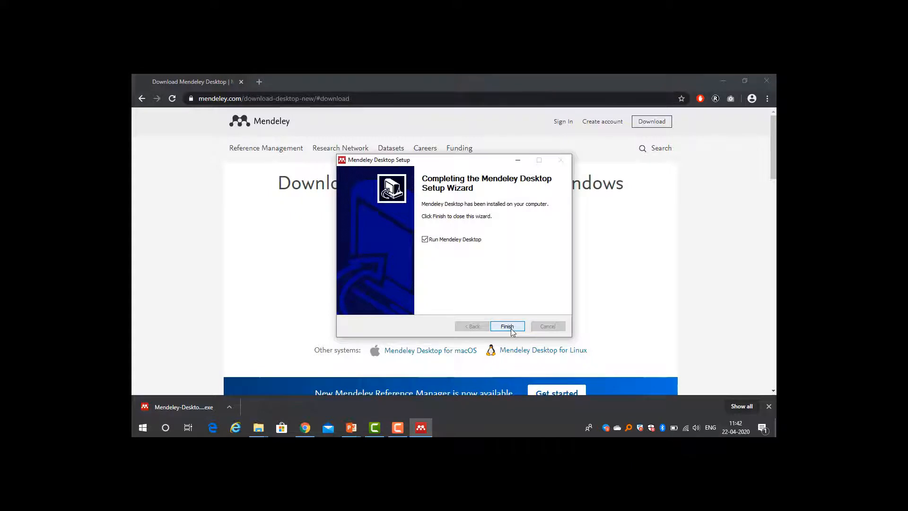
left_click(507, 326)
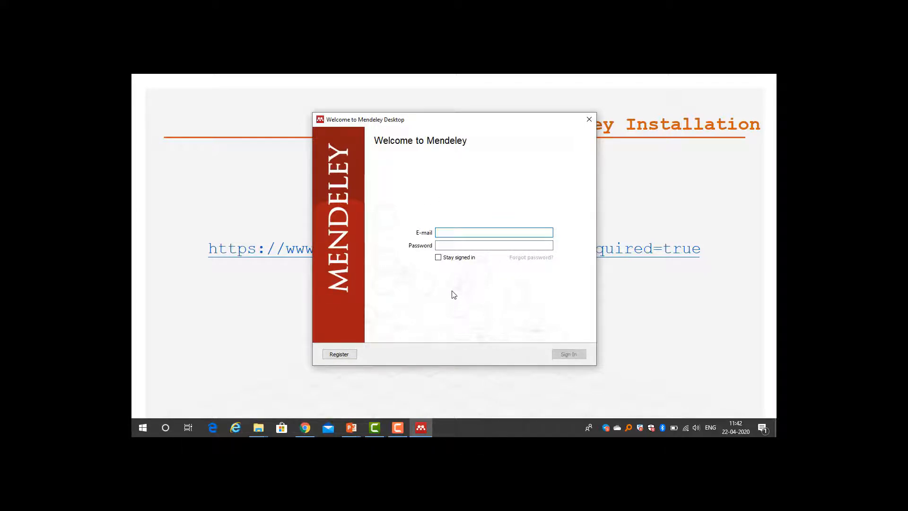
Sign in to Mendeley Desktop with the account e-mail and password.
left_click(491, 233)
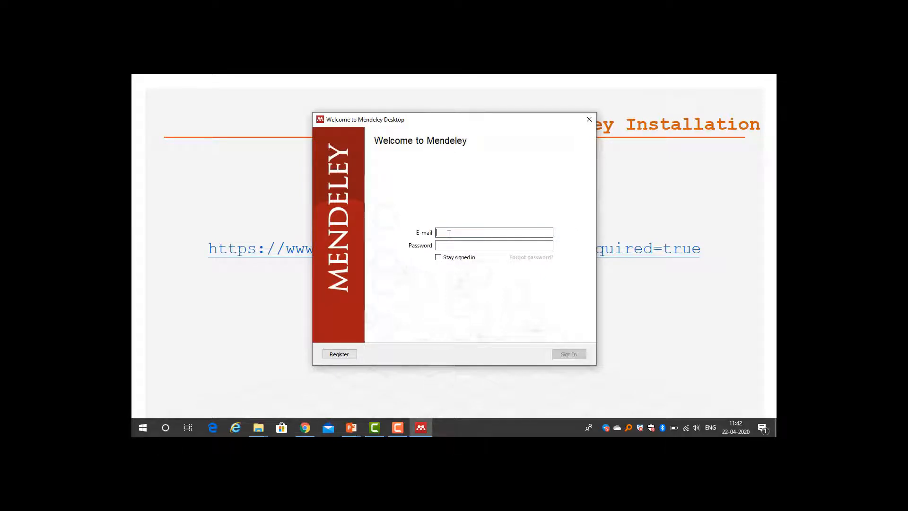
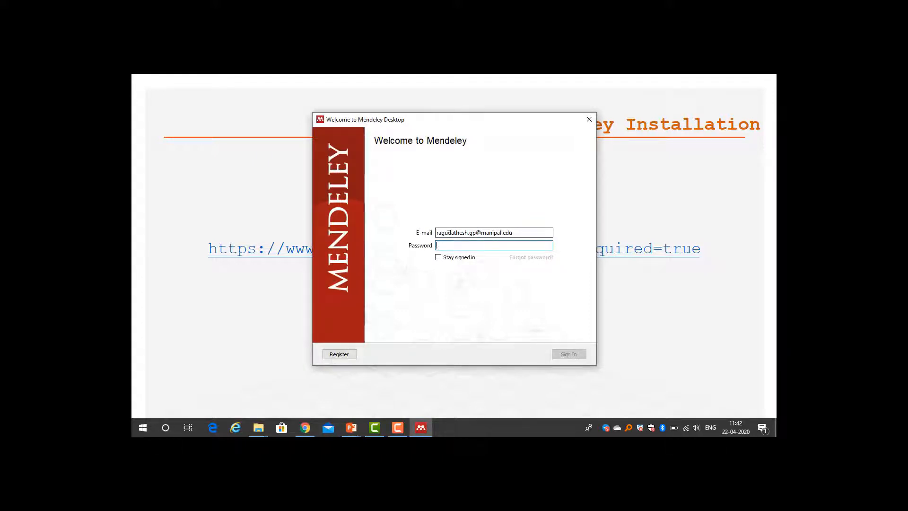
type("•••••")
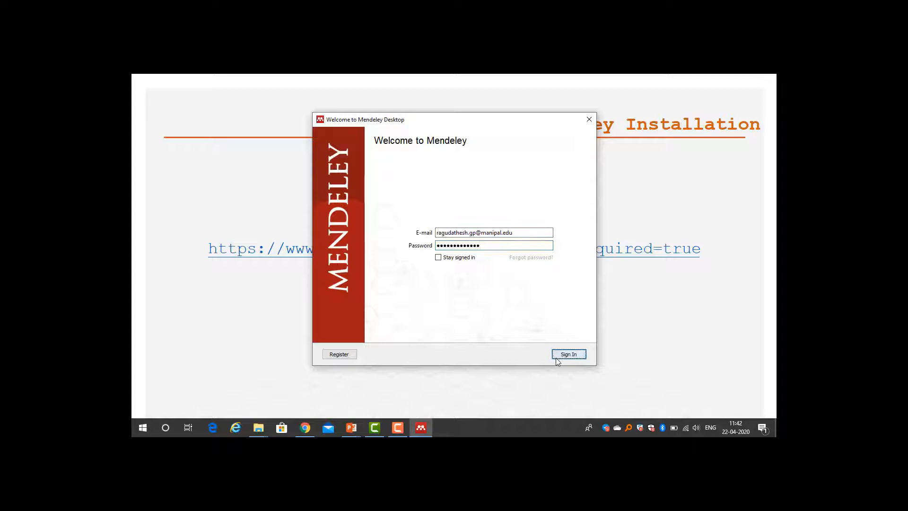
left_click(567, 354)
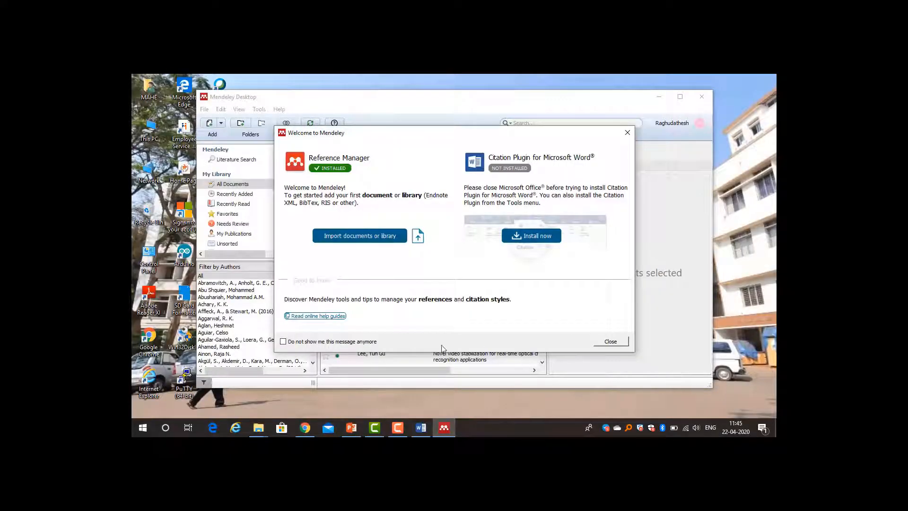
mouse_move(376, 266)
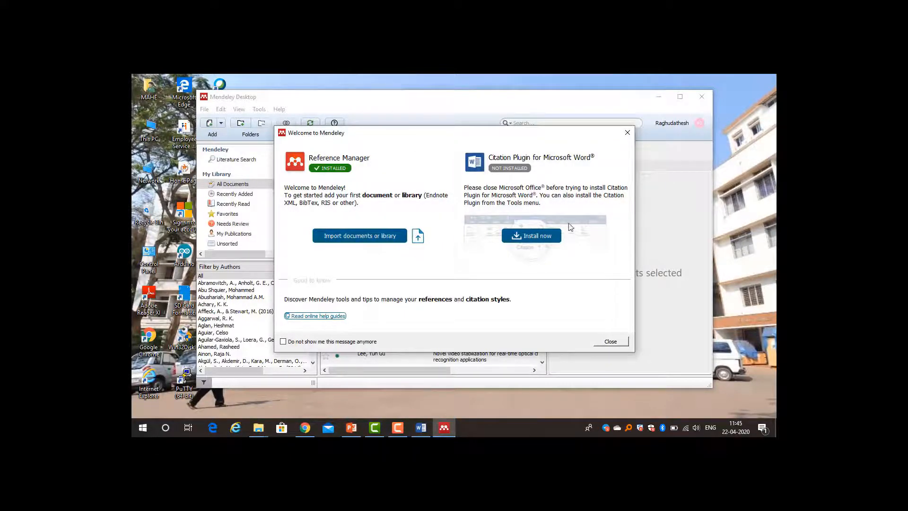
mouse_move(547, 180)
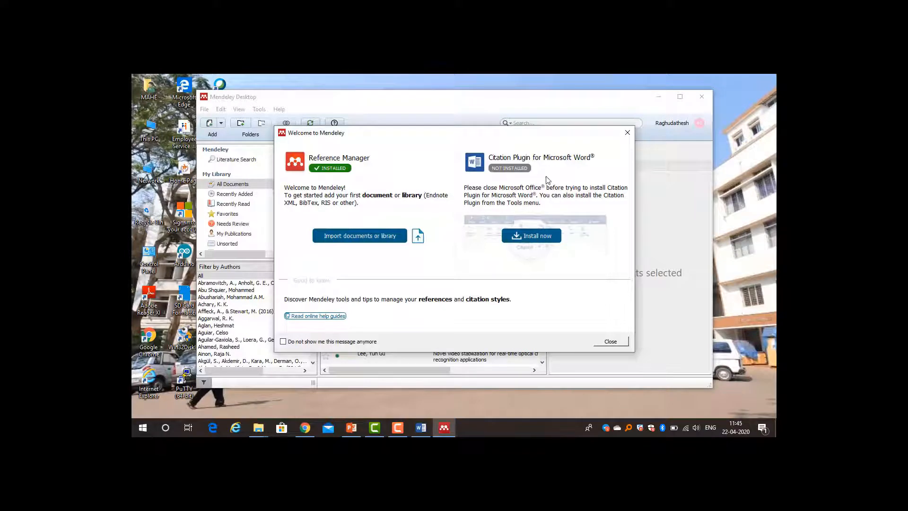
Install the Word citation plugin, allowing Mendeley to close the running Word.
left_click(529, 235)
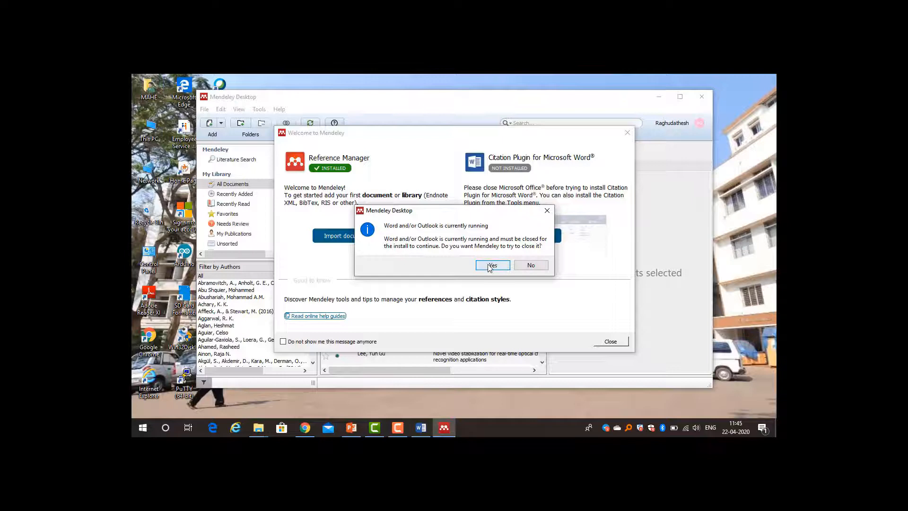
left_click(492, 265)
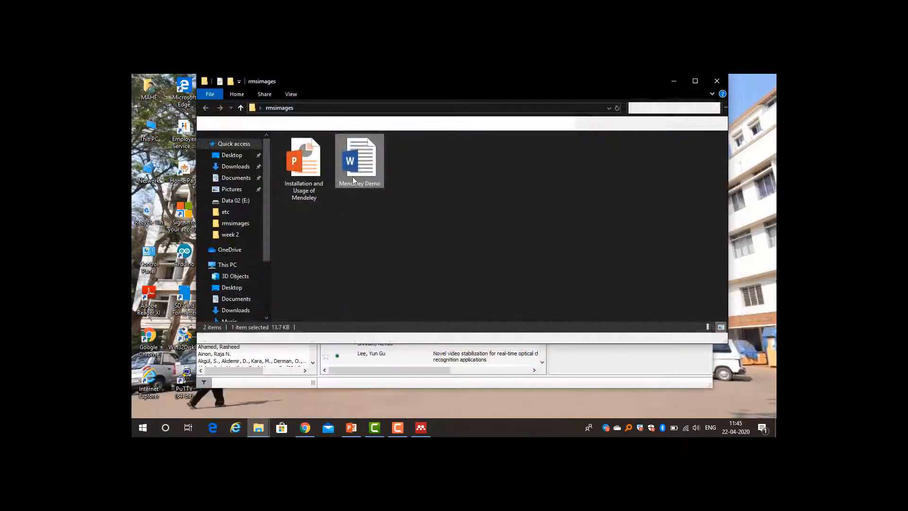
Open the Mendeley Demo Word document from File Explorer.
double_click(359, 159)
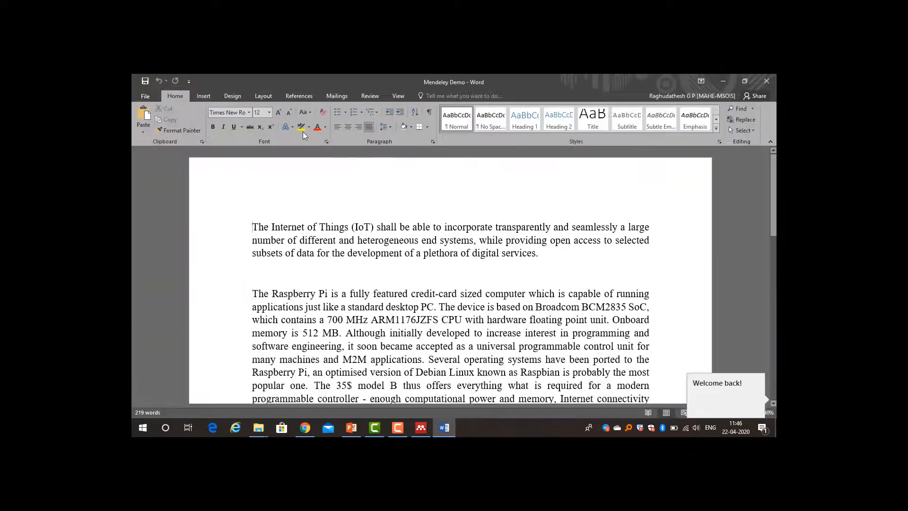
left_click(299, 96)
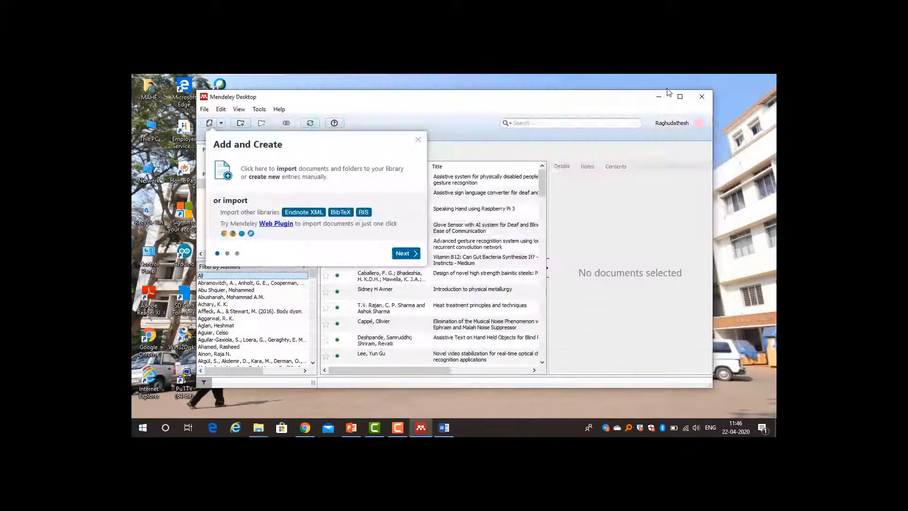
Maximize Mendeley and create a new library folder, starting to type its name.
left_click(419, 139)
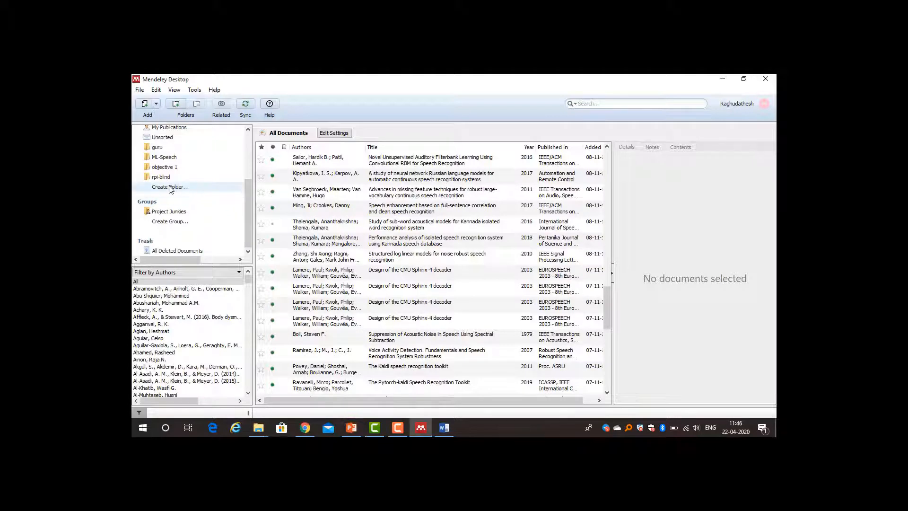
left_click(170, 186)
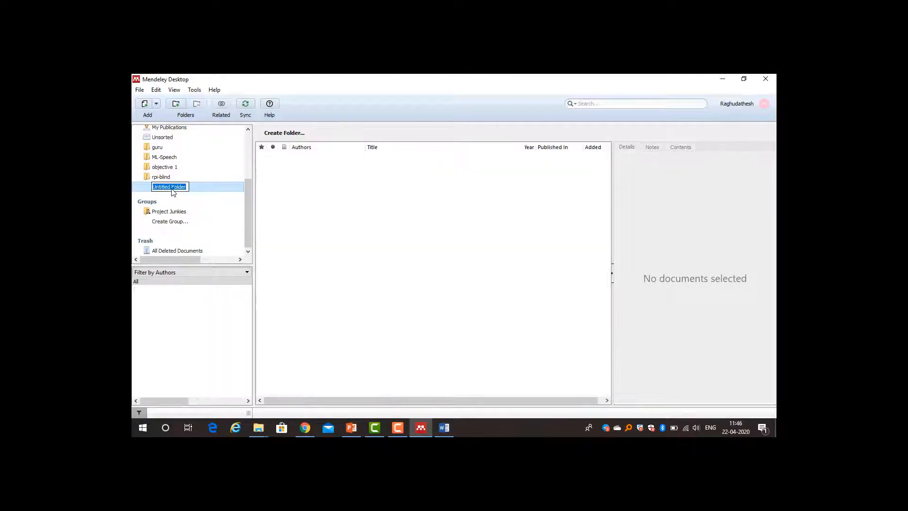
type("menele")
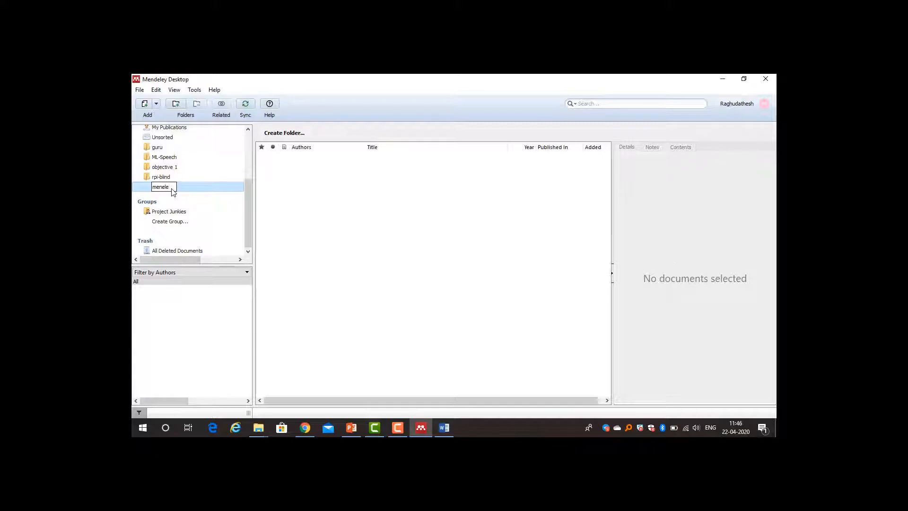
key("Backspace")
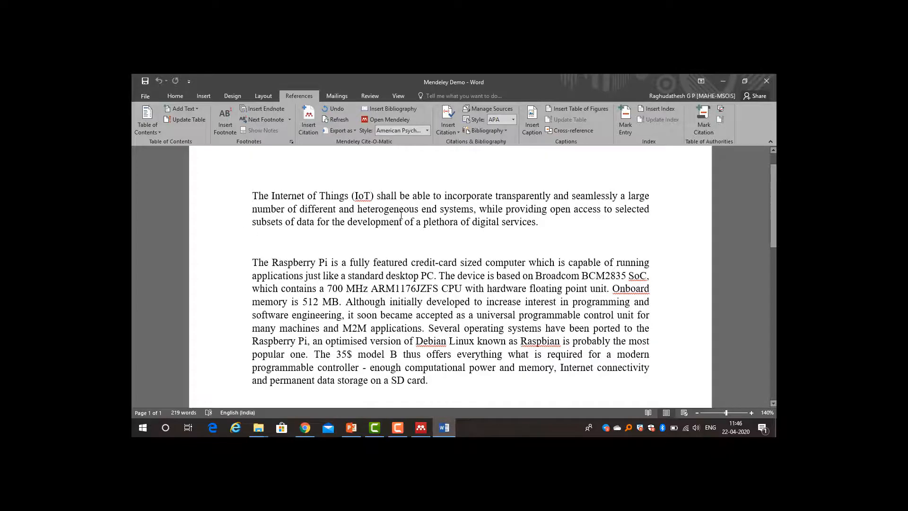
scroll("down", 3)
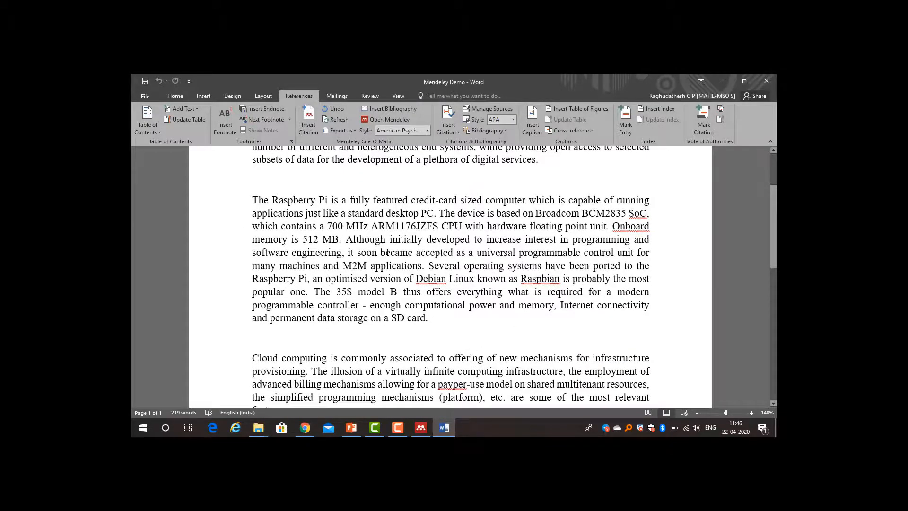
scroll("down", 3)
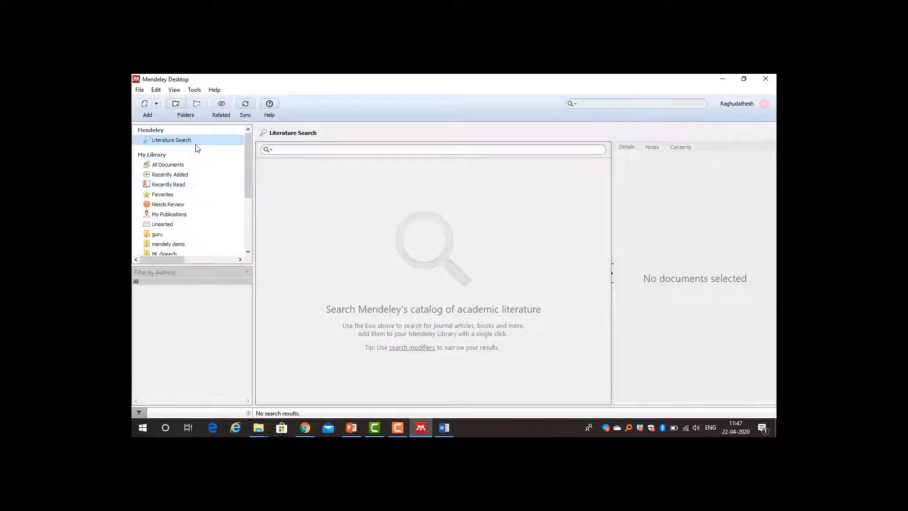
Select the empty mendely demo folder in the library sidebar.
left_click(168, 146)
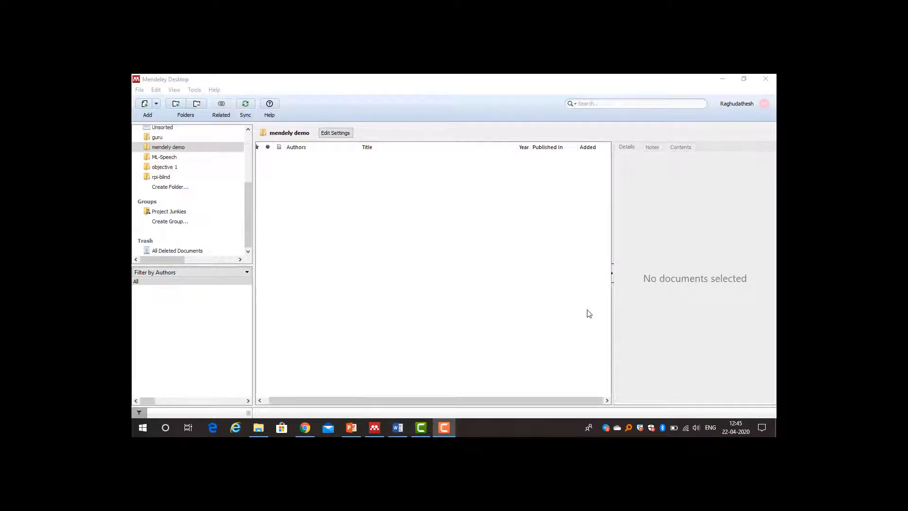
mouse_move(618, 306)
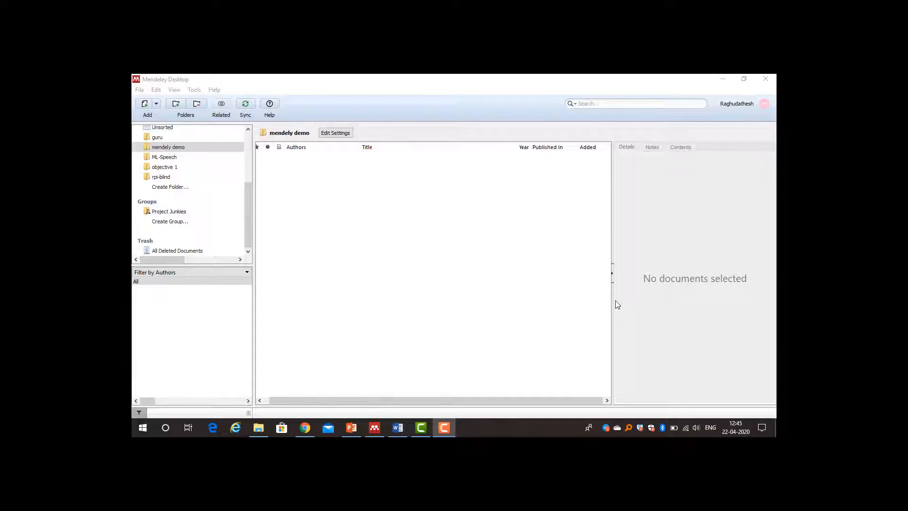
mouse_move(388, 226)
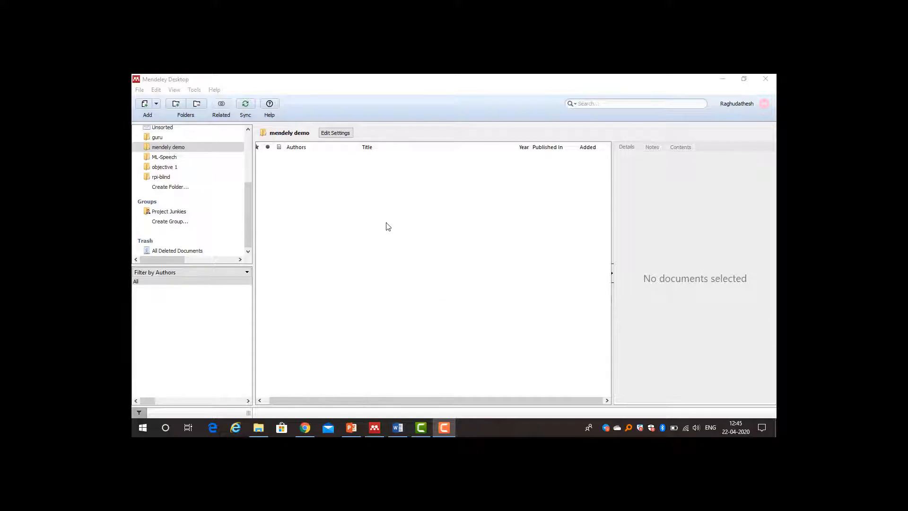
mouse_move(469, 216)
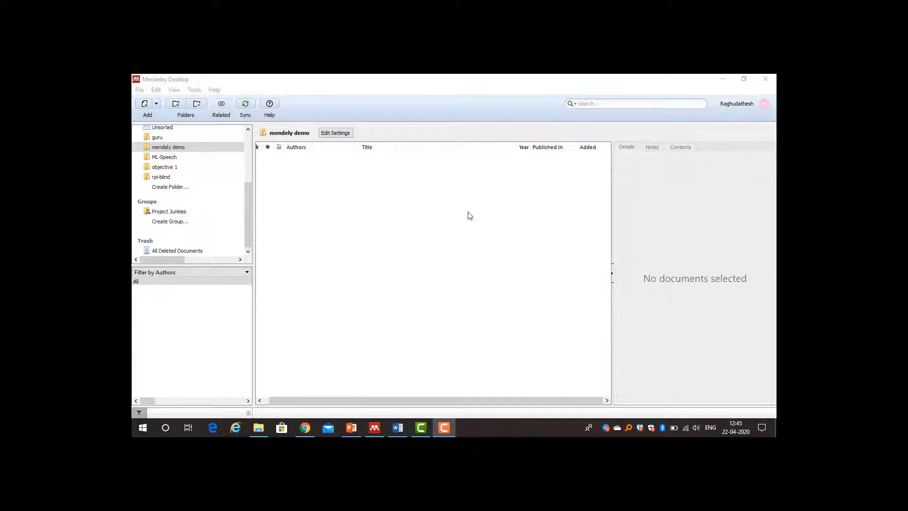
mouse_move(306, 427)
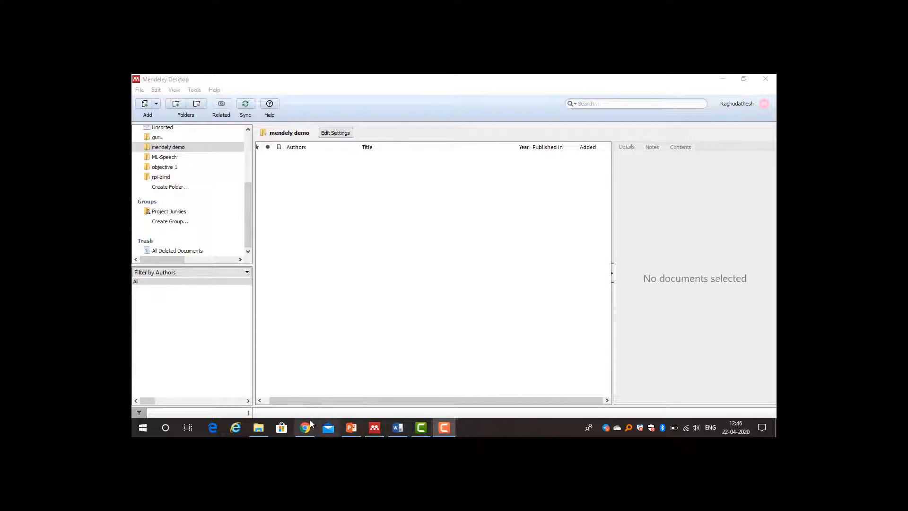
left_click(258, 427)
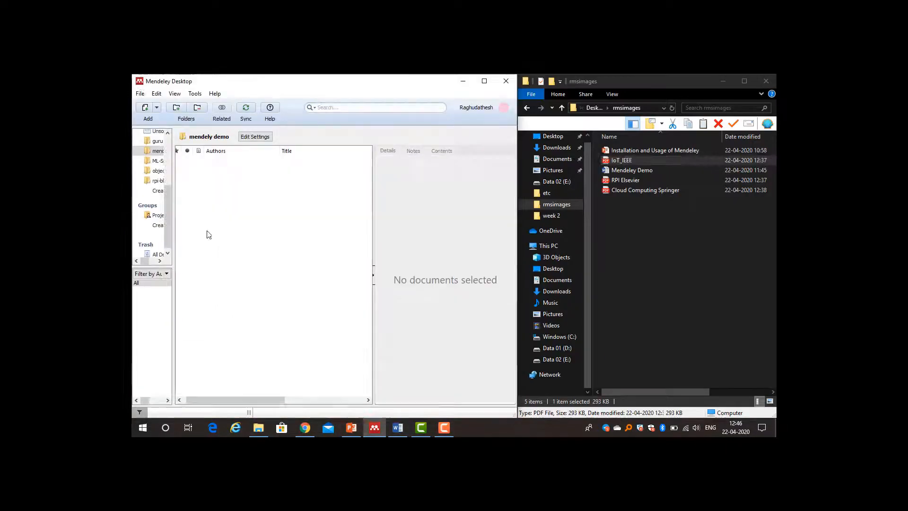
Add the IoT_IEEE PDF to the mendely demo folder by dragging it in from File Explorer.
left_click_drag(620, 159, 300, 176)
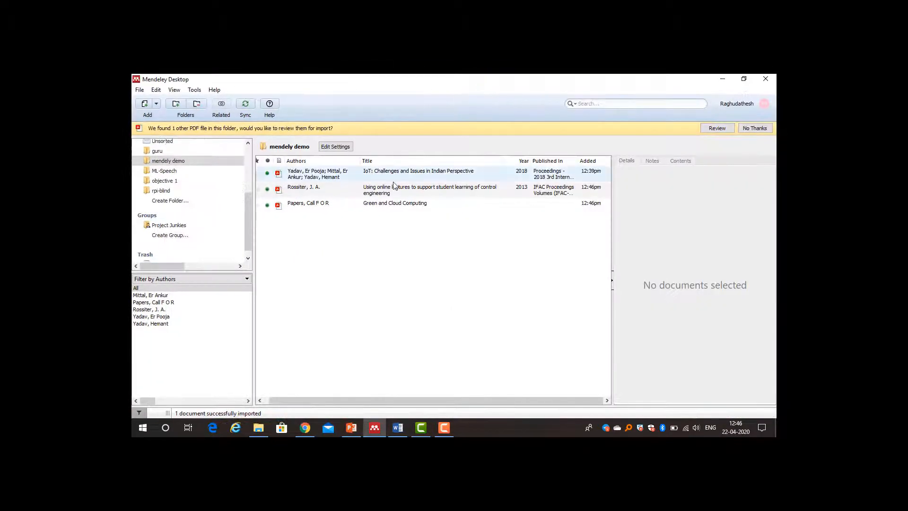
Review the IoT: Challenges and Issues in Indian Perspective paper's publisher, DOI and attached file, then look it up in Literature Search.
left_click(418, 173)
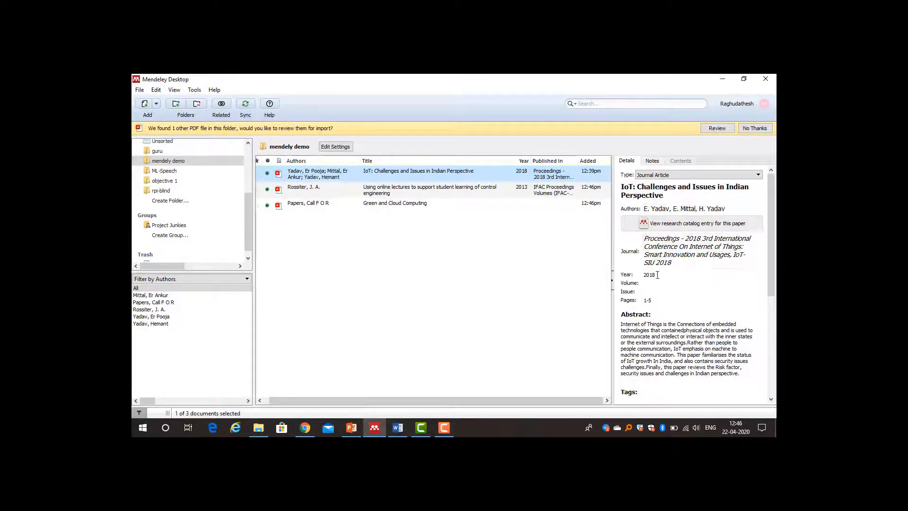
scroll("down", 3)
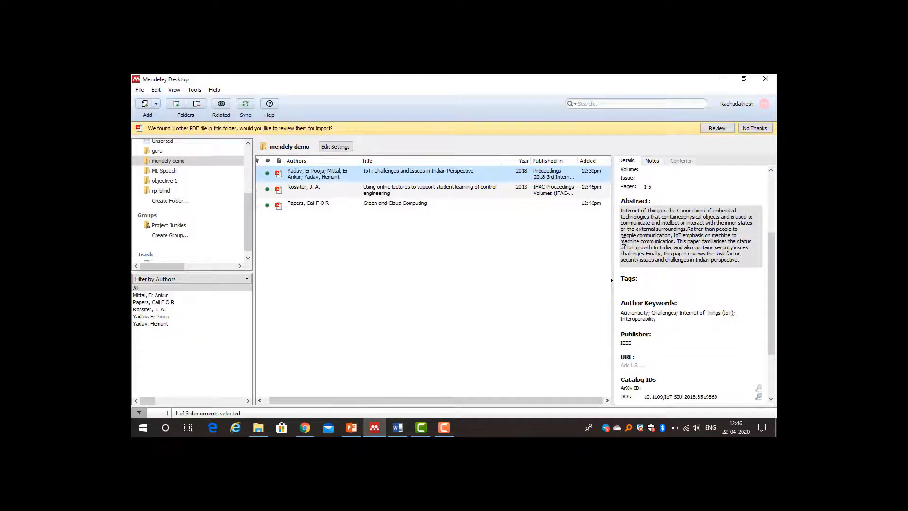
scroll("down", 3)
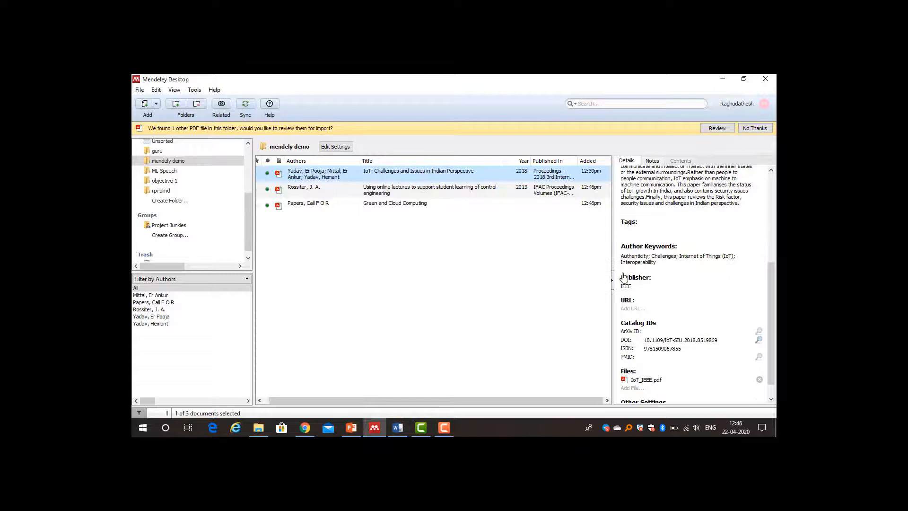
mouse_move(690, 339)
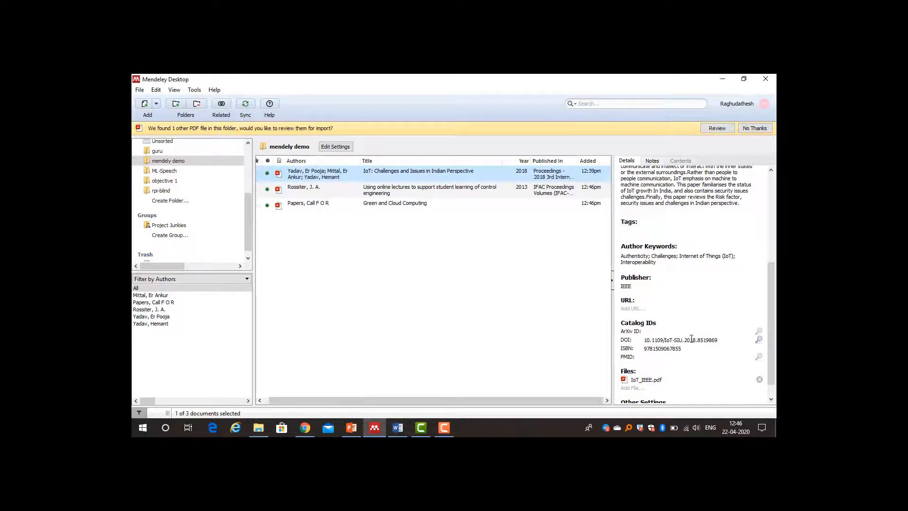
scroll("down", 3)
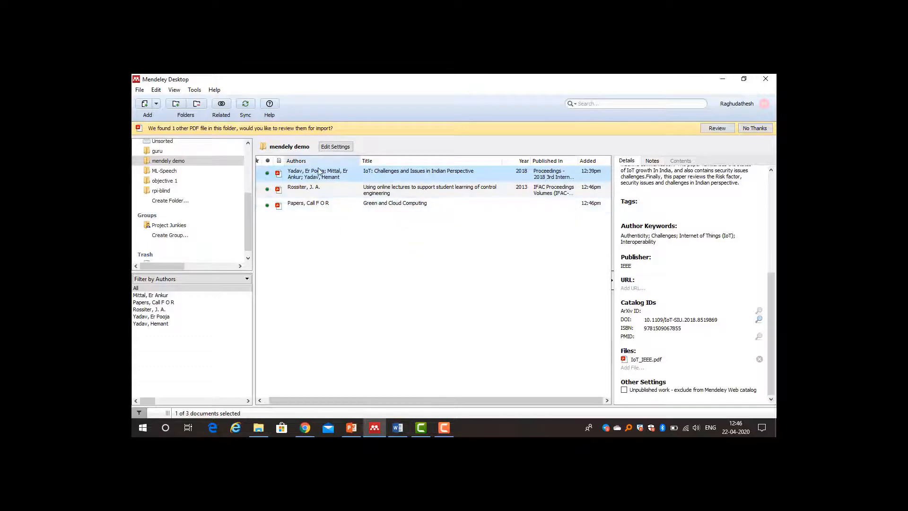
left_click(754, 128)
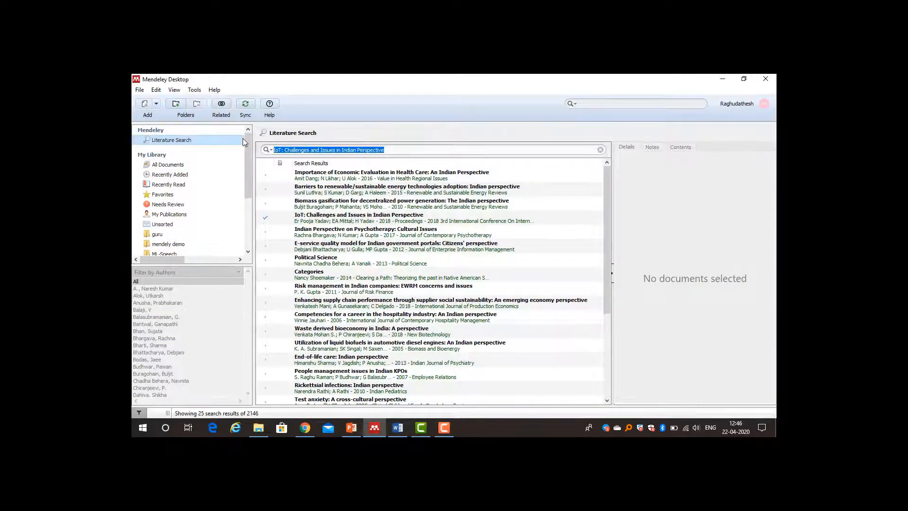
Clear the catalog search, glance at the mendely demo folder, and return to Literature Search with an empty box.
left_click(600, 150)
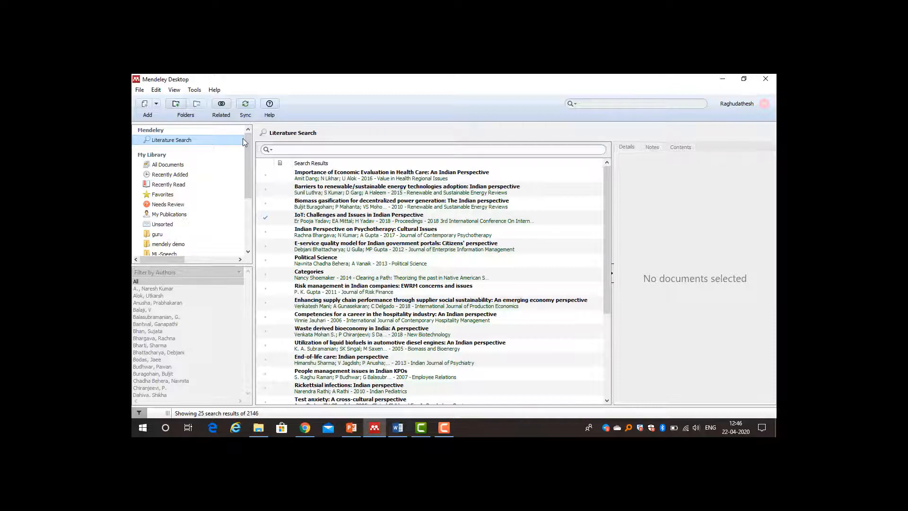
left_click(168, 244)
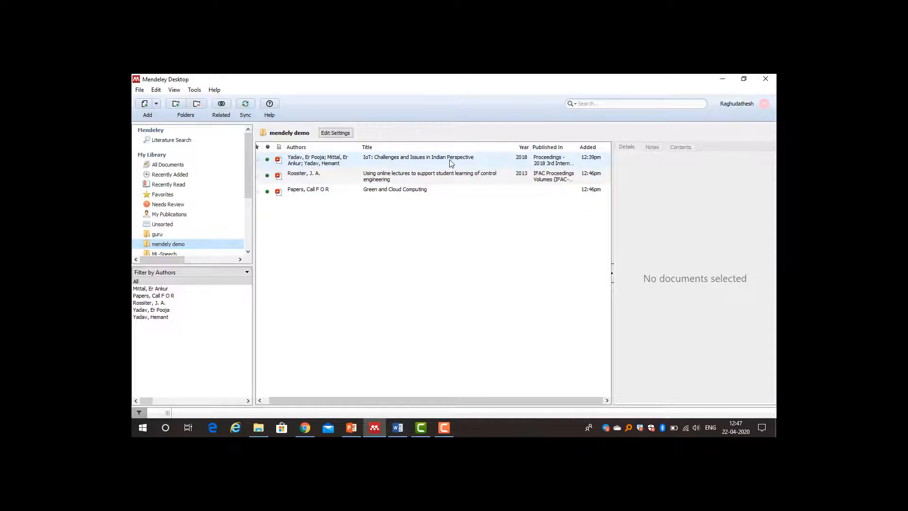
left_click(171, 140)
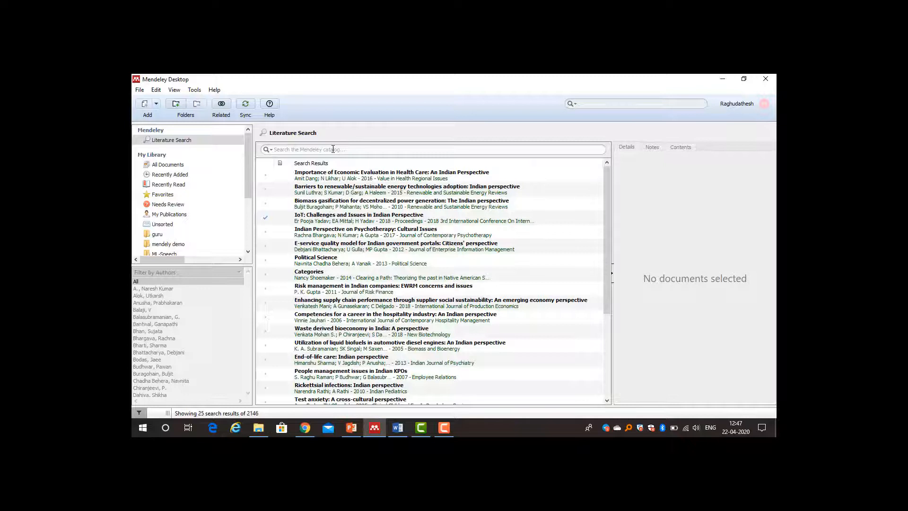
Search the catalog for 'iot' and read the abstract of The internet of things: a survey.
type("iot")
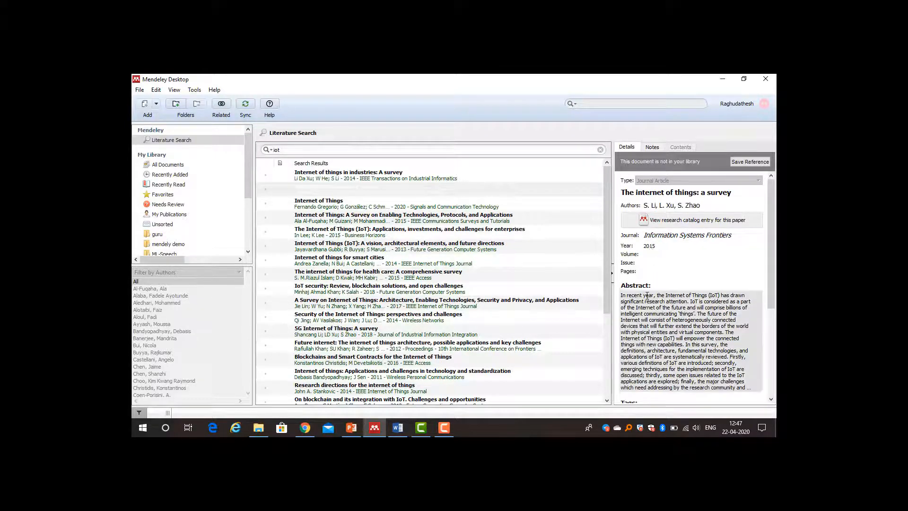
scroll("down", 3)
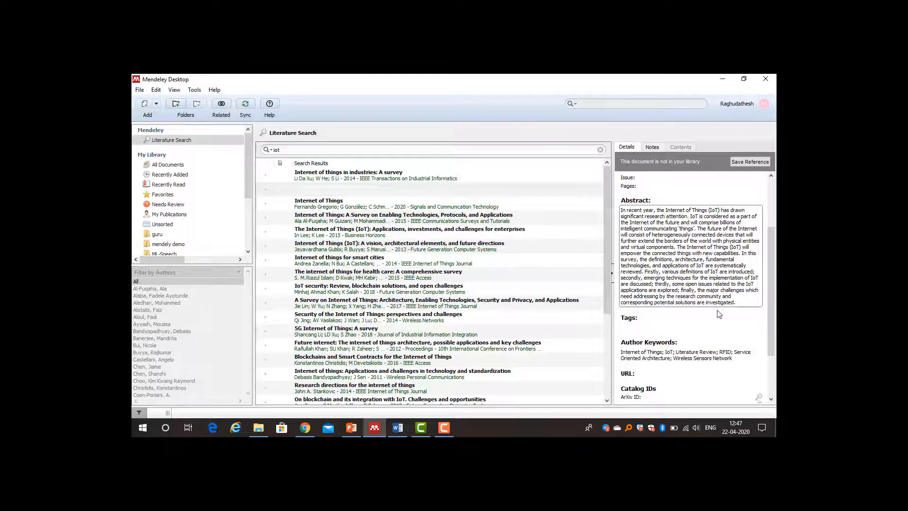
scroll("down", 3)
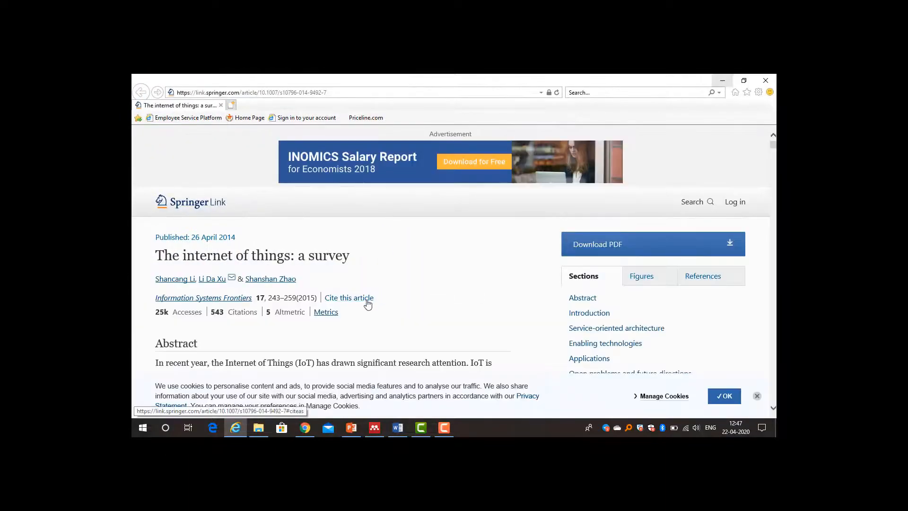
Look over the Springer Link article page for The internet of things: a survey.
scroll("down", 3)
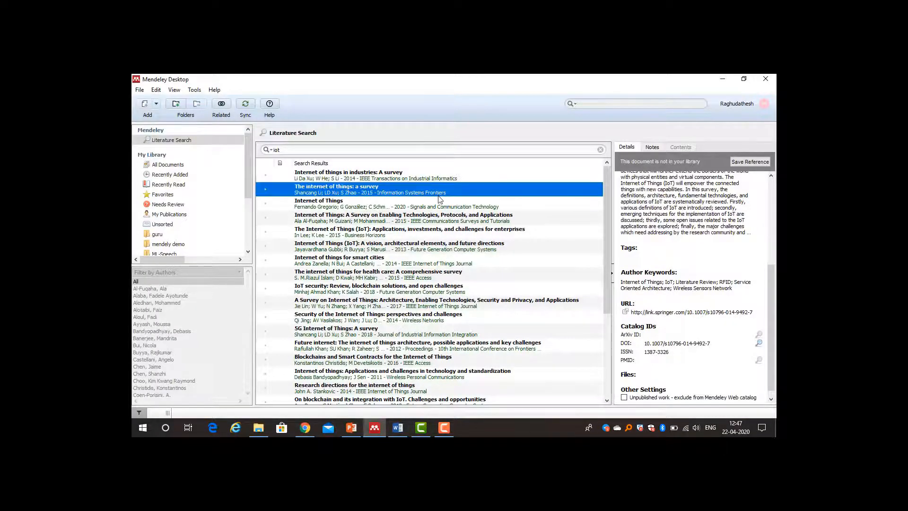
mouse_move(341, 193)
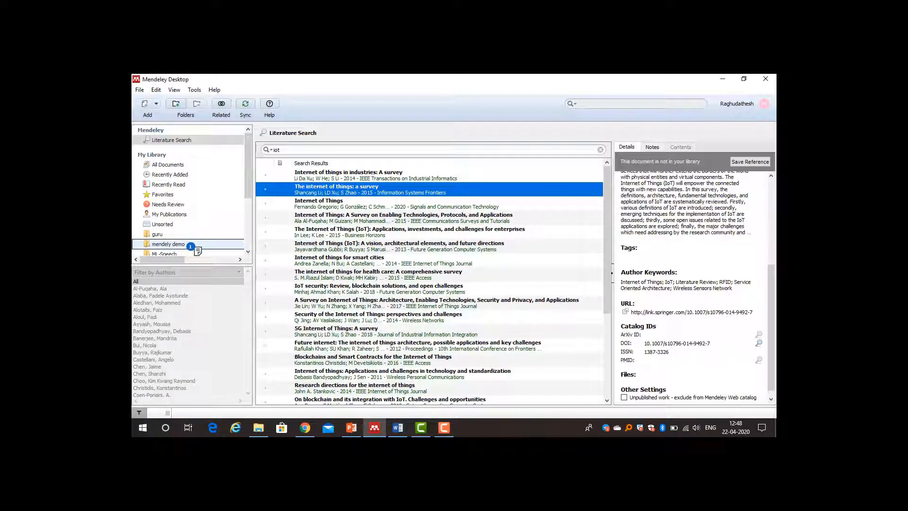
Save The internet of things: a survey into mendely demo and check it appears as the fourth paper.
left_click(749, 161)
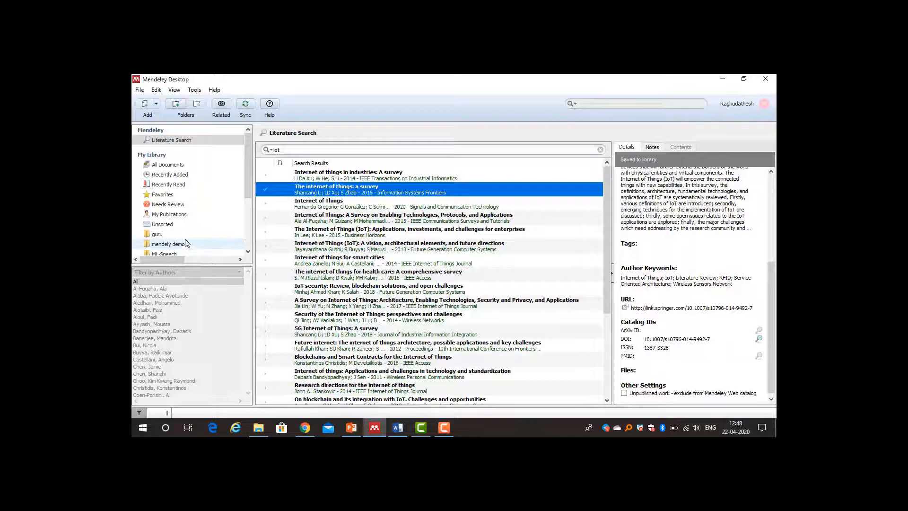
left_click(168, 243)
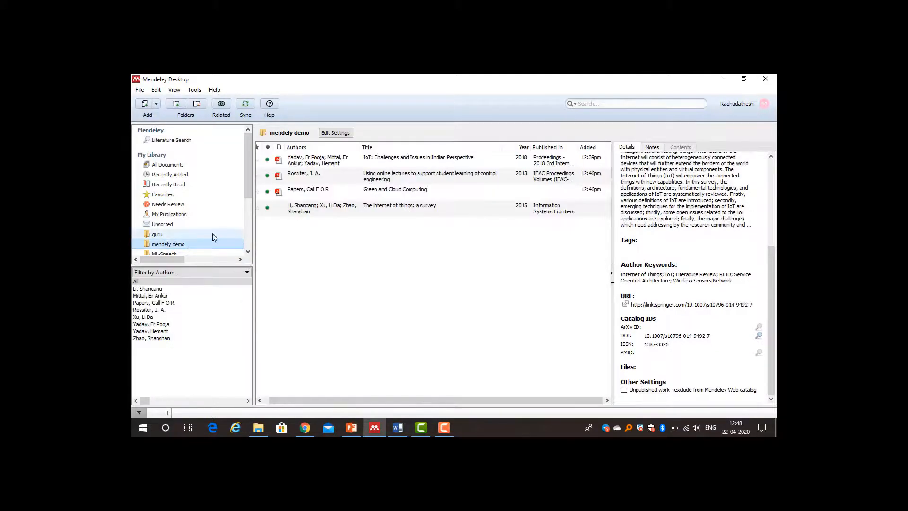
left_click(399, 208)
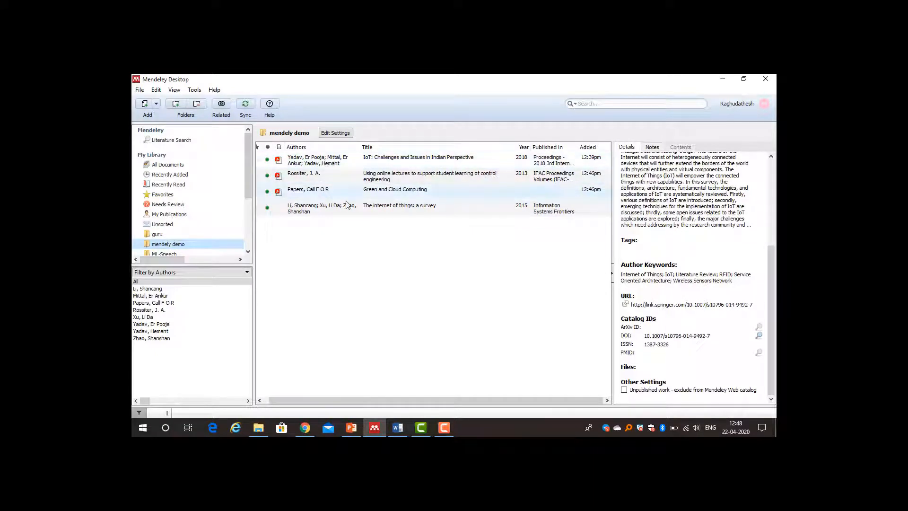
mouse_move(409, 157)
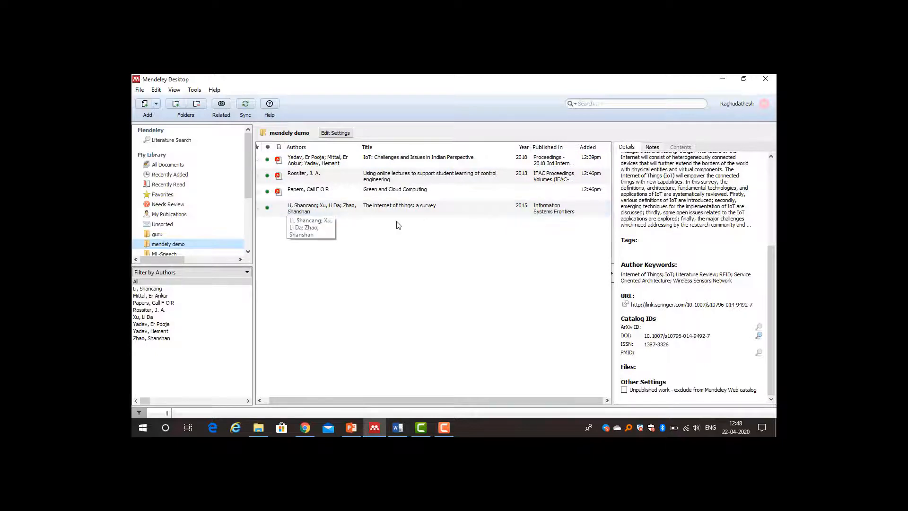
Return from Literature Search to the mendely demo folder and bring up the Add references choices.
left_click(171, 140)
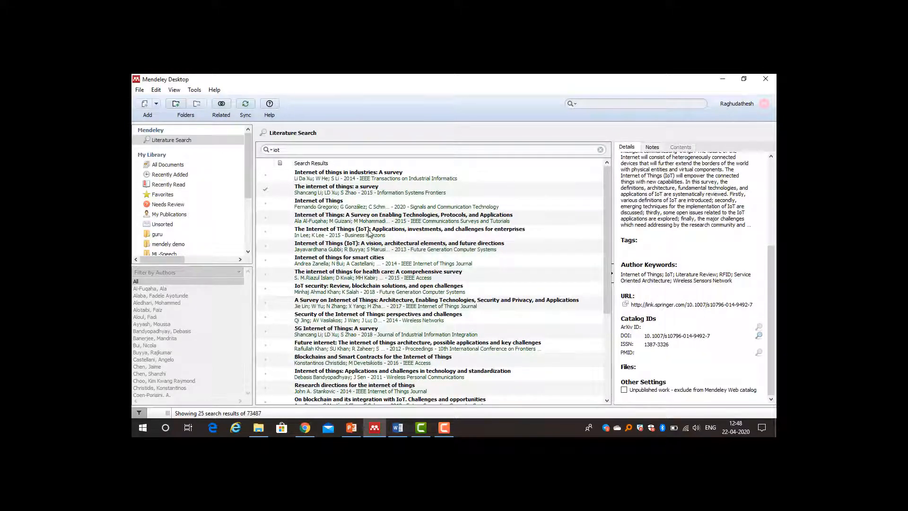
left_click(169, 244)
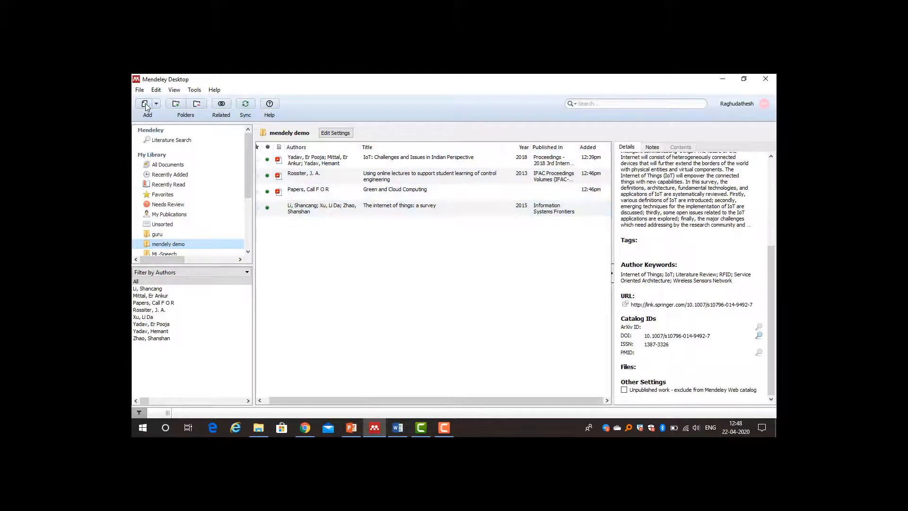
left_click(147, 106)
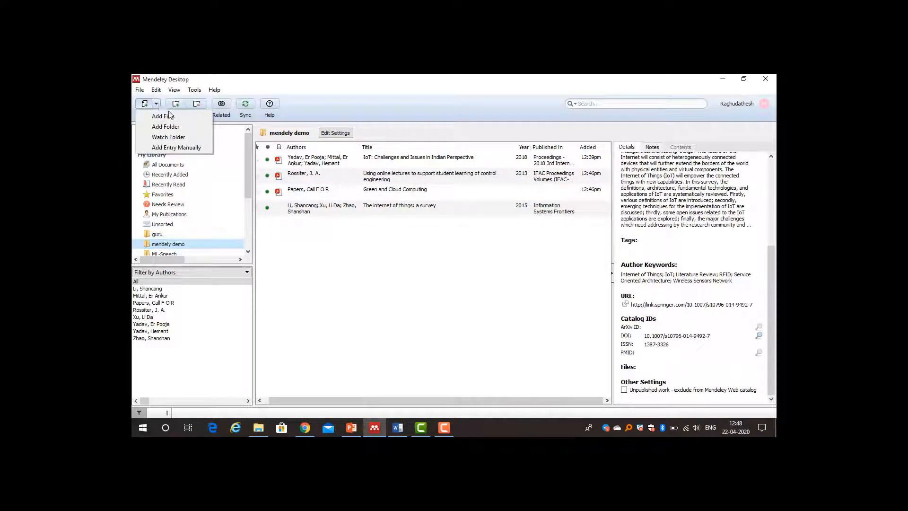
Start a manual new reference entry, review its title, authors and journal fields, then cancel it unsaved.
left_click(176, 147)
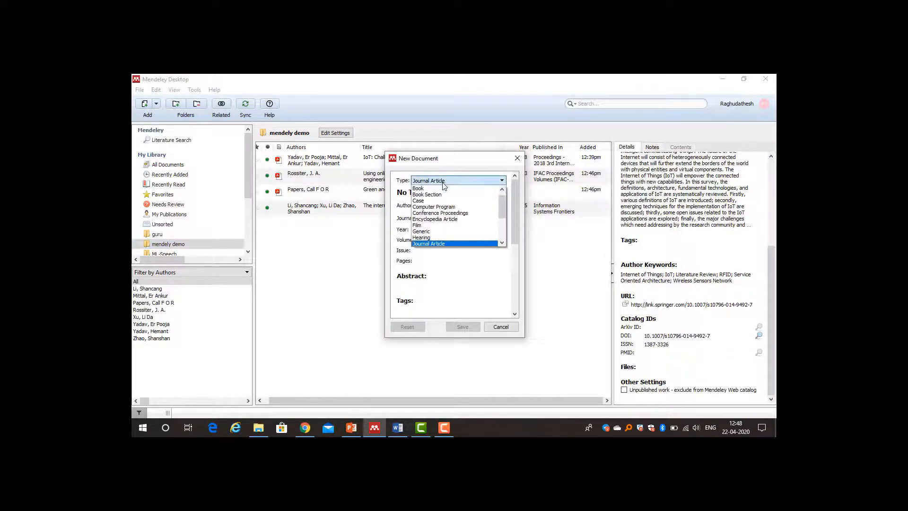
mouse_move(444, 189)
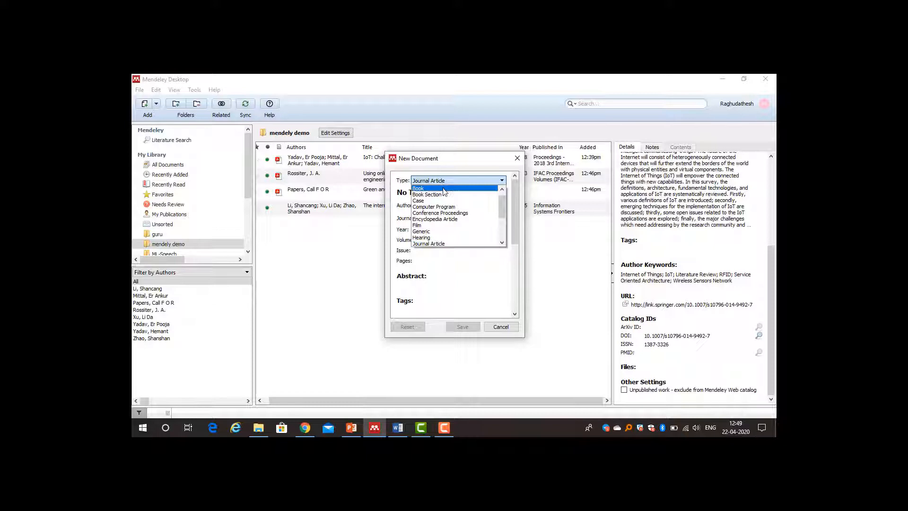
mouse_move(434, 207)
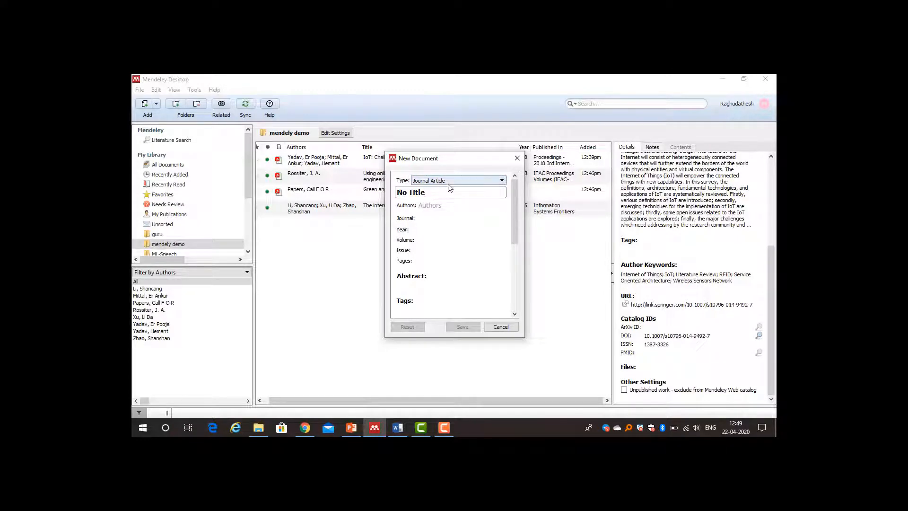
left_click(453, 206)
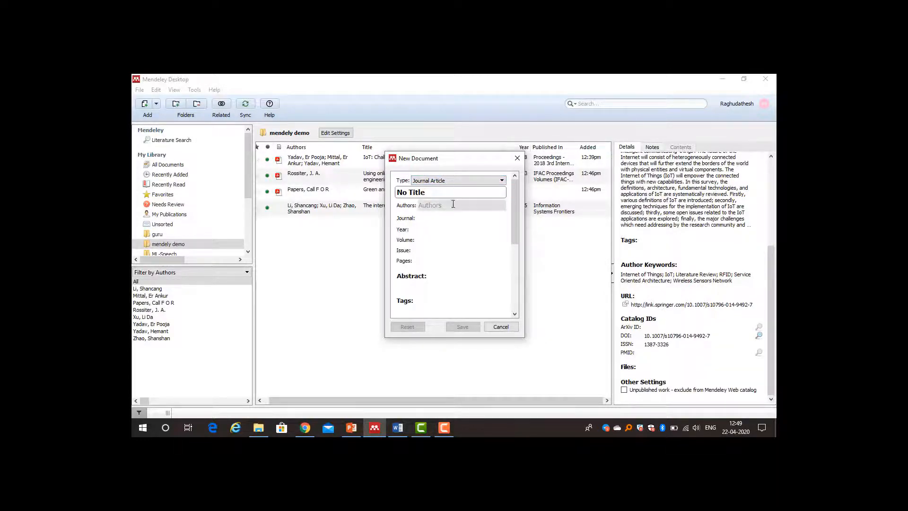
left_click(462, 217)
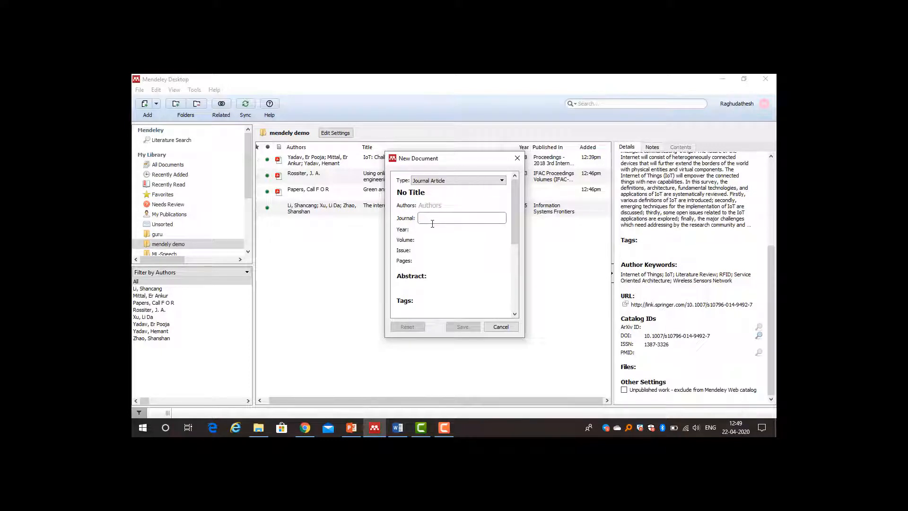
left_click(462, 229)
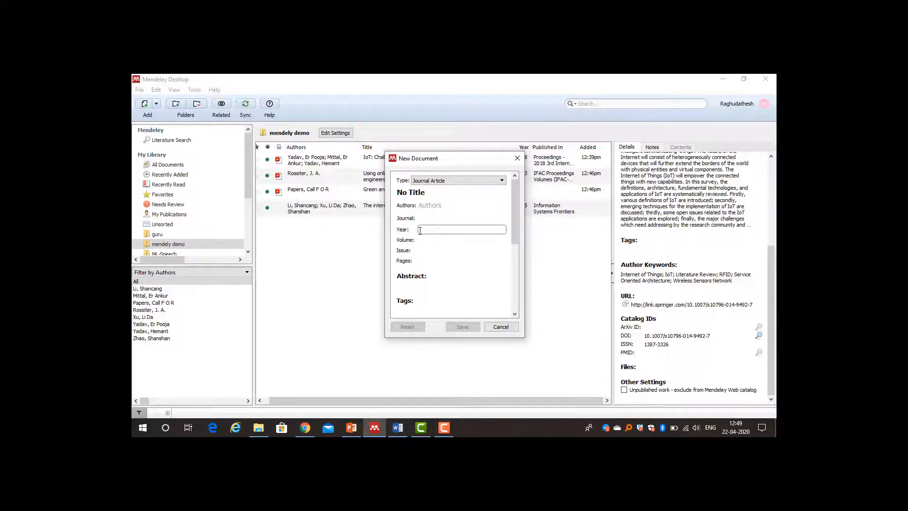
scroll("down", 3)
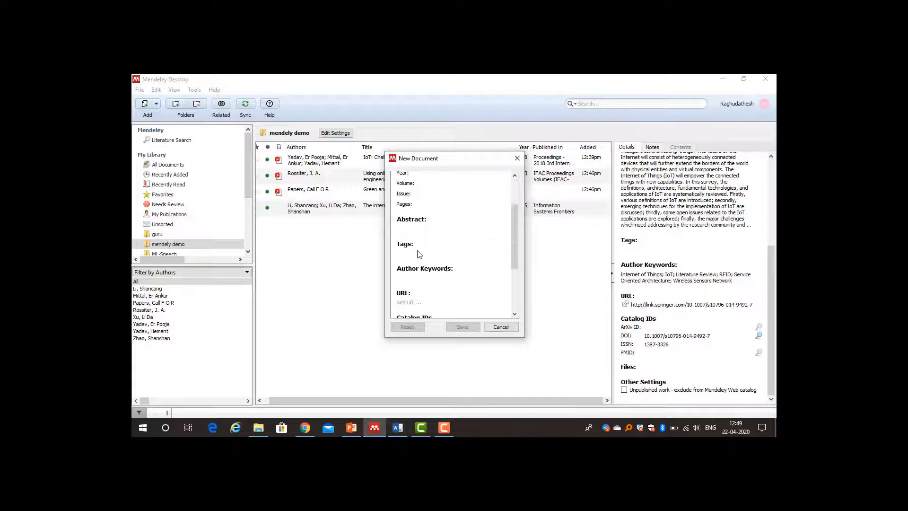
scroll("down", 3)
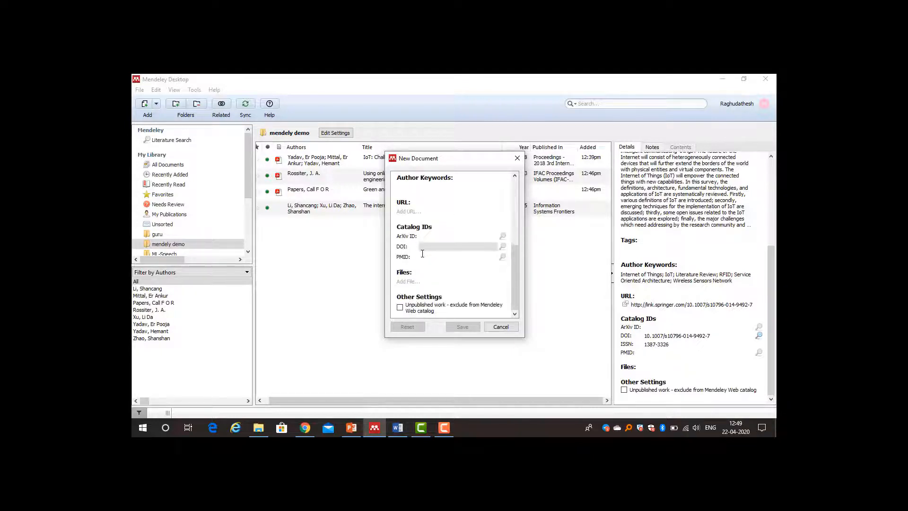
left_click(499, 327)
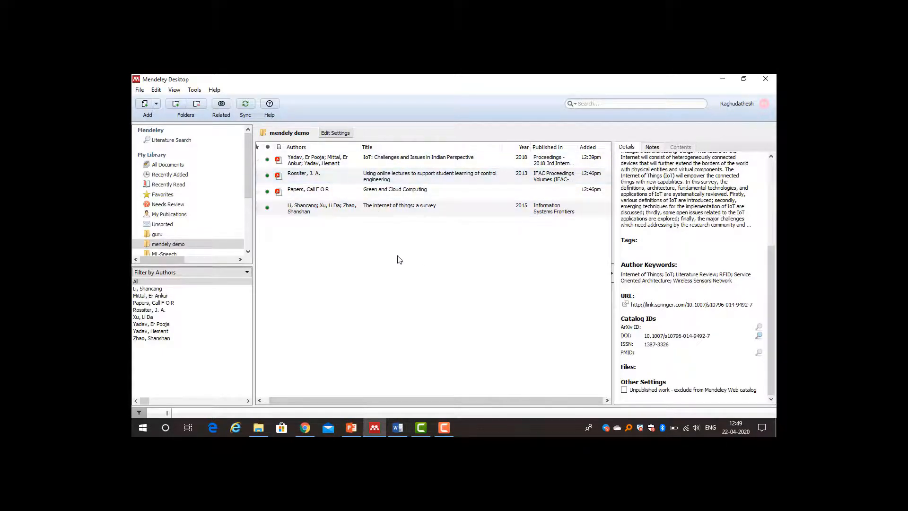
mouse_move(357, 112)
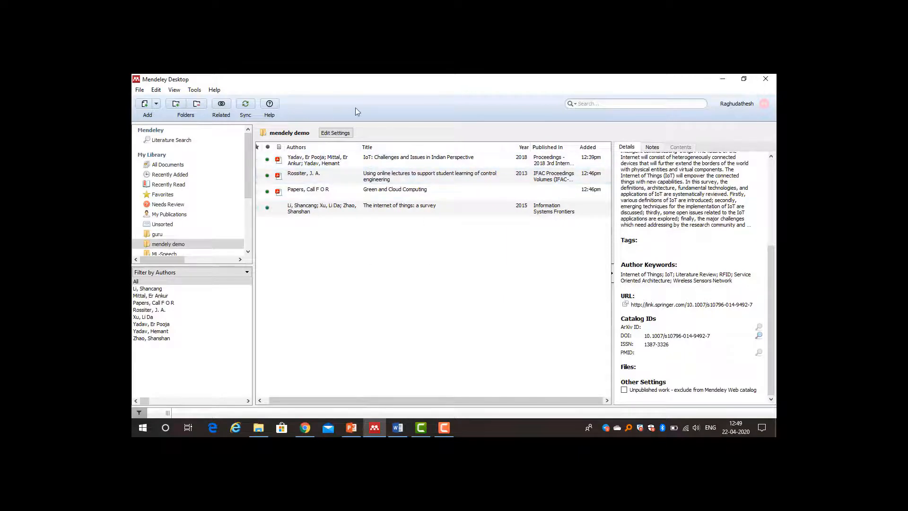
mouse_move(491, 283)
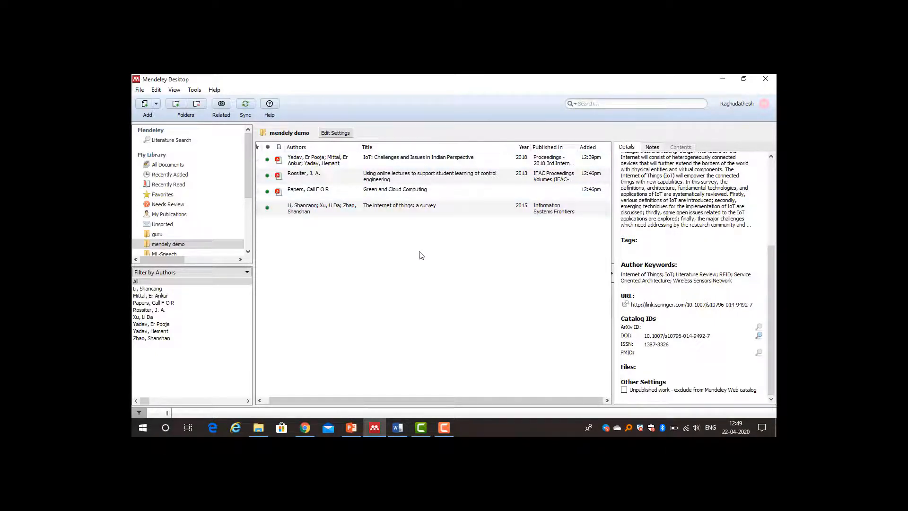
Switch back to the Mendeley Demo document in Word.
left_click(397, 427)
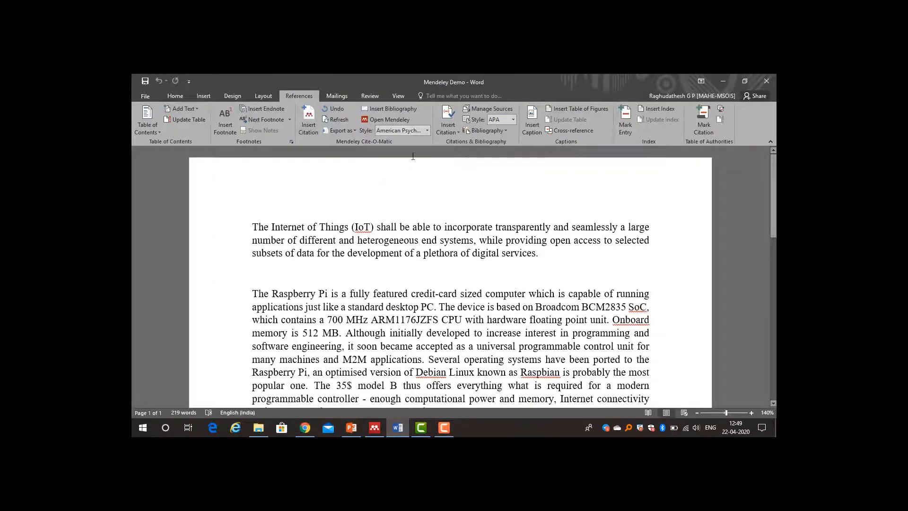
With the caret after the first paragraph, change the Mendeley citation style to IEEE and dismiss the sign-in warning.
left_click(388, 120)
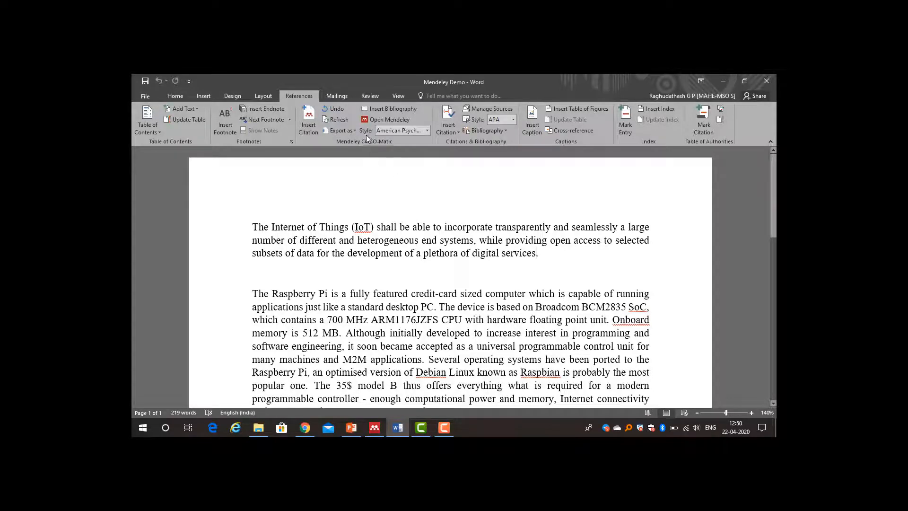
mouse_move(401, 130)
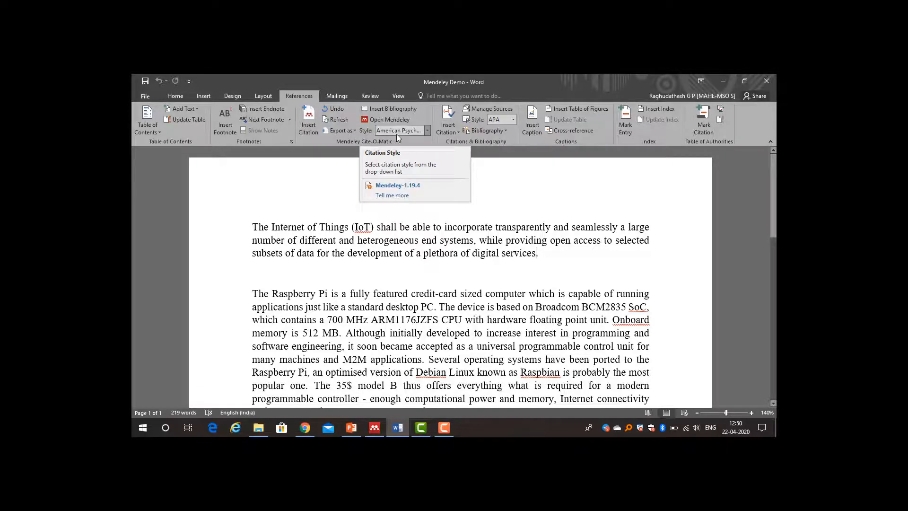
left_click(427, 130)
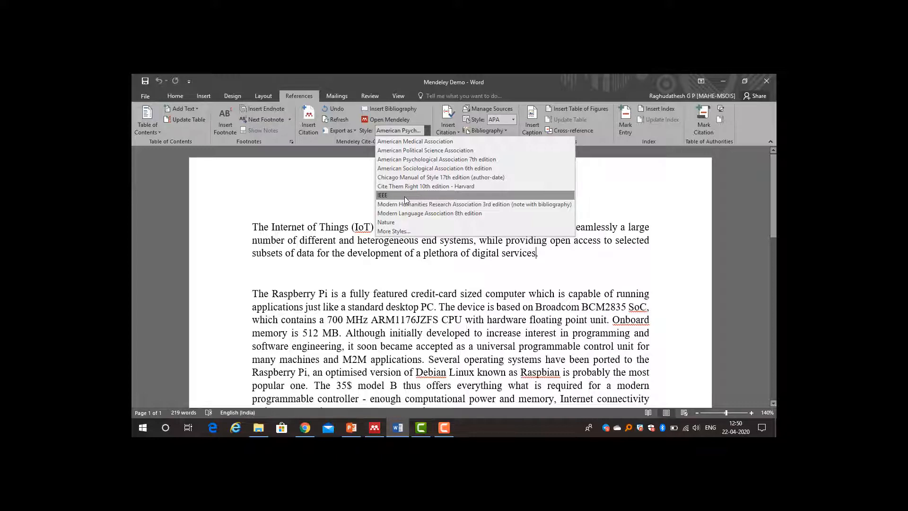
left_click(382, 195)
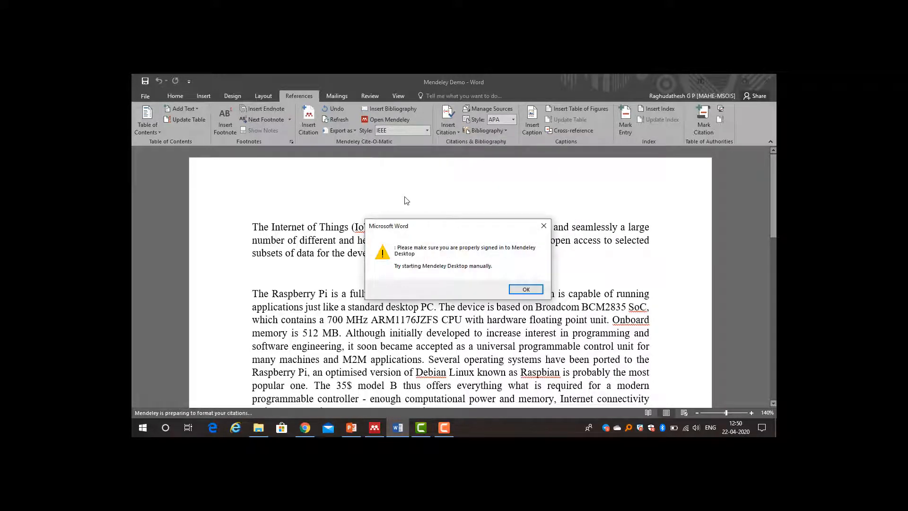
left_click(525, 289)
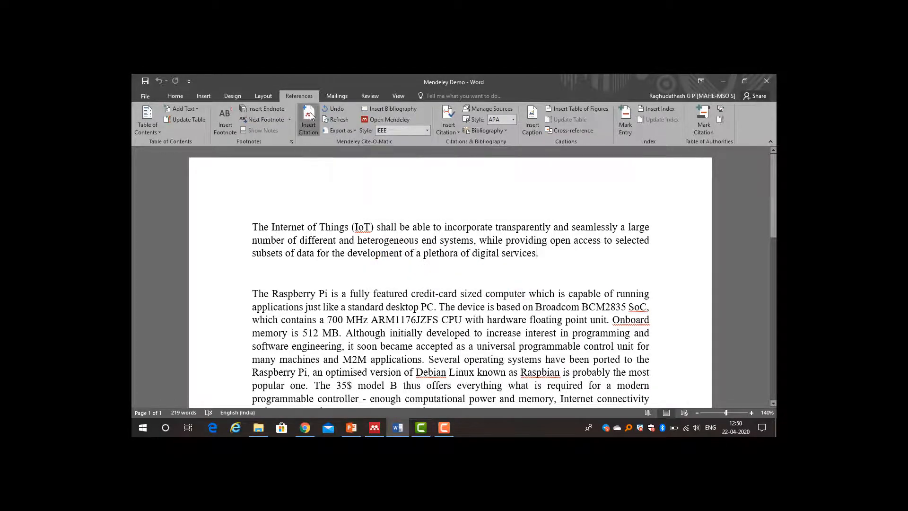
Insert a citation searched by 'iot', citing the Yadav 2018 paper as [1] after the first paragraph.
left_click(309, 115)
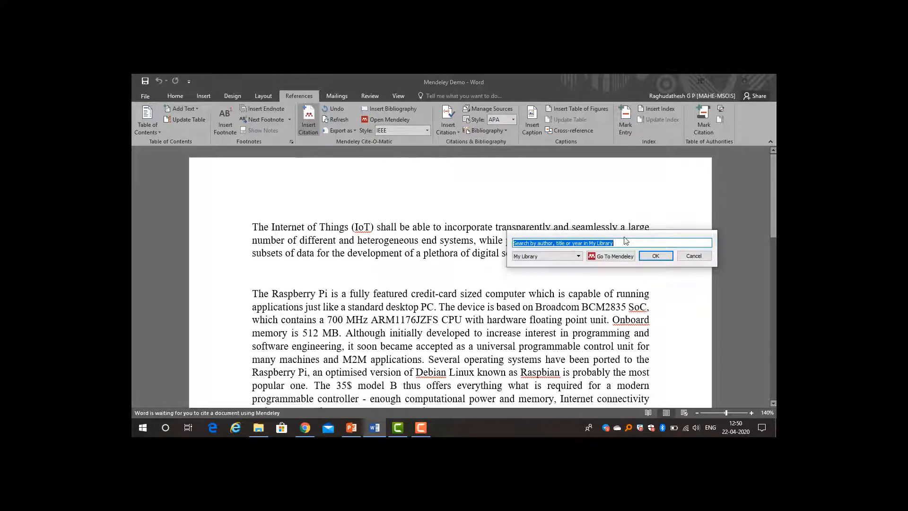
type("iot")
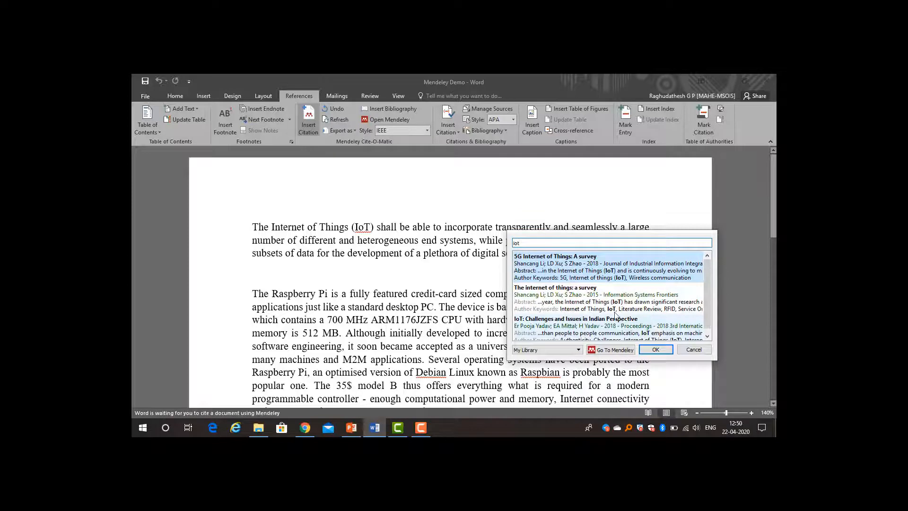
mouse_move(608, 319)
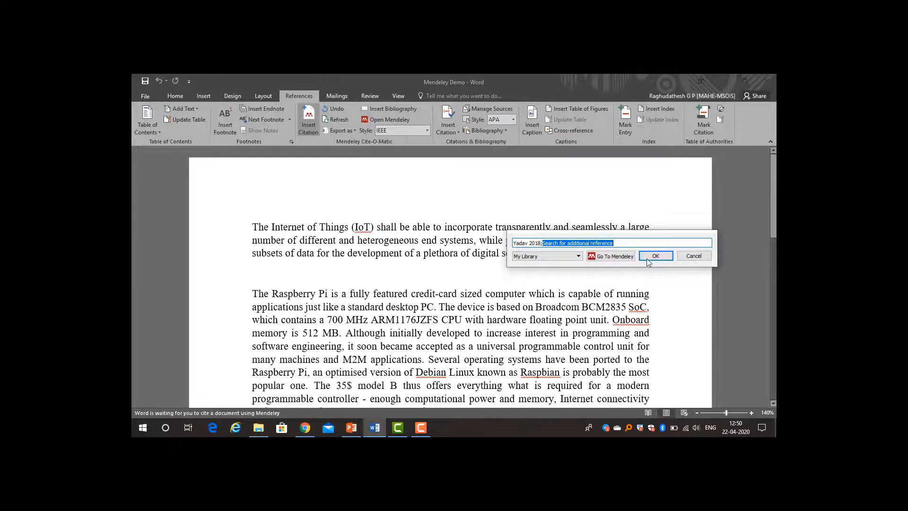
left_click(654, 256)
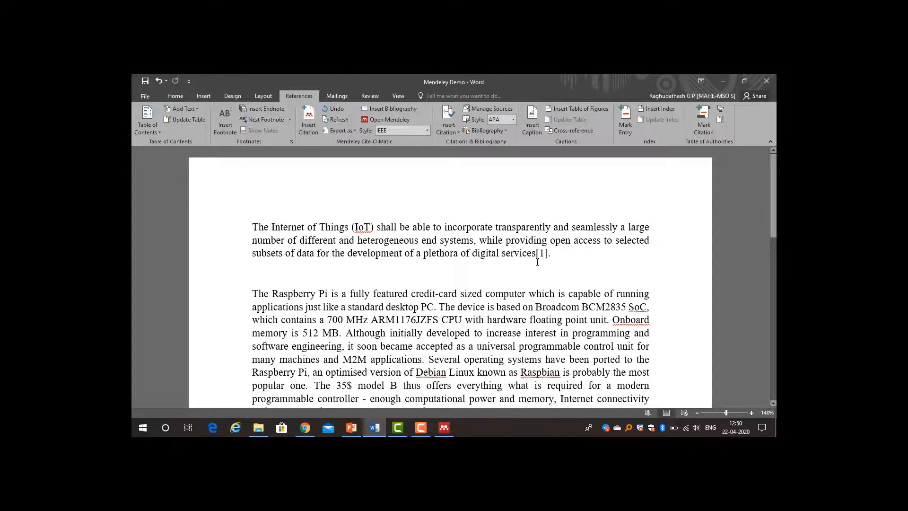
scroll("down", 3)
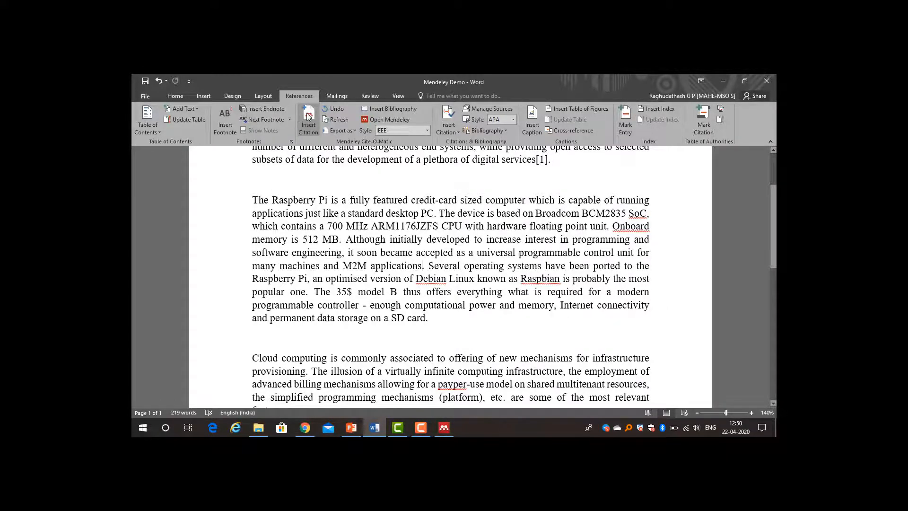
Try citing a reference for the Raspberry Pi paragraph searching 'asp', find nothing, and switch to Mendeley Desktop.
left_click(307, 121)
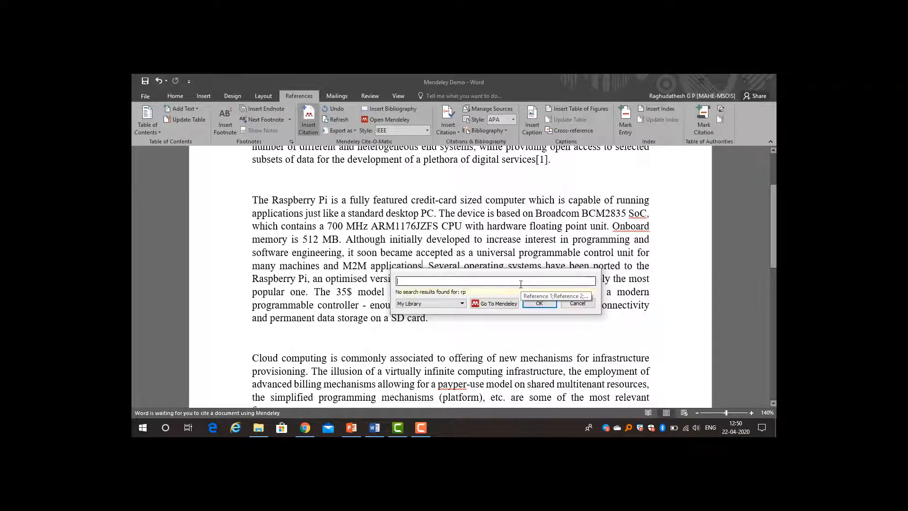
type("asp")
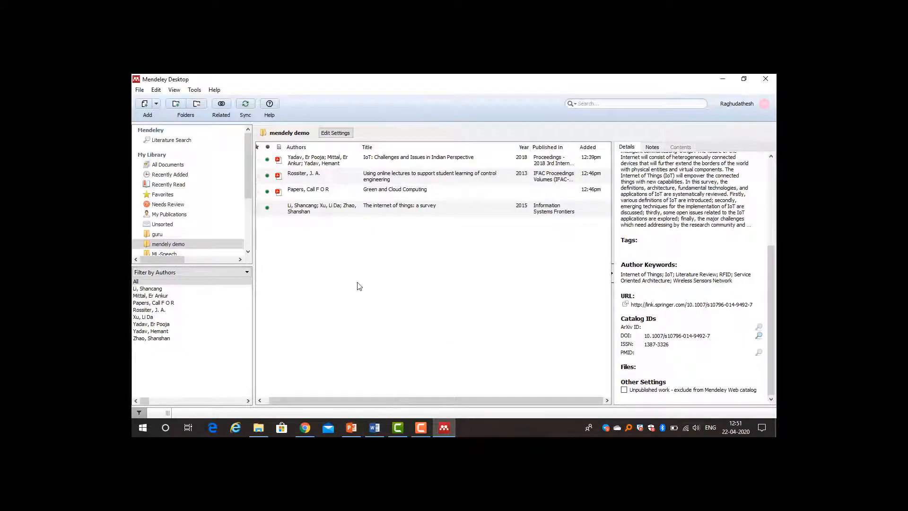
left_click(429, 176)
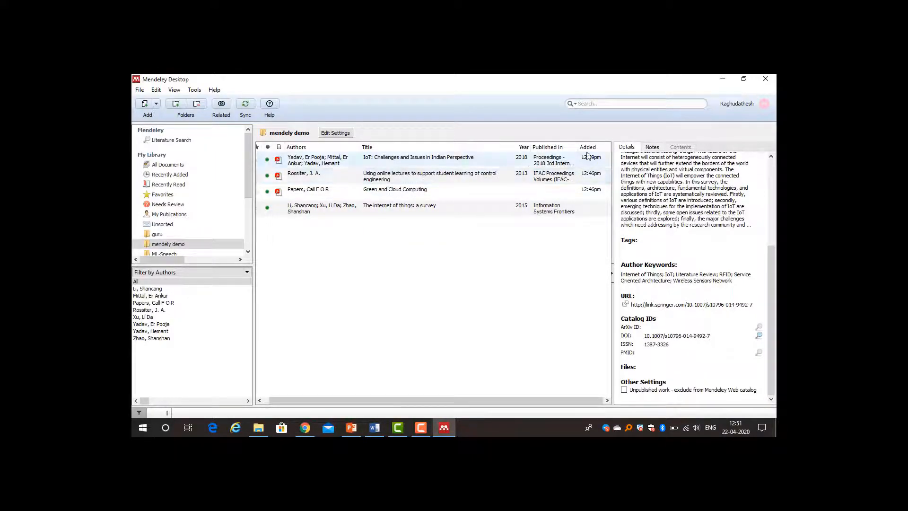
Cite the Rossiter 2013 online lectures paper in the Raspberry Pi paragraph, shown as [2].
left_click(375, 427)
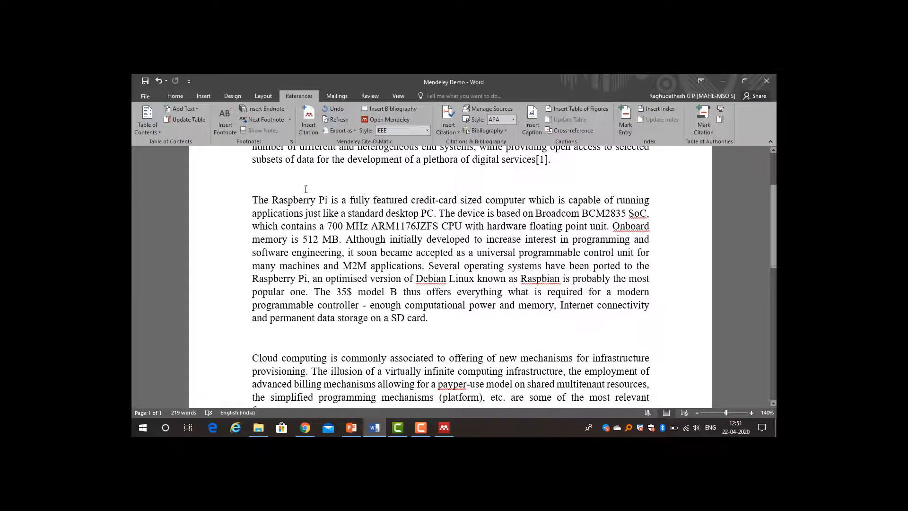
left_click(307, 122)
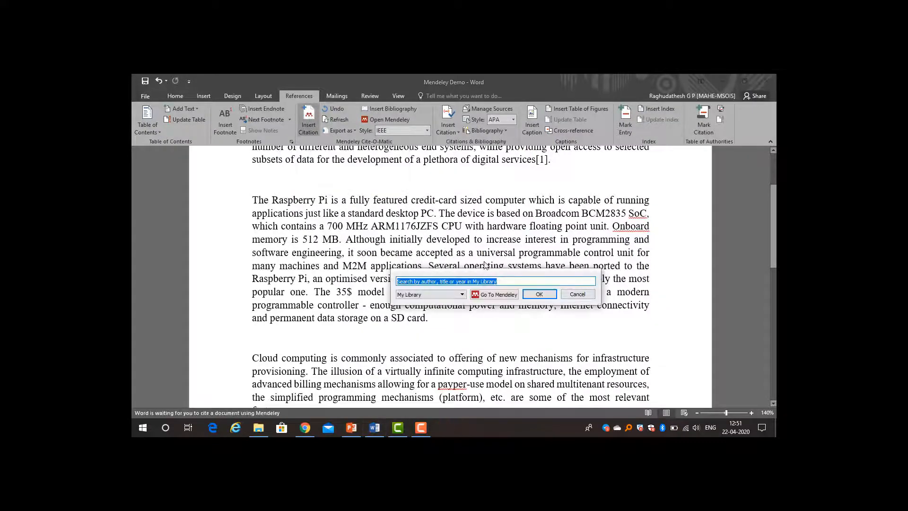
mouse_move(504, 278)
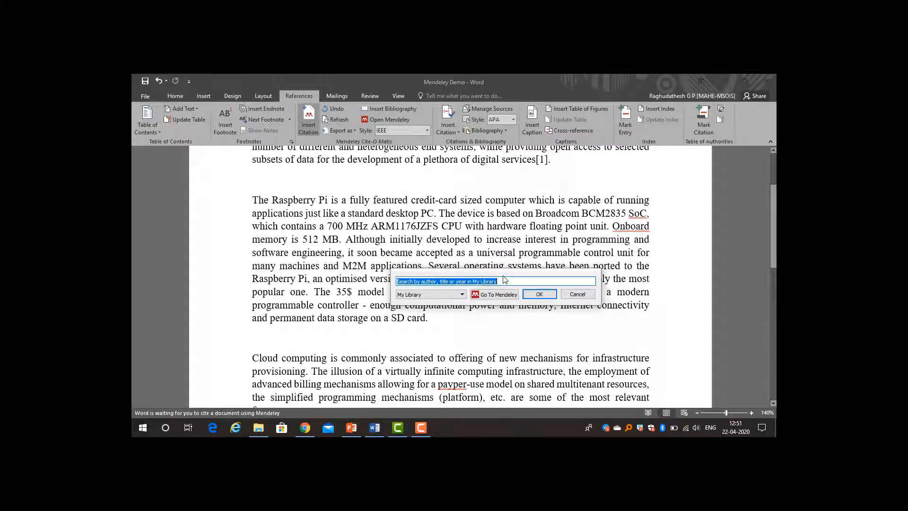
type("online")
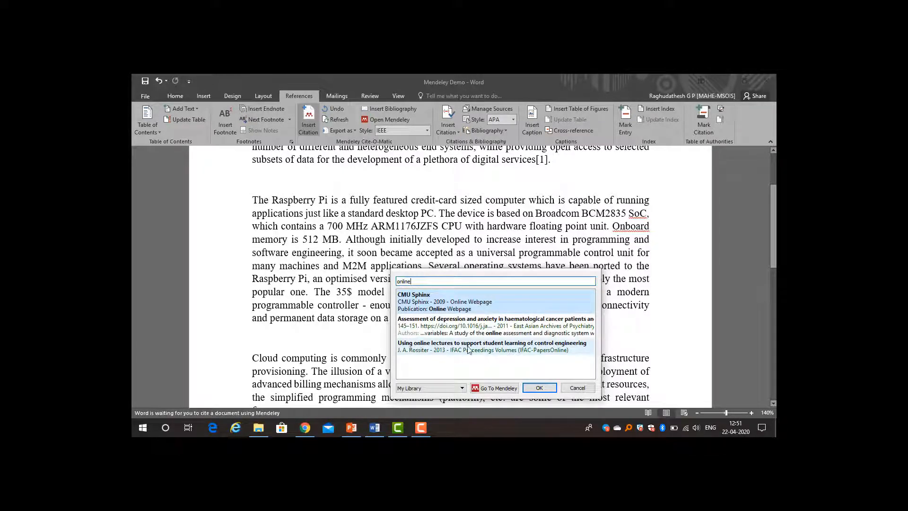
left_click(494, 346)
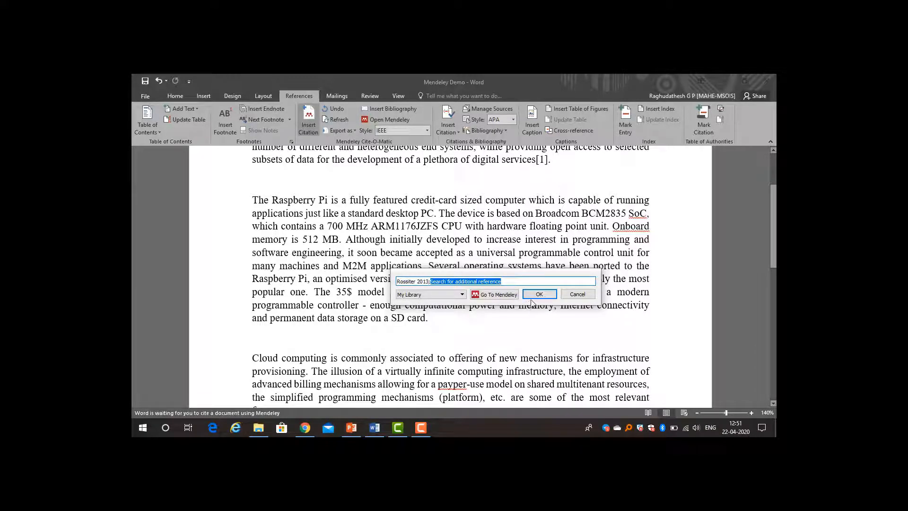
left_click(538, 294)
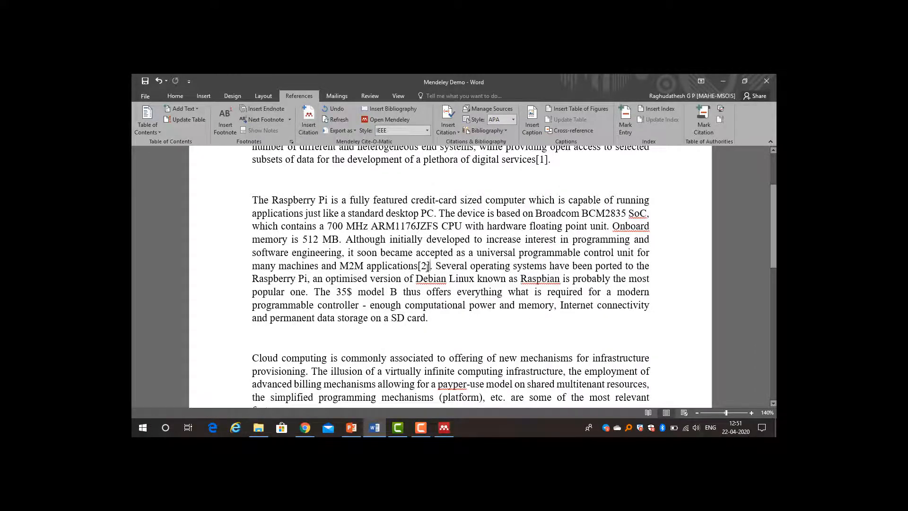
scroll("down", 3)
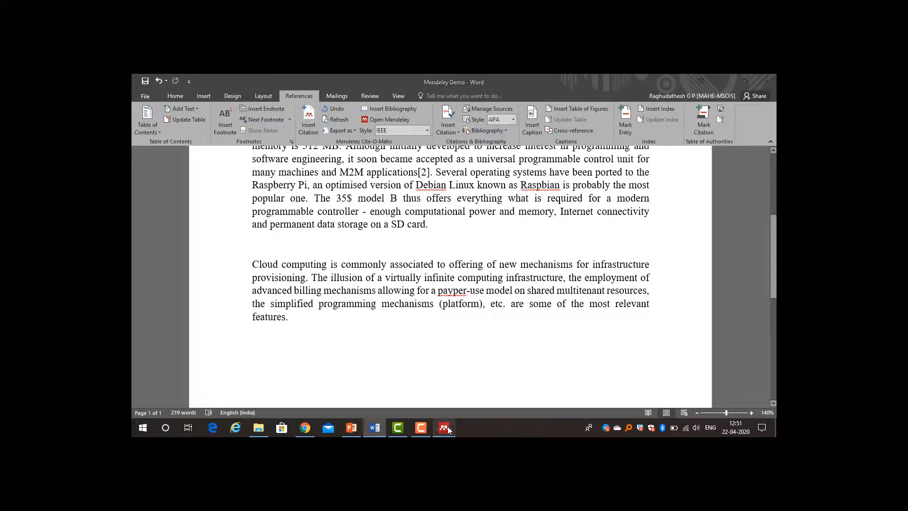
Cite the Green and Cloud Computing paper after 'etc' in the cloud computing paragraph, shown as [3].
left_click(309, 120)
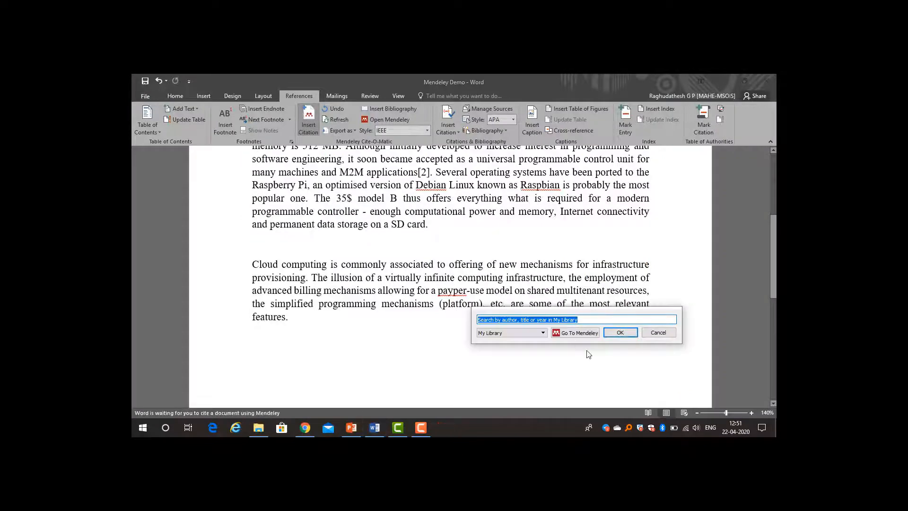
type("gree")
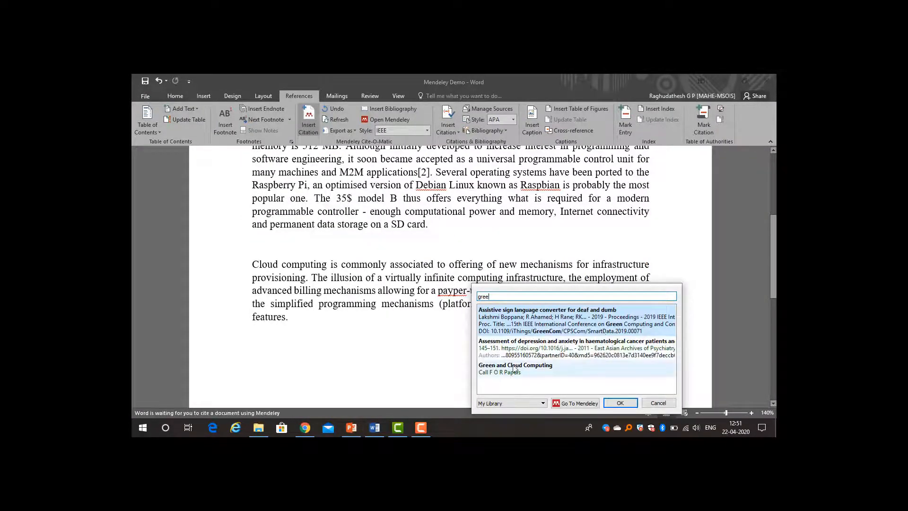
left_click(618, 403)
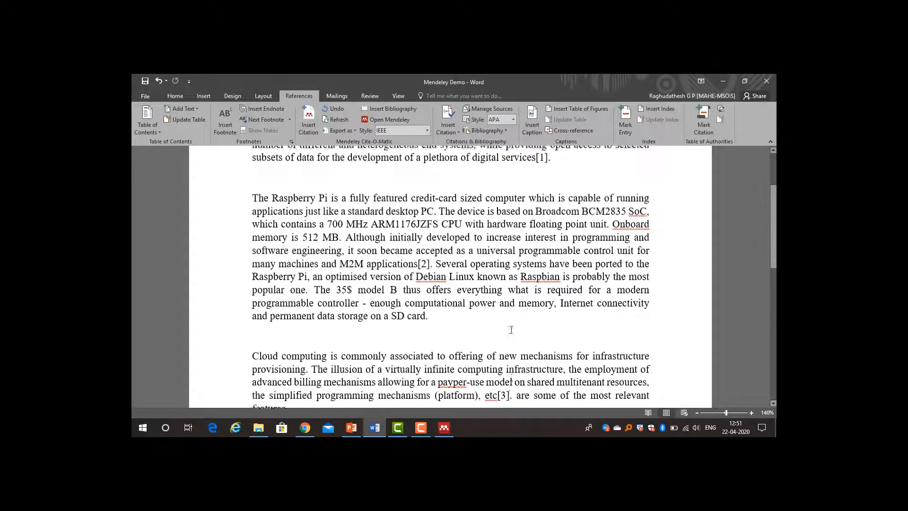
scroll("down", 3)
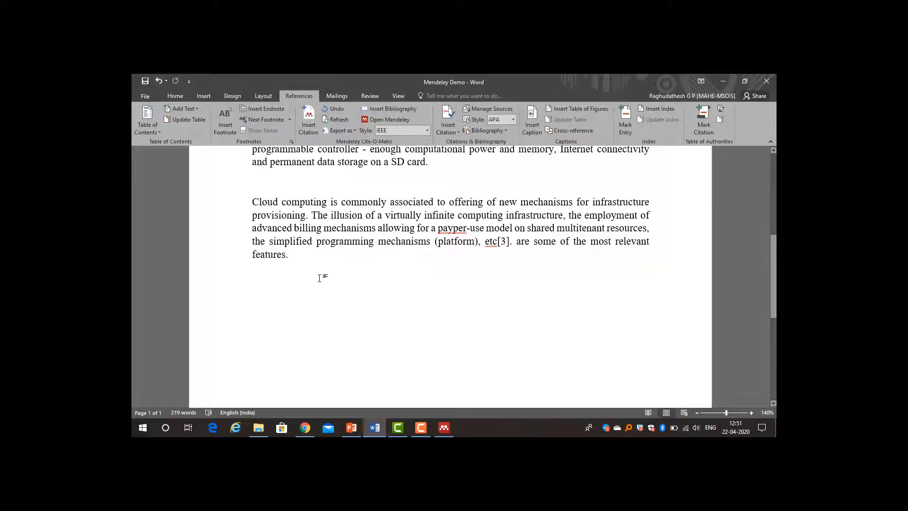
Add a 'References:' heading below the last paragraph and insert the Mendeley bibliography beneath it.
type("Ref")
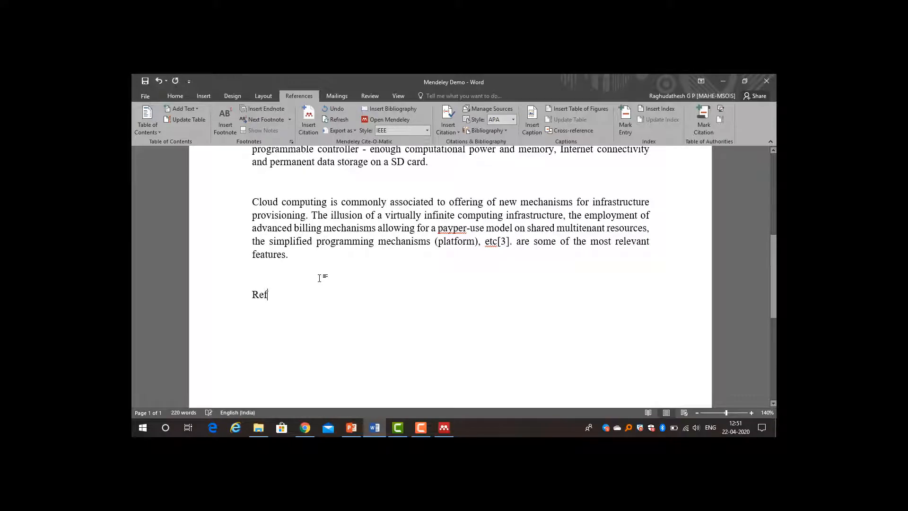
type("erences:")
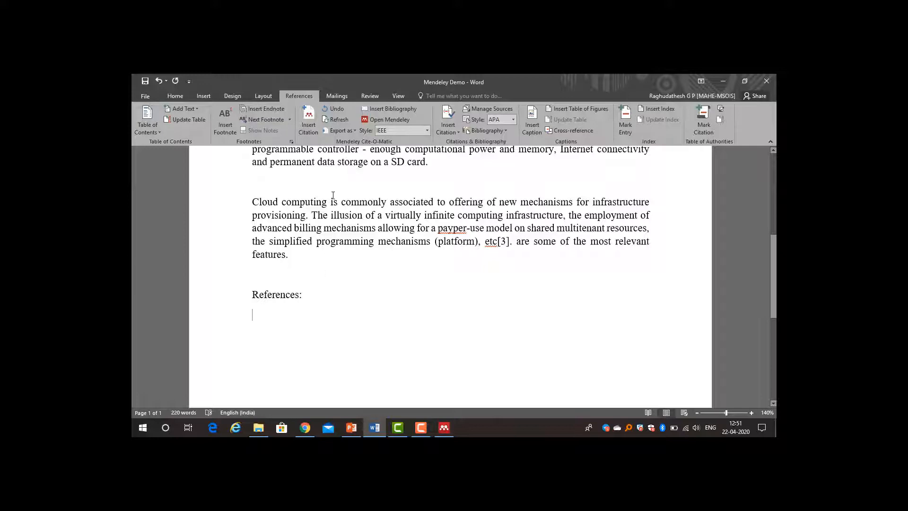
left_click(393, 108)
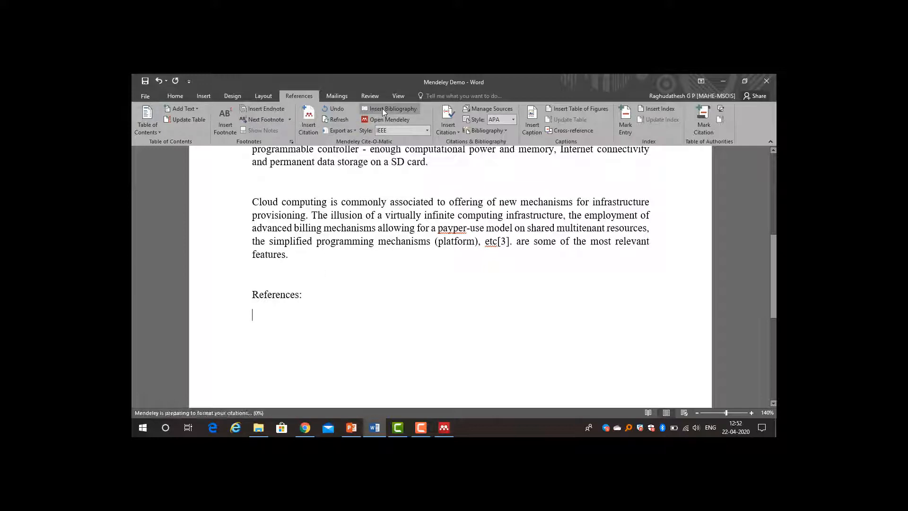
left_click(393, 109)
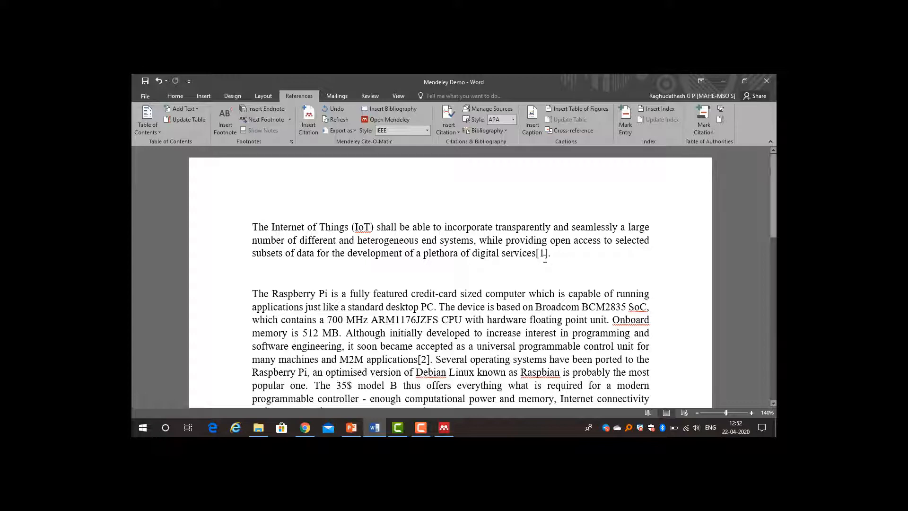
Cite the 5G Internet of Things survey right after [1] in the IoT paragraph, renumbering later citations.
left_click(548, 254)
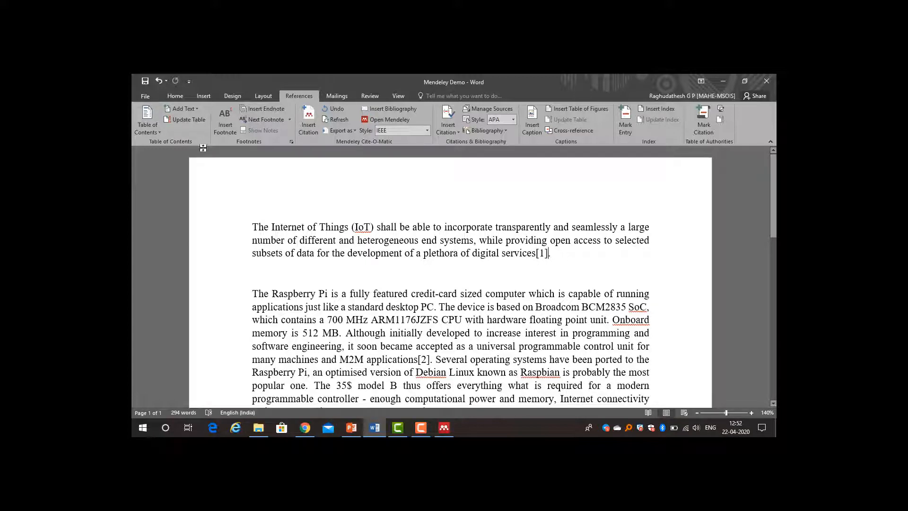
left_click(308, 119)
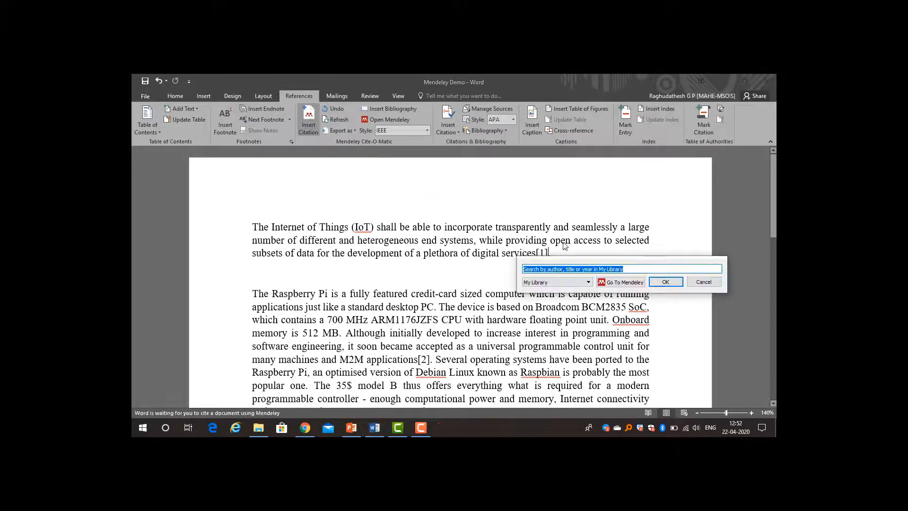
type("iot")
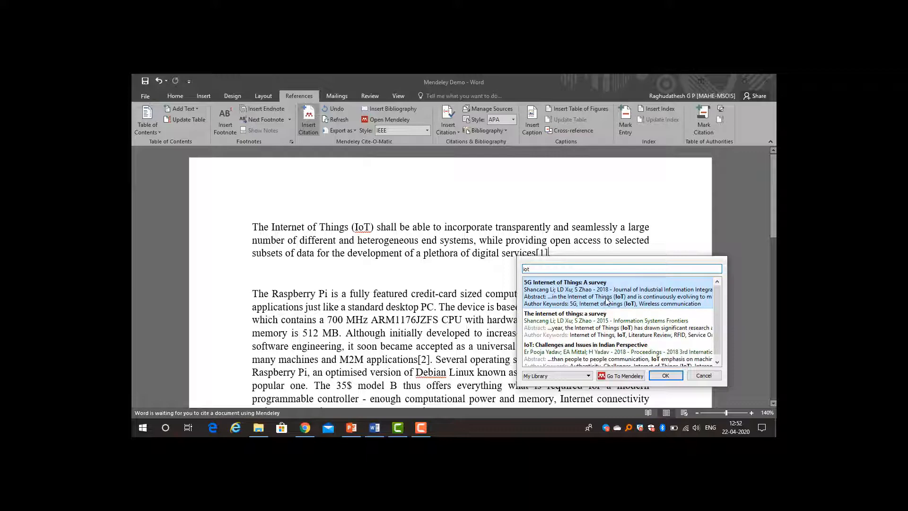
left_click(597, 282)
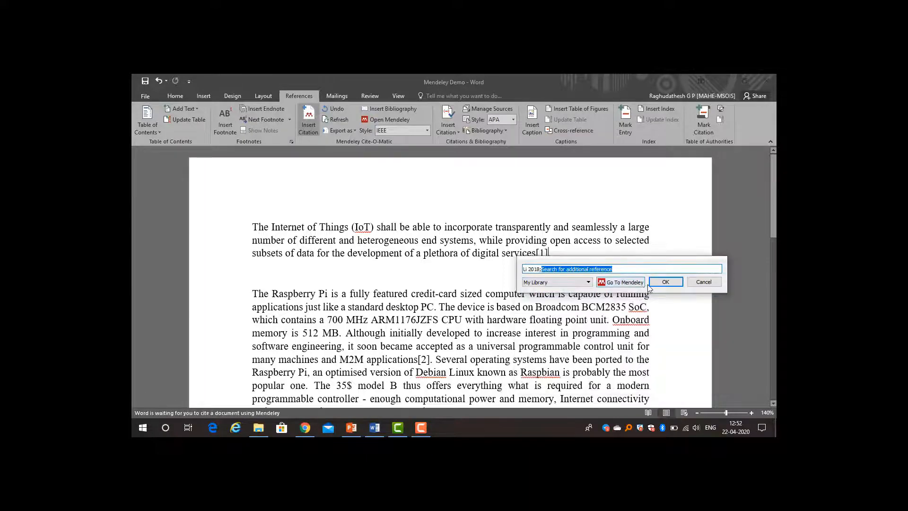
left_click(665, 281)
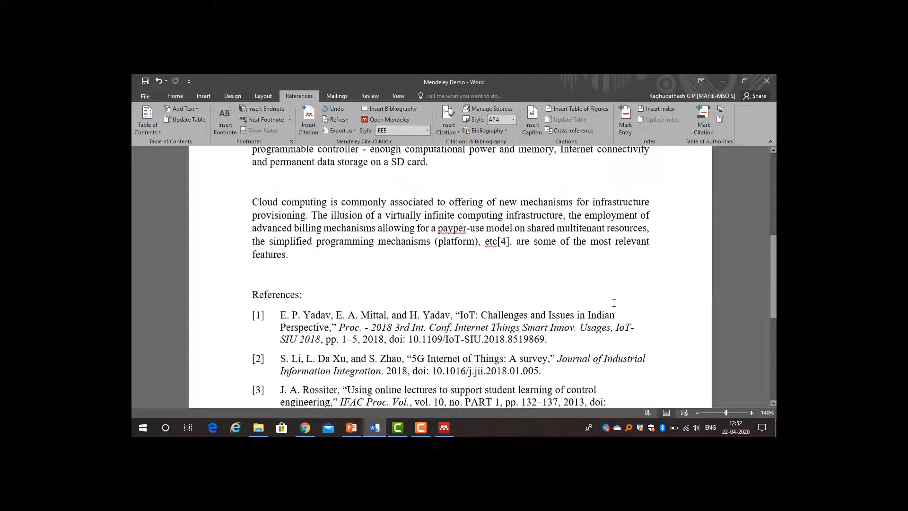
scroll("down", 3)
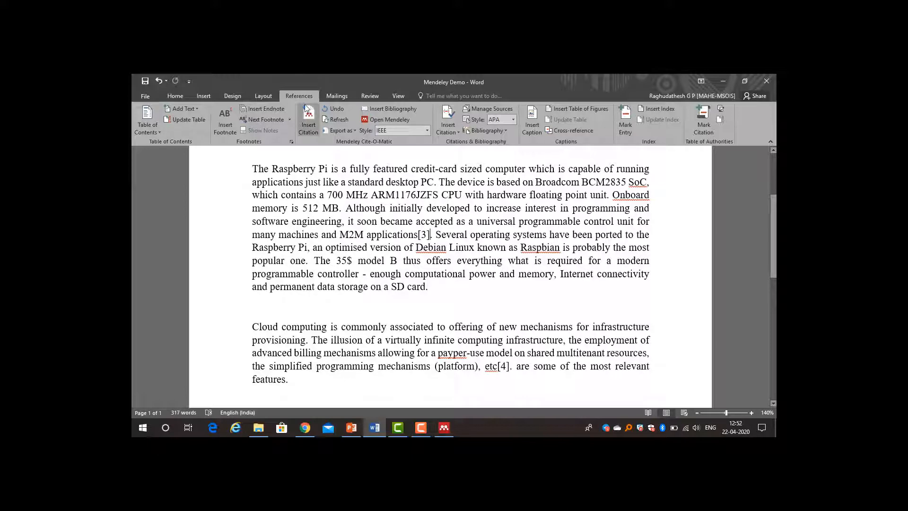
Insert the glove sensor paper citation in the Raspberry Pi paragraph and resolve the Keep Citation Edit prompt.
left_click(309, 122)
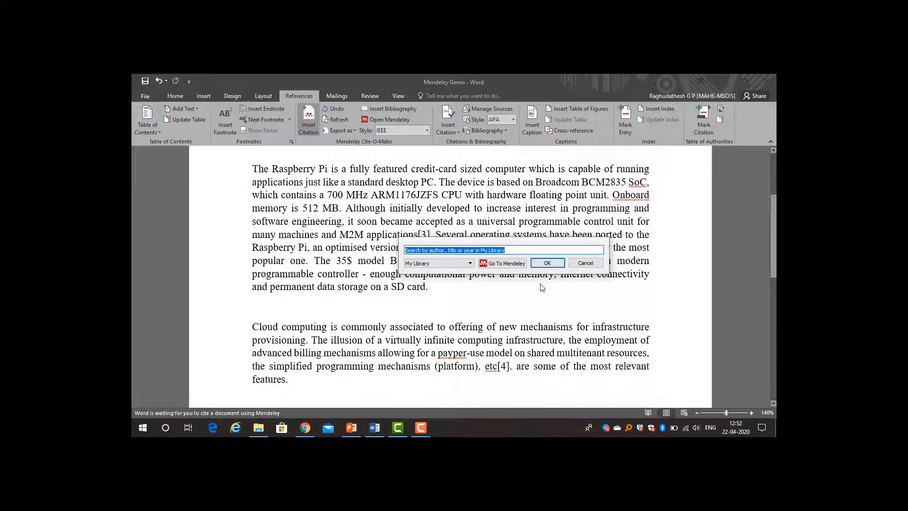
type("glove")
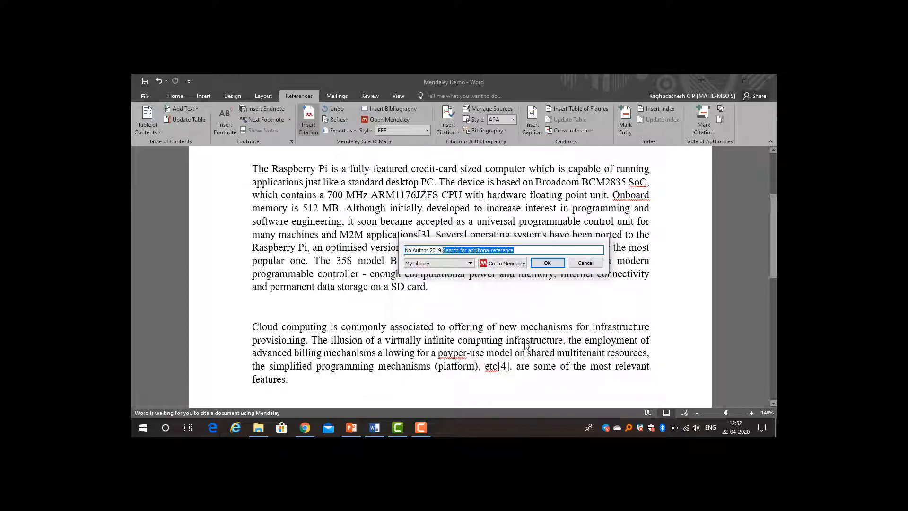
left_click(546, 262)
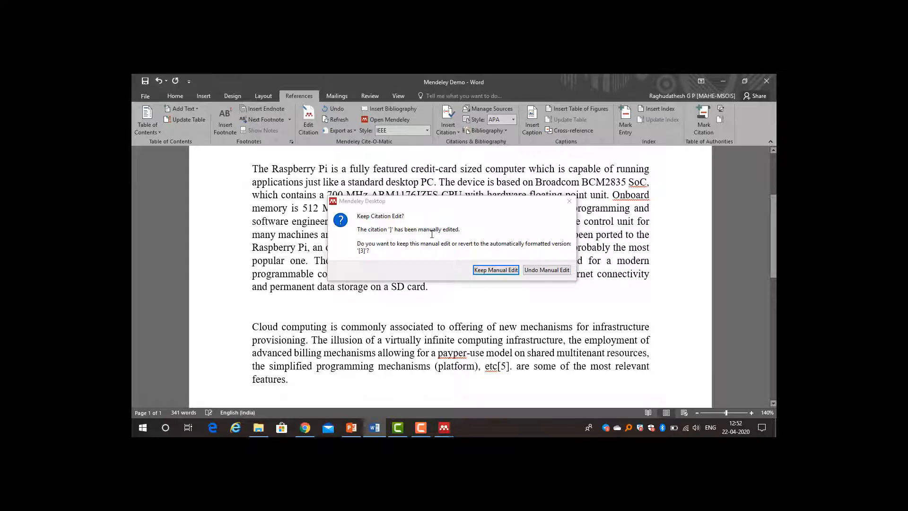
left_click(495, 270)
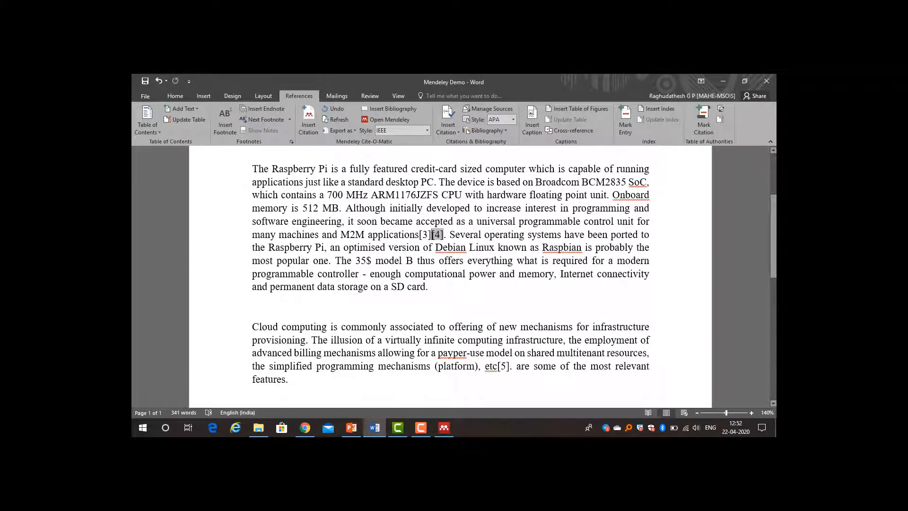
scroll("down", 3)
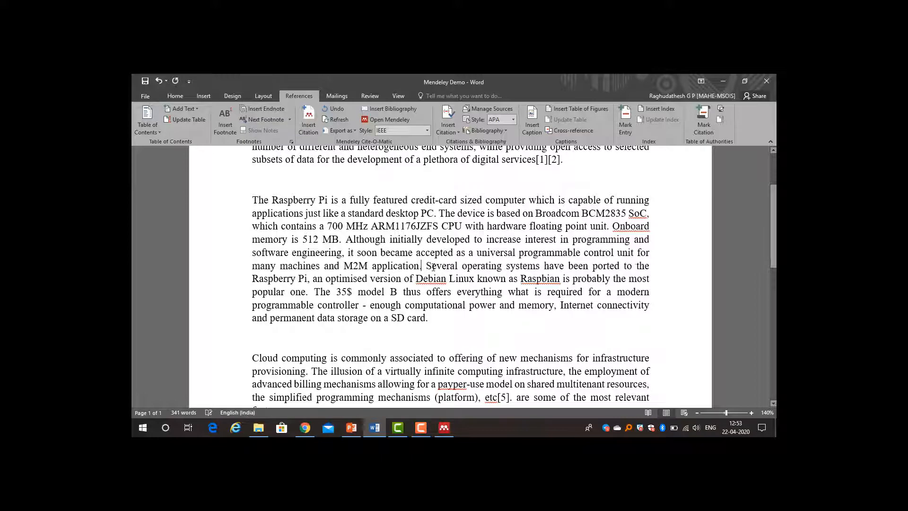
Cite the Glove Sensor paper after 'M2M application', shown as [3].
scroll("down", 3)
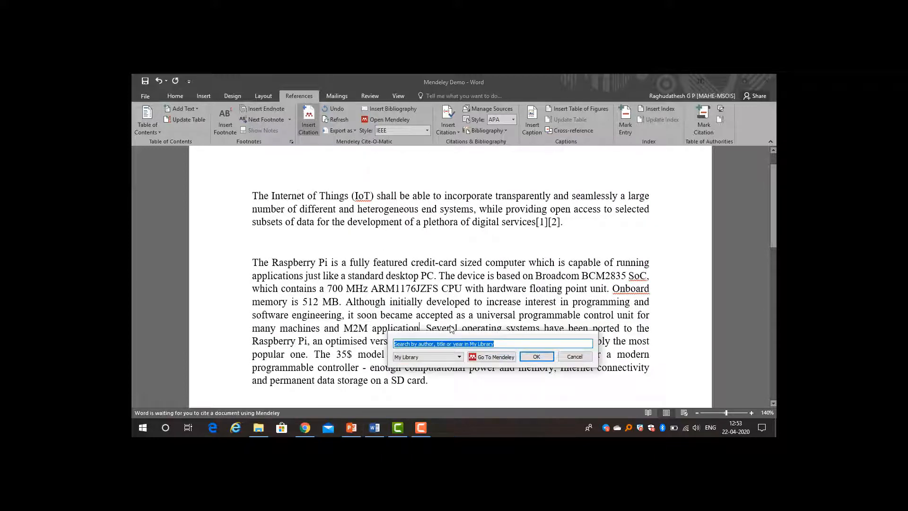
type("glove")
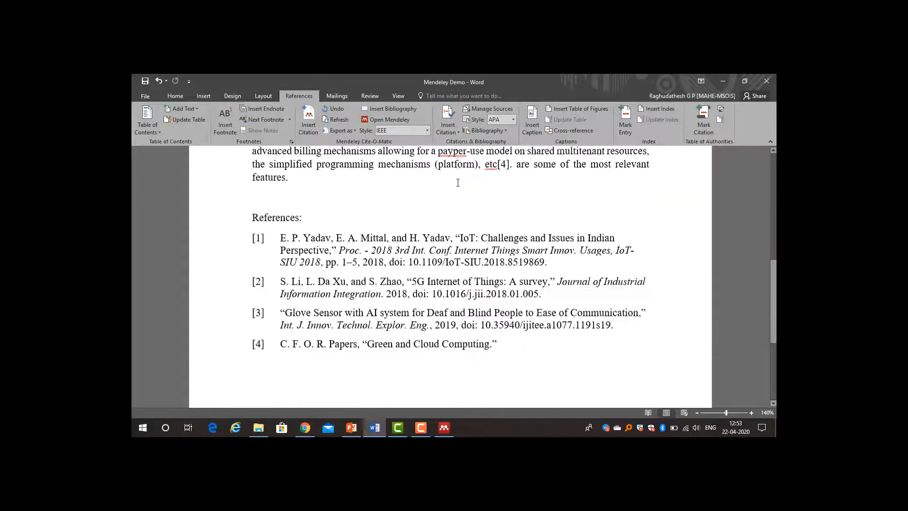
scroll("down", 3)
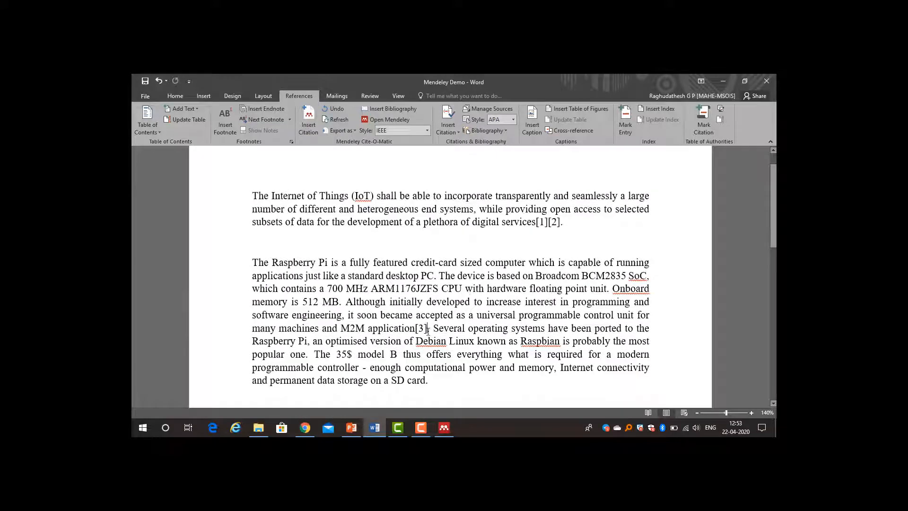
Cite the Bhuvaneshwari 2020 advanced gesture recognition paper after [3], shown as [4].
left_click(309, 119)
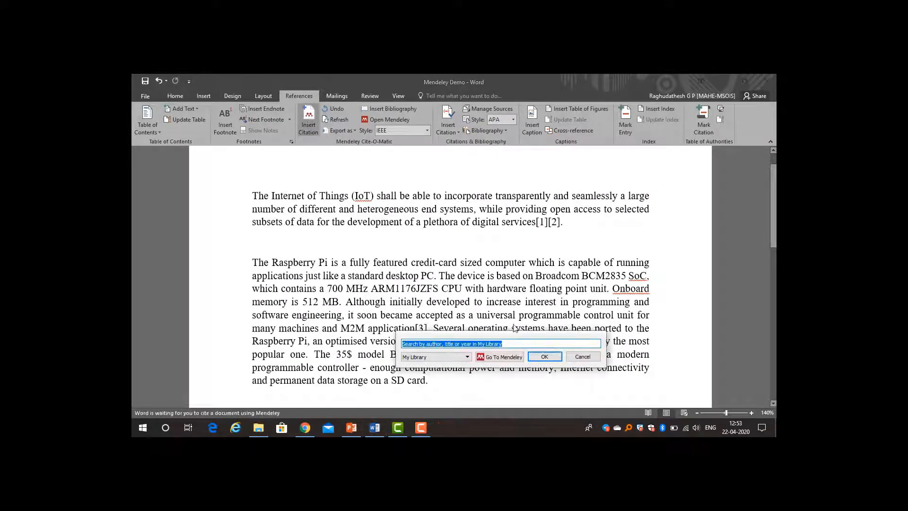
type("rasp")
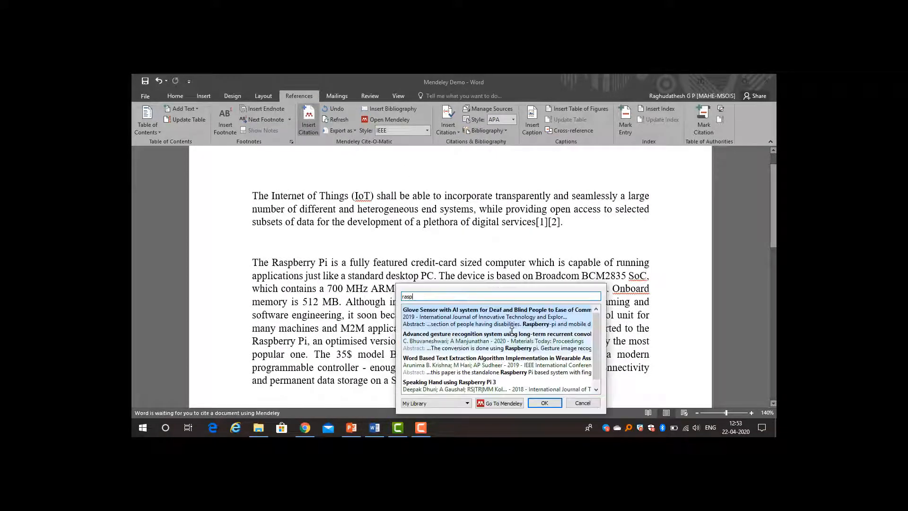
left_click(496, 336)
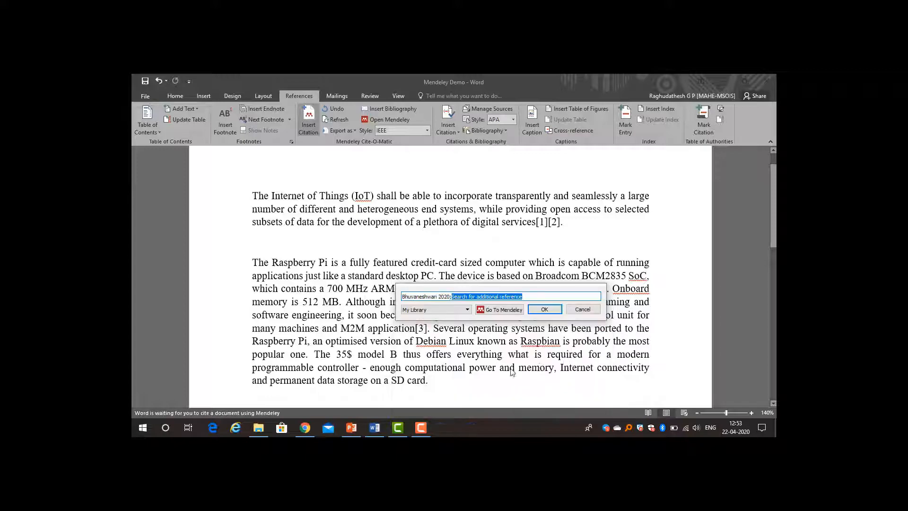
left_click(543, 308)
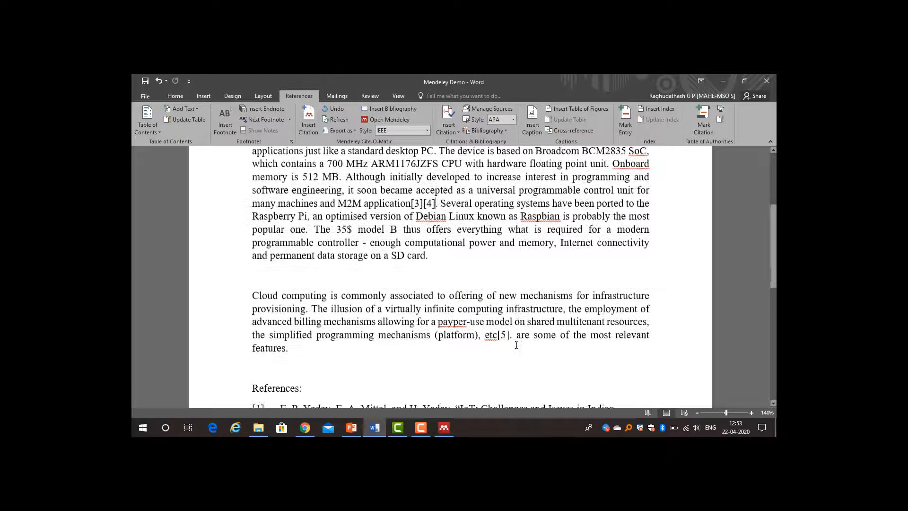
scroll("down", 3)
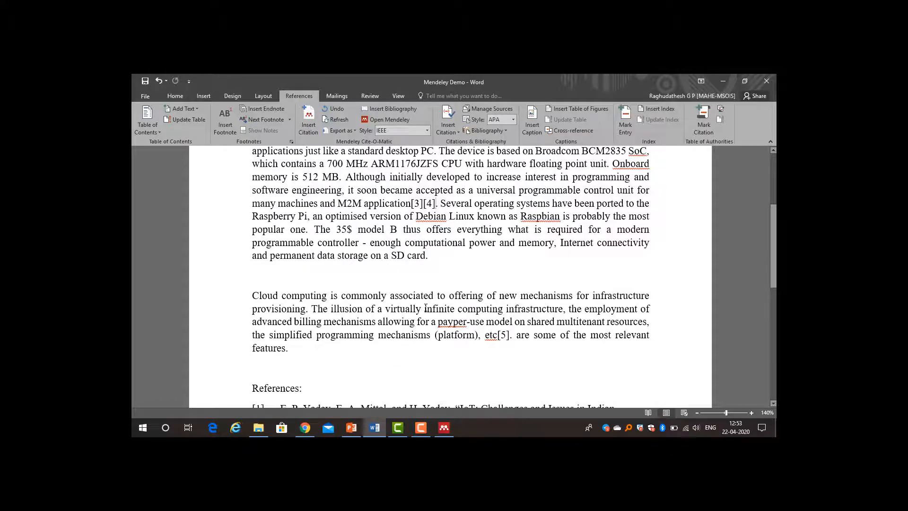
scroll("down", 3)
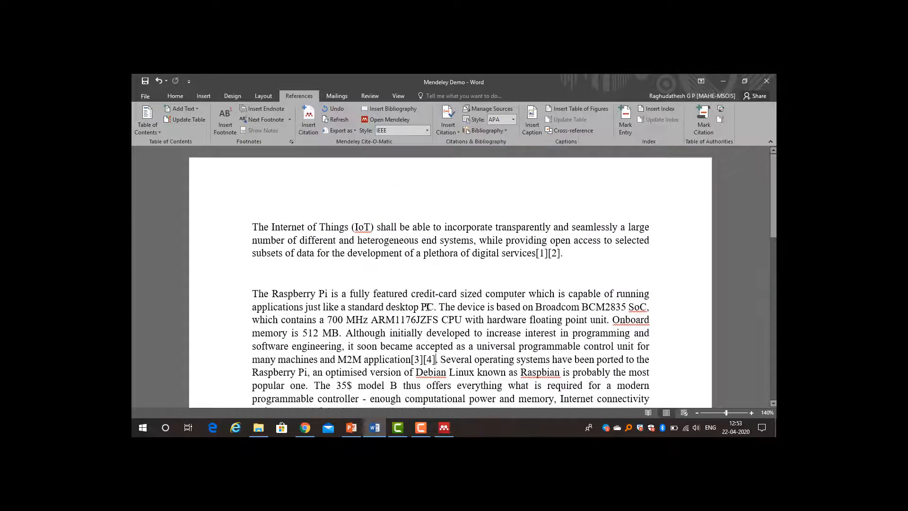
scroll("down", 3)
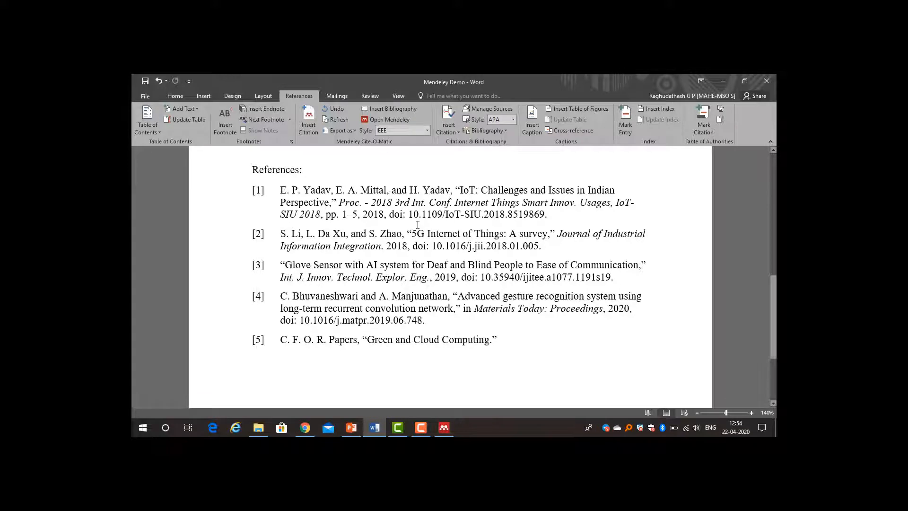
mouse_move(455, 236)
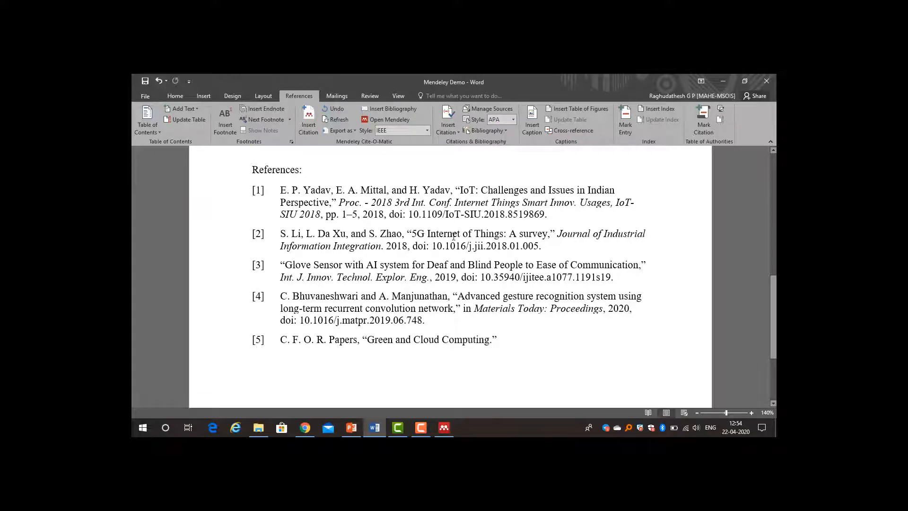